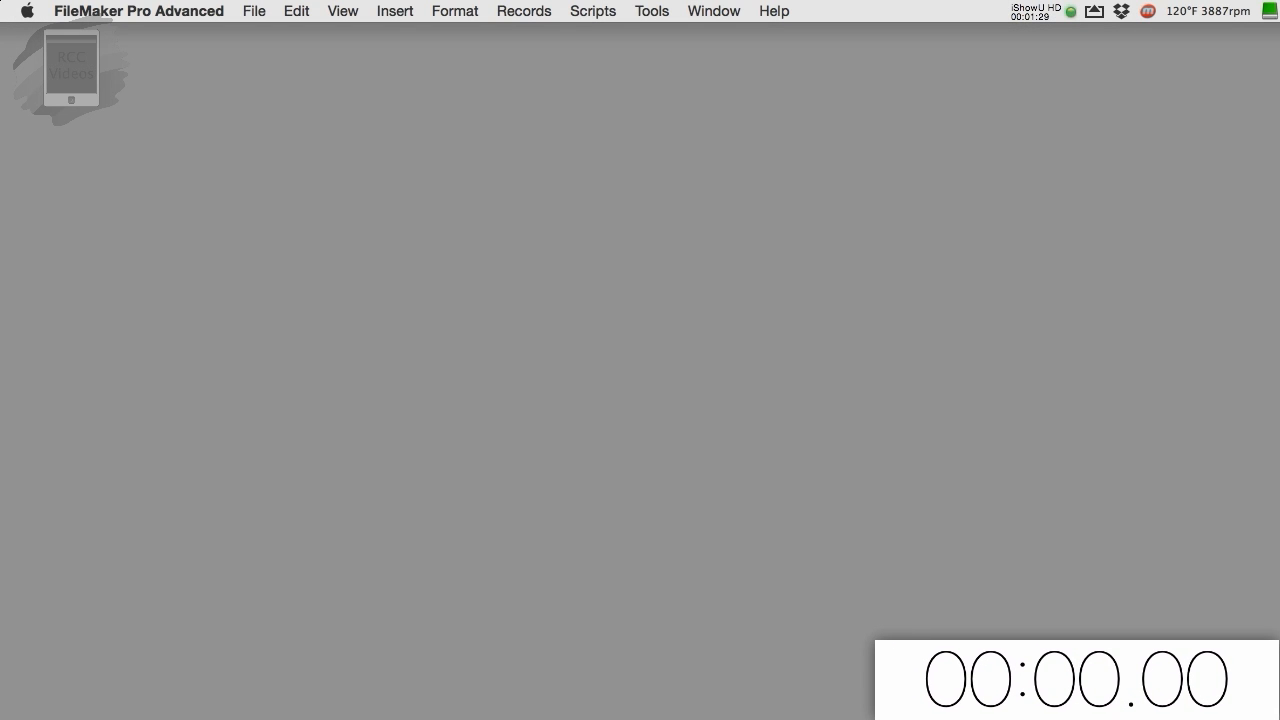
Step: Create a new solution named Assets saved to the Desktop
{"action": "left_click_drag", "start_coordinate": [165, 85], "coordinate": [400, 390]}
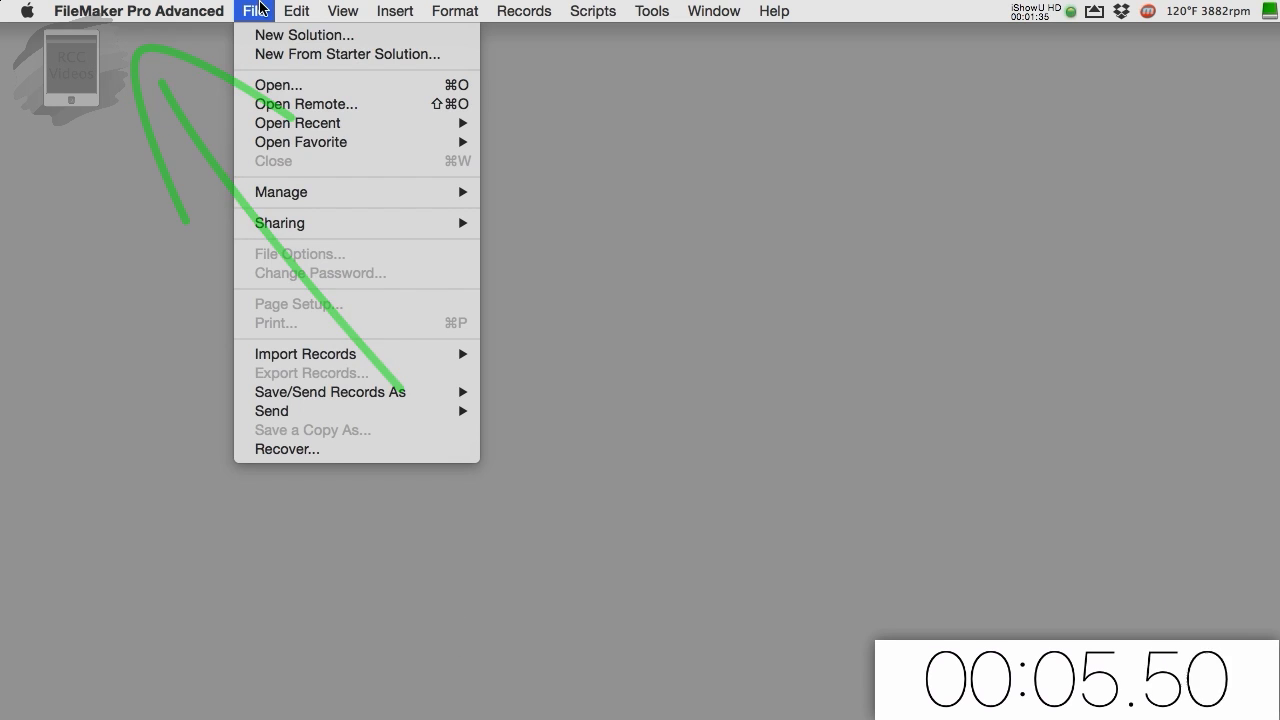
{"action": "left_click", "coordinate": [303, 33]}
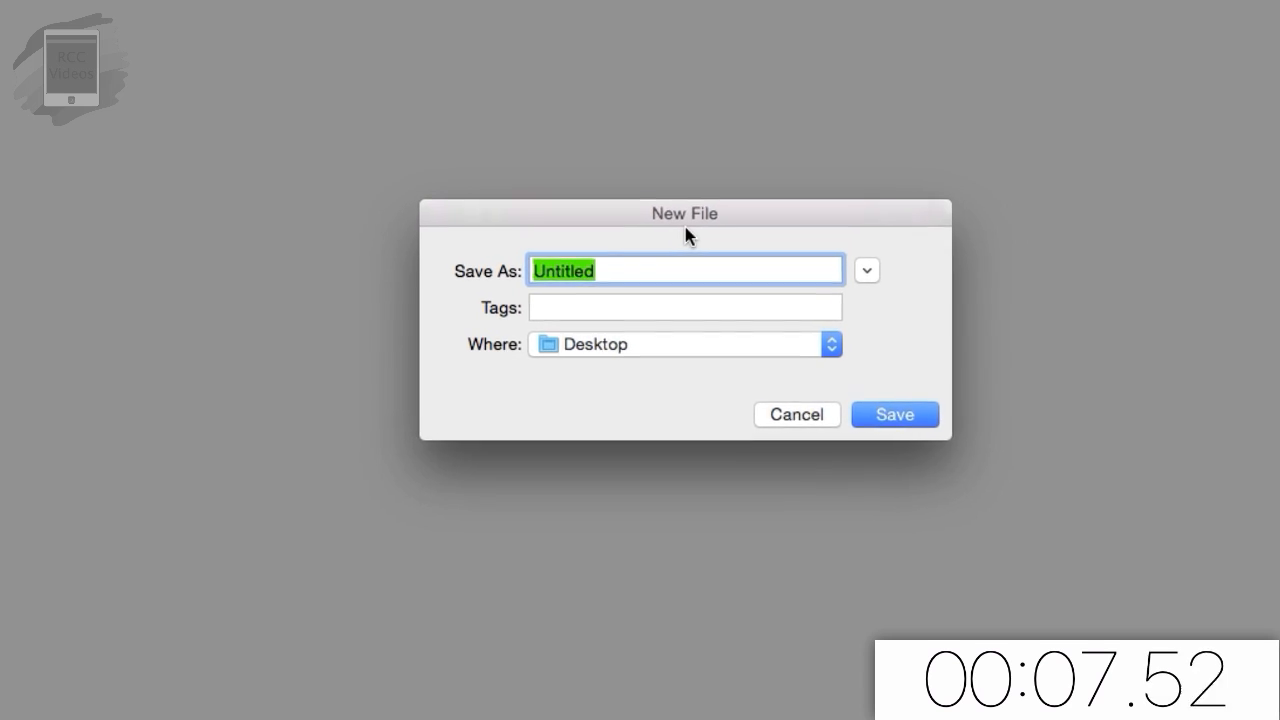
{"action": "type", "text": "Assets"}
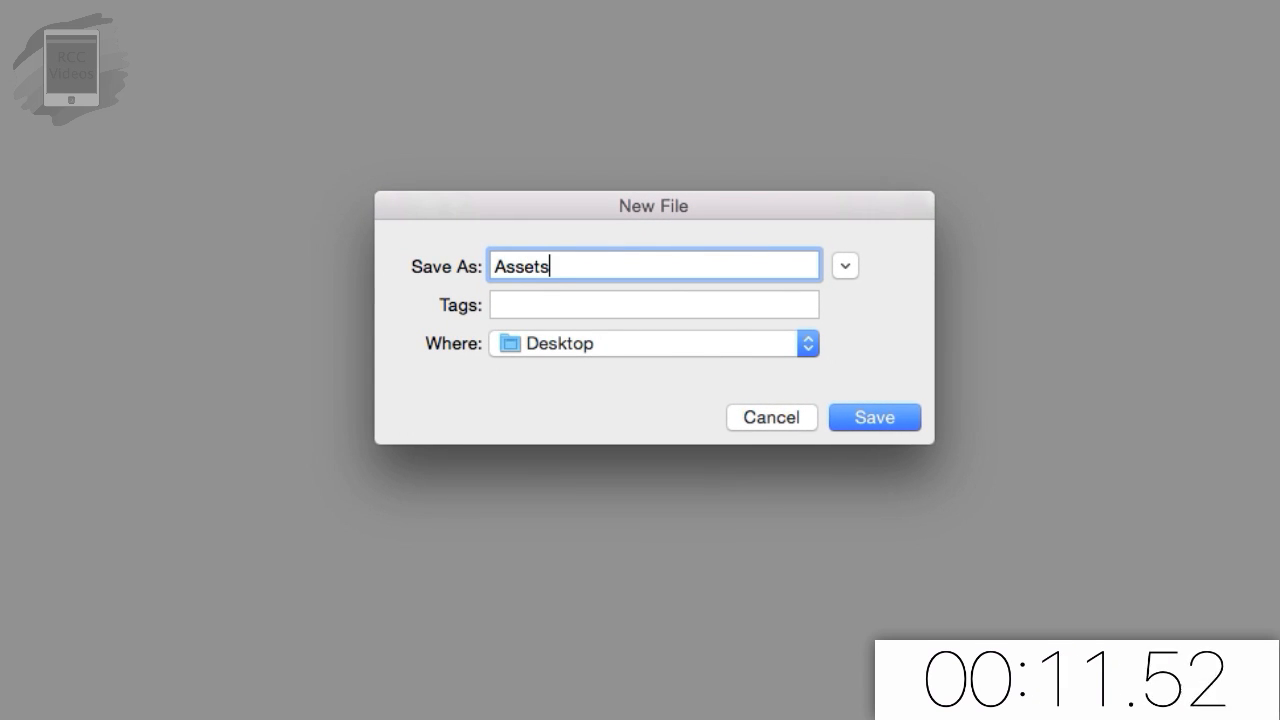
{"action": "left_click", "coordinate": [874, 417]}
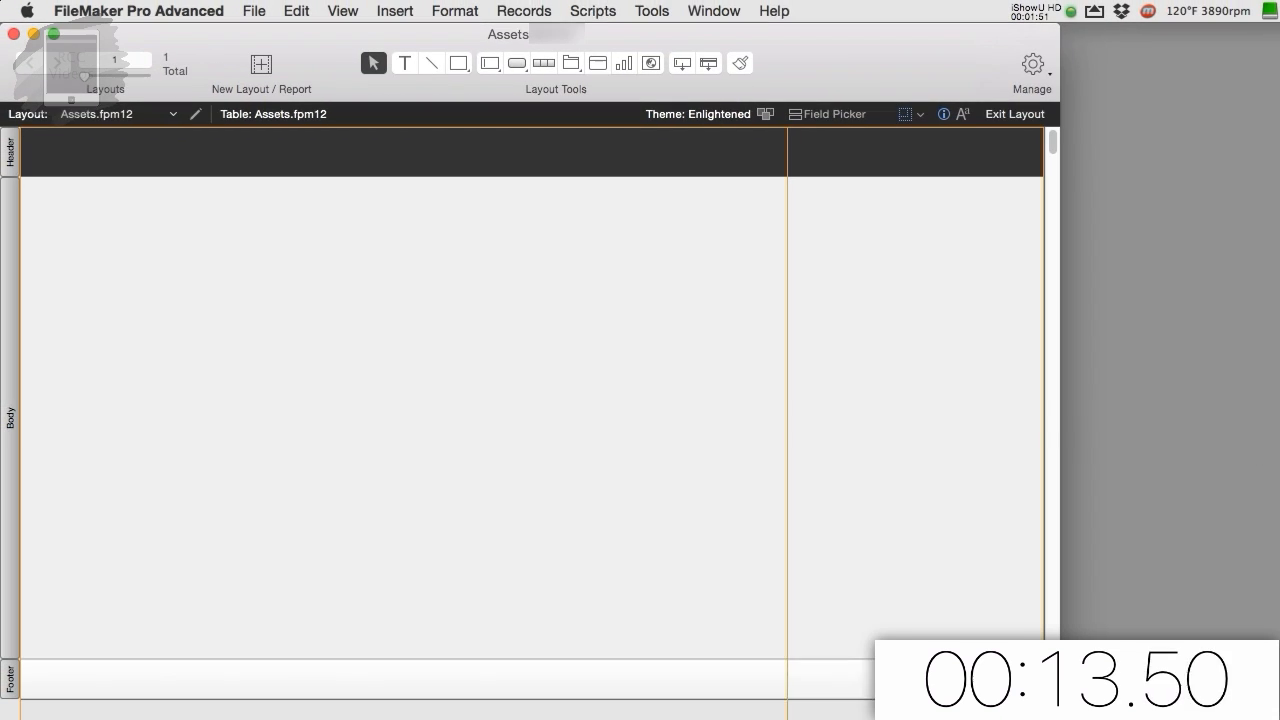
Step: From the Field Picker, add a first text field named Artifact Name to the Assets table
{"action": "left_click", "coordinate": [835, 113]}
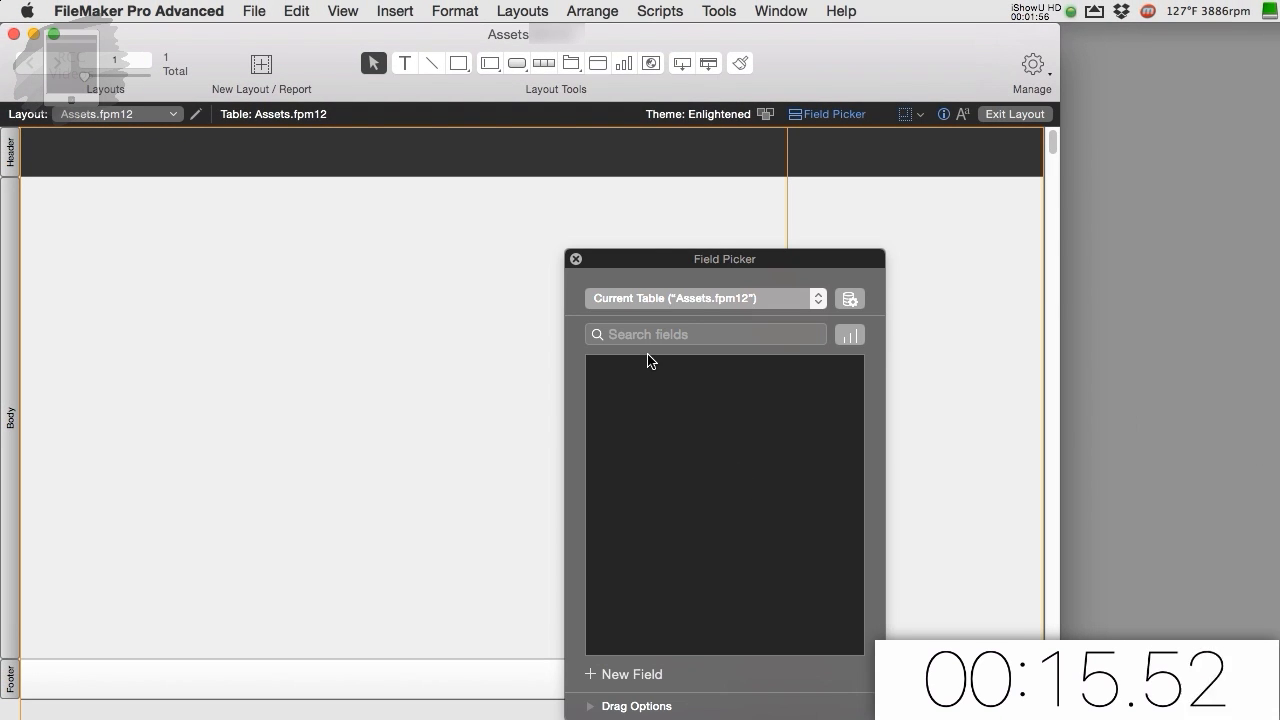
{"action": "left_click_drag", "start_coordinate": [724, 258], "coordinate": [691, 204]}
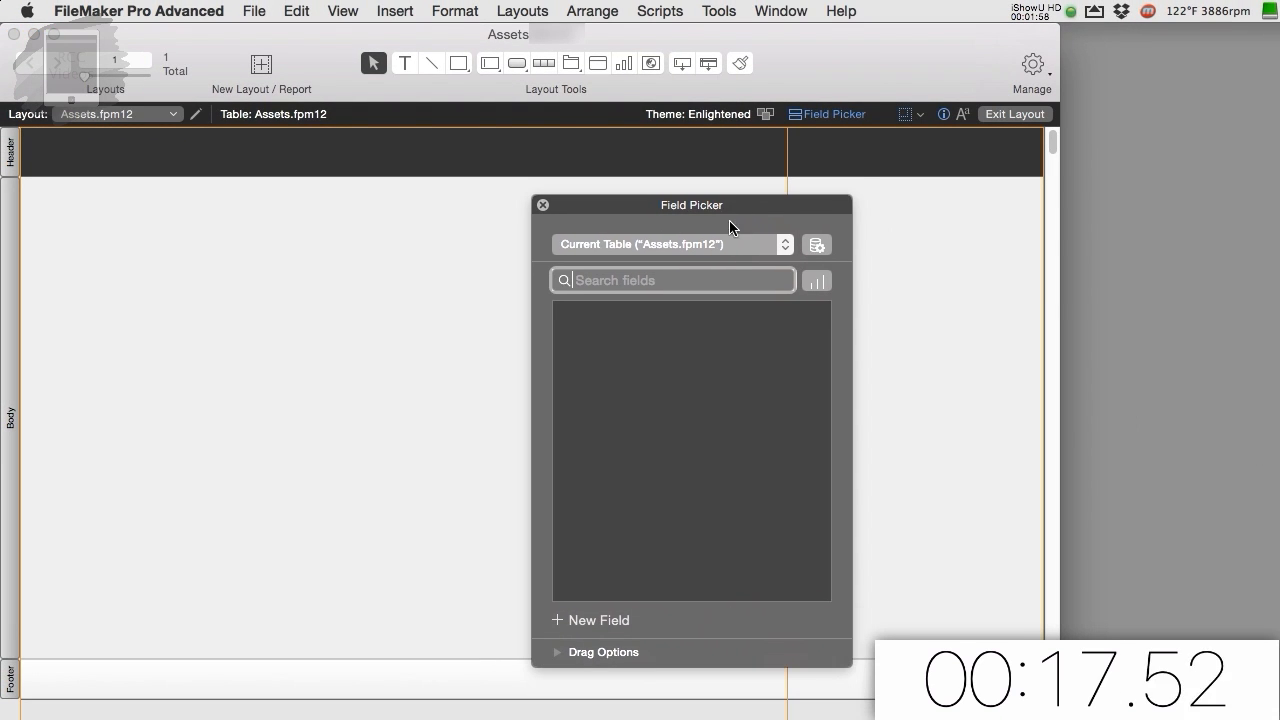
{"action": "mouse_move", "coordinate": [674, 391]}
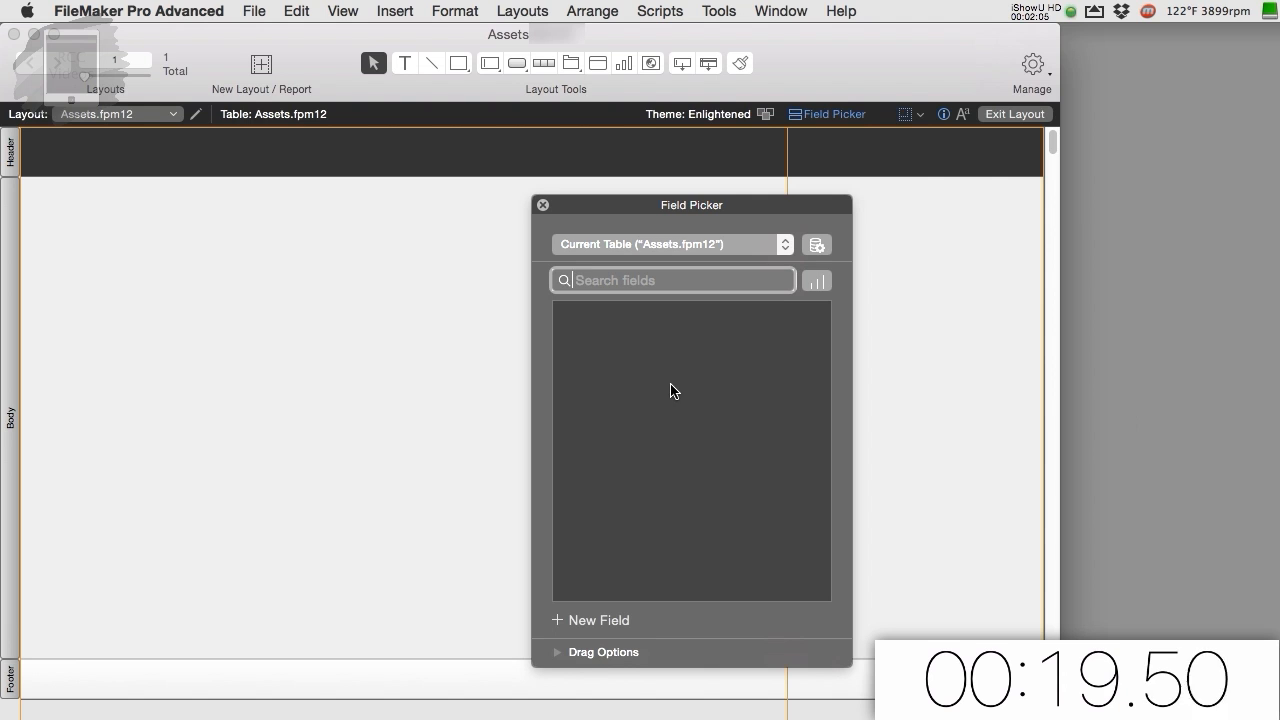
{"action": "left_click", "coordinate": [590, 620]}
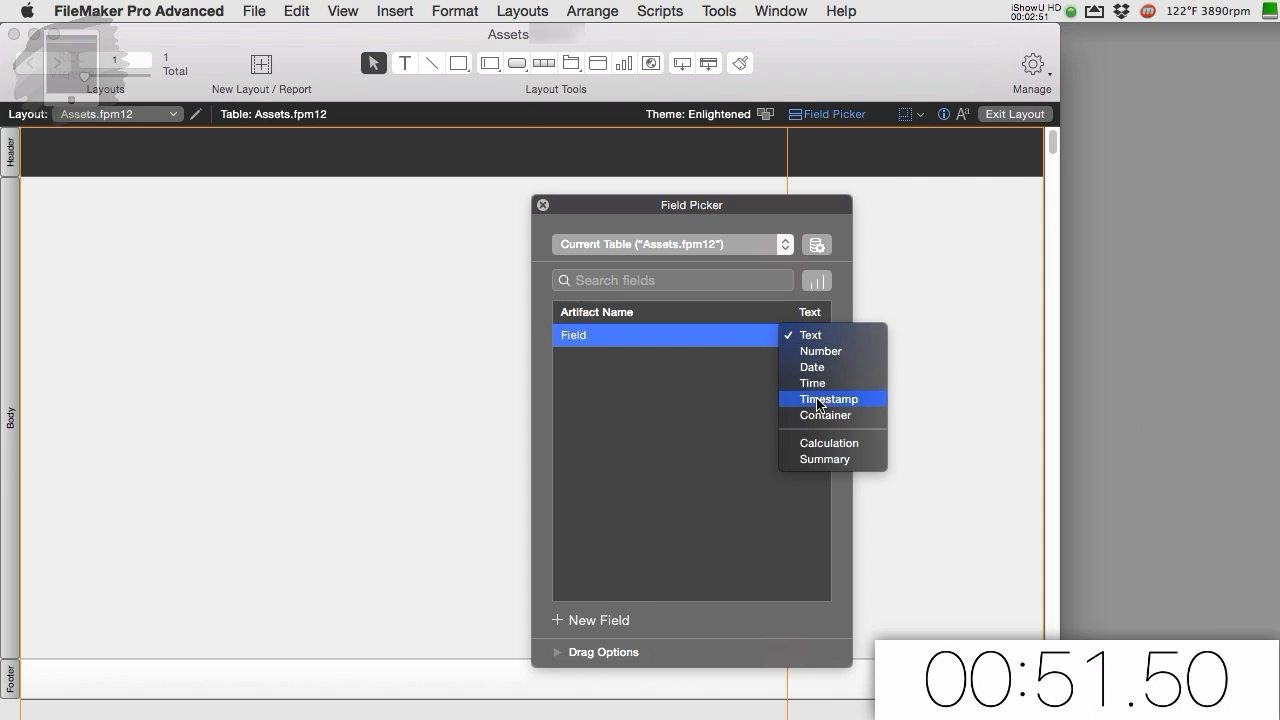
Step: Add container fields Photo 1 and Rubber Ducky 2 to the Assets table
{"action": "left_click", "coordinate": [824, 415]}
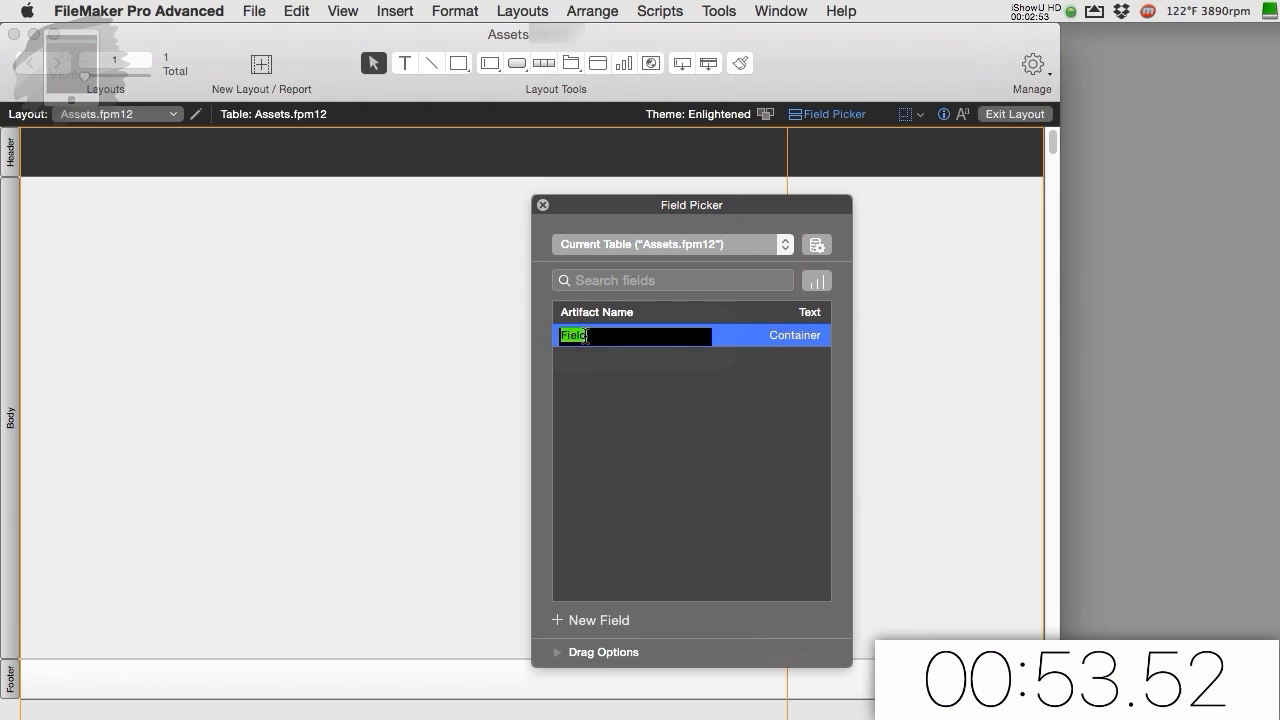
{"action": "type", "text": "Photo 1"}
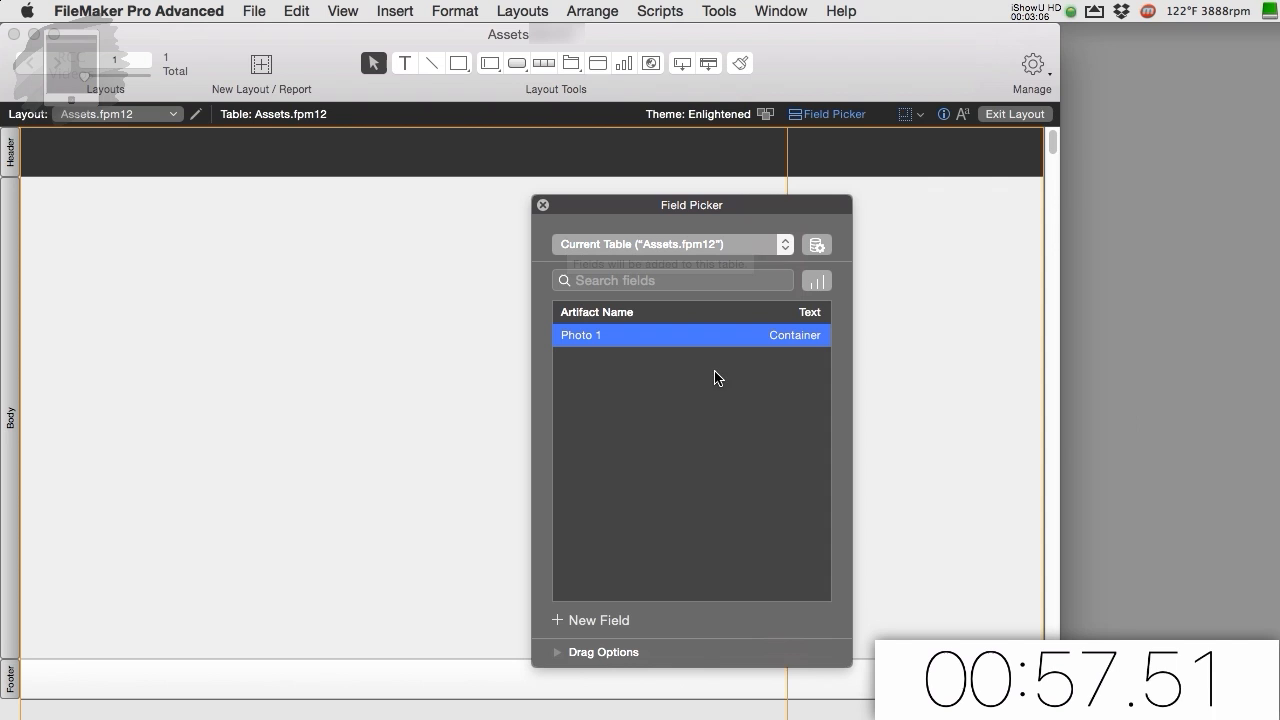
{"action": "mouse_move", "coordinate": [601, 589]}
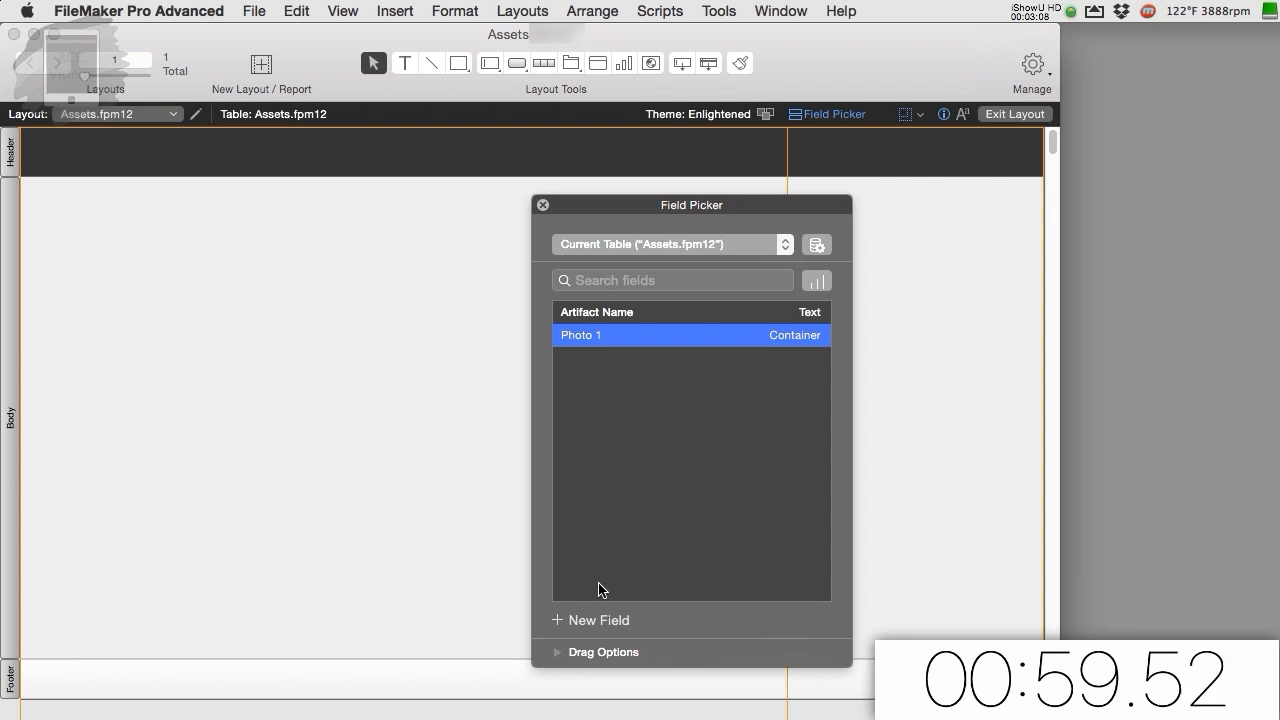
{"action": "mouse_move", "coordinate": [816, 331]}
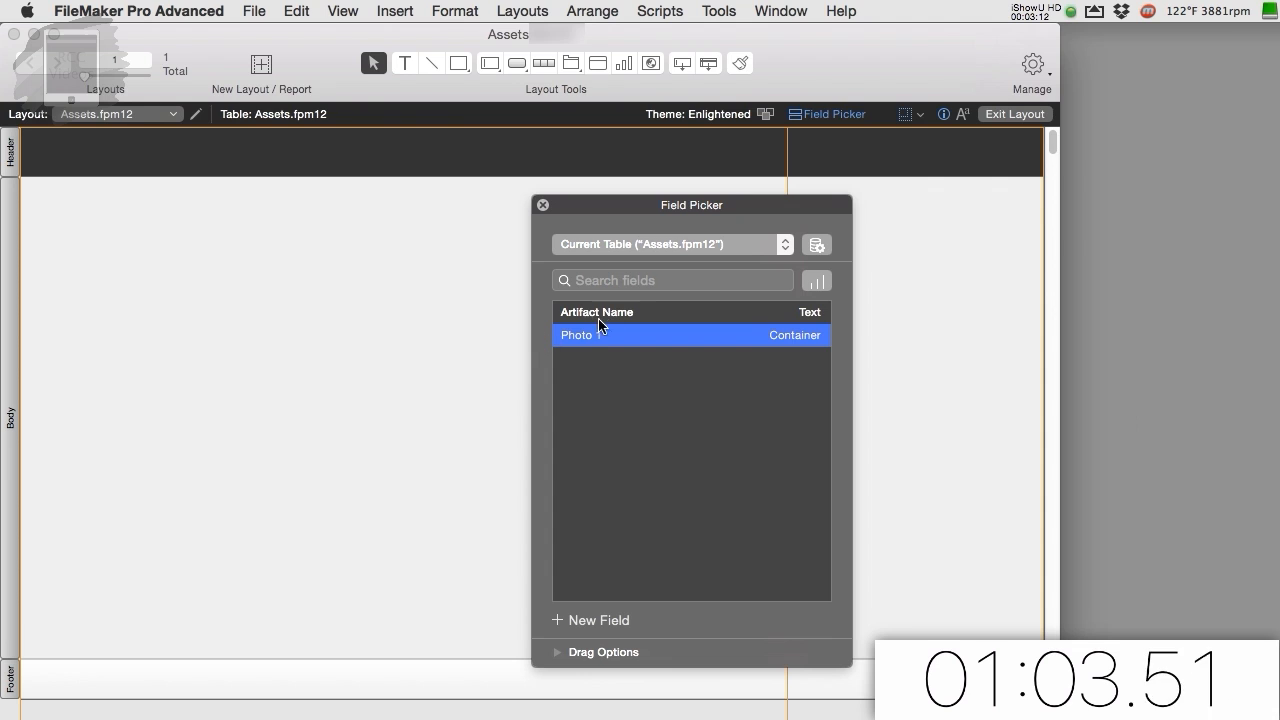
{"action": "left_click", "coordinate": [591, 620]}
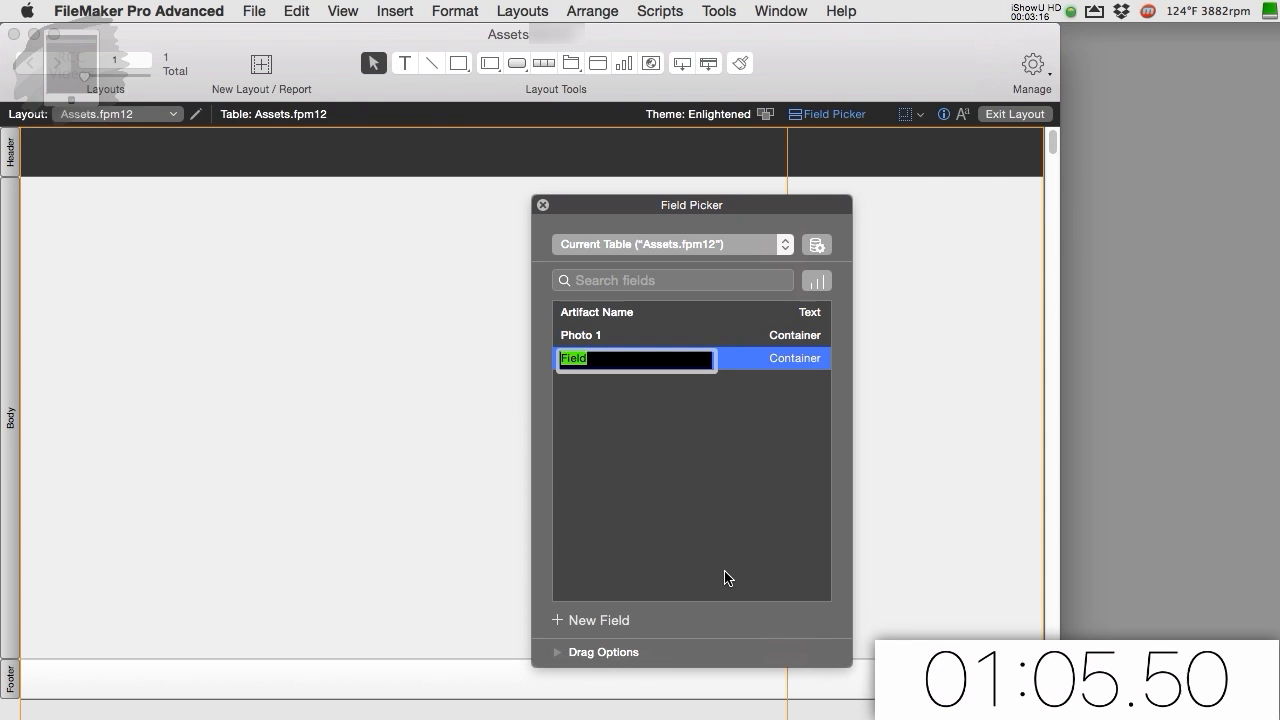
{"action": "type", "text": "R"}
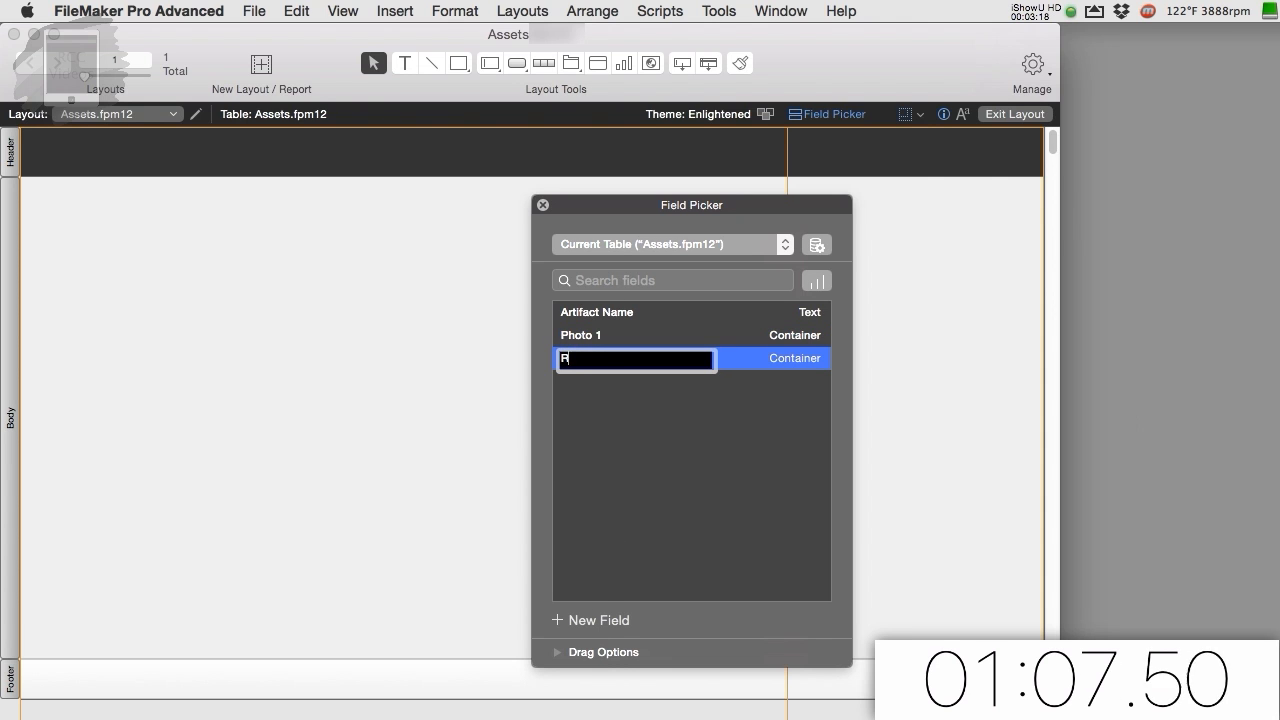
{"action": "type", "text": "Rubber Duck"}
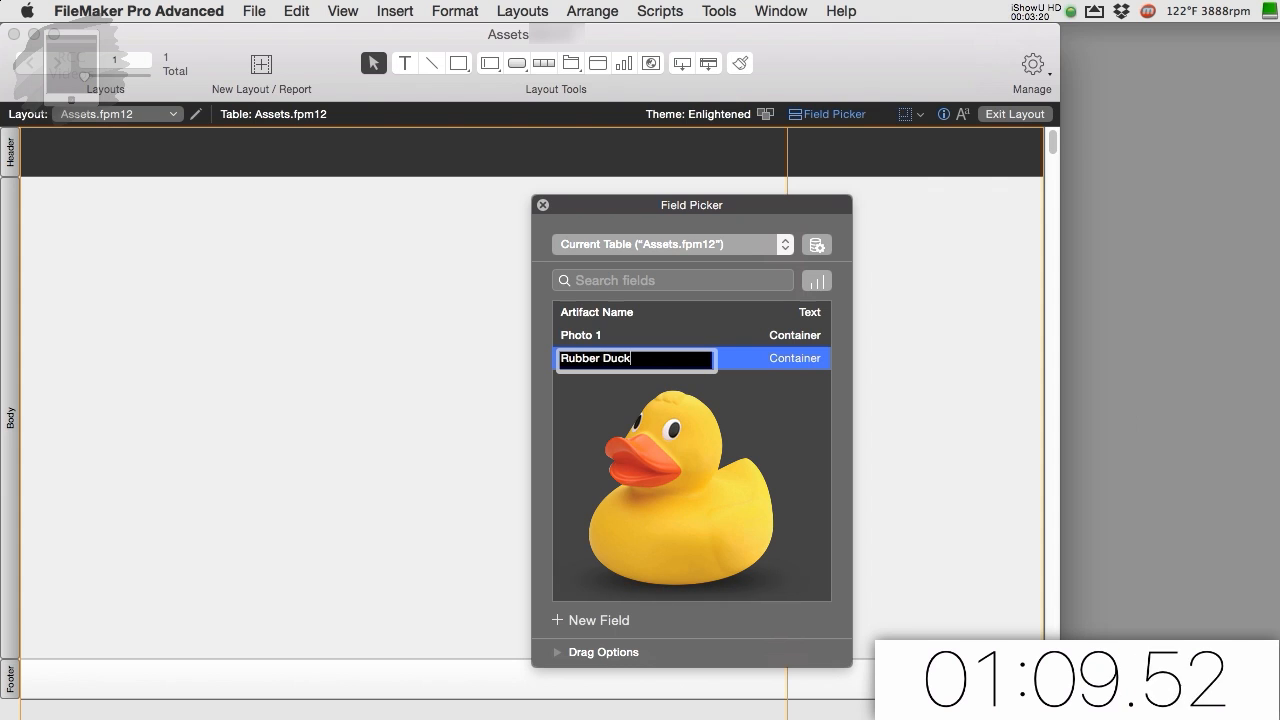
{"action": "type", "text": "Rubber Ducky 2"}
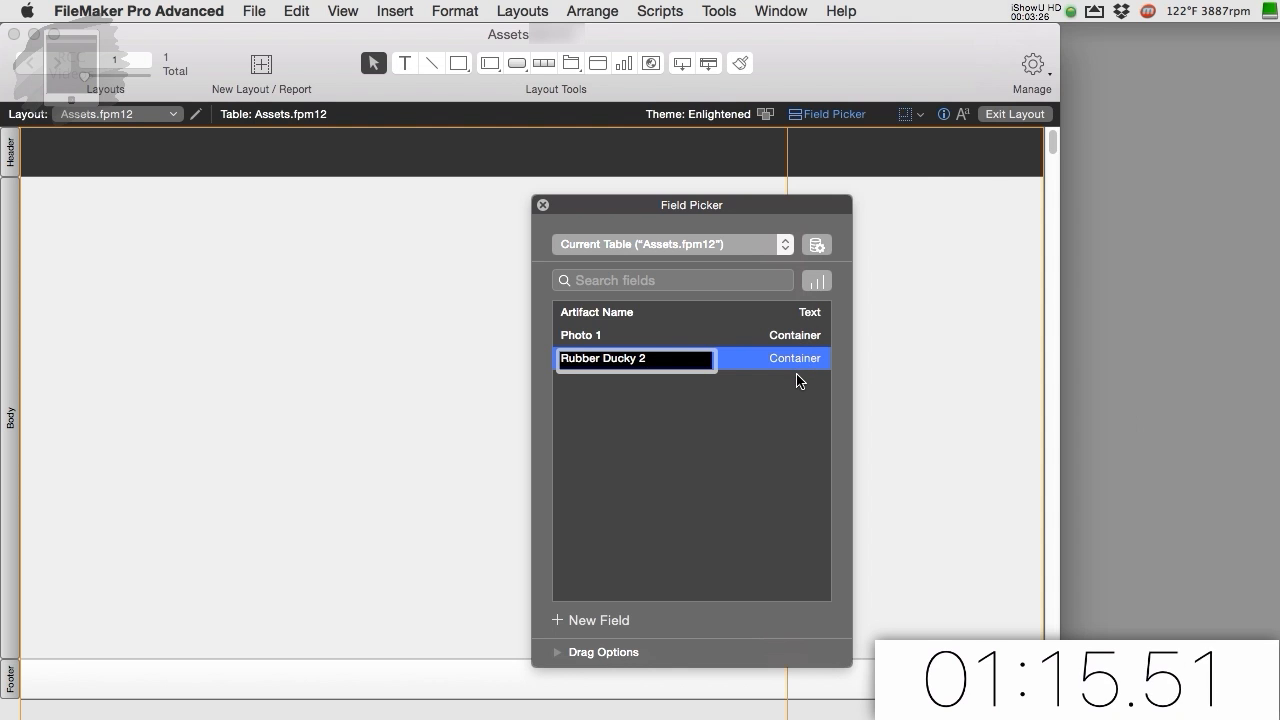
Step: Add a text field named Museum to the Assets table
{"action": "left_click", "coordinate": [590, 620]}
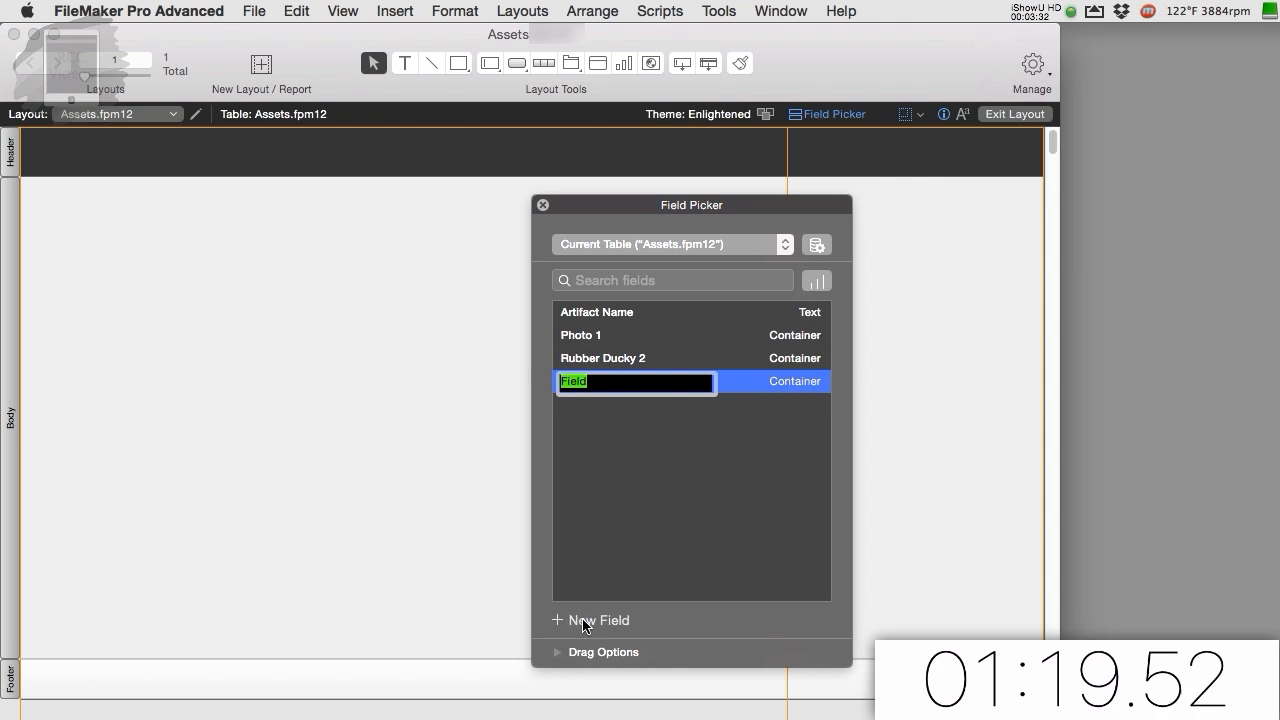
{"action": "type", "text": "M"}
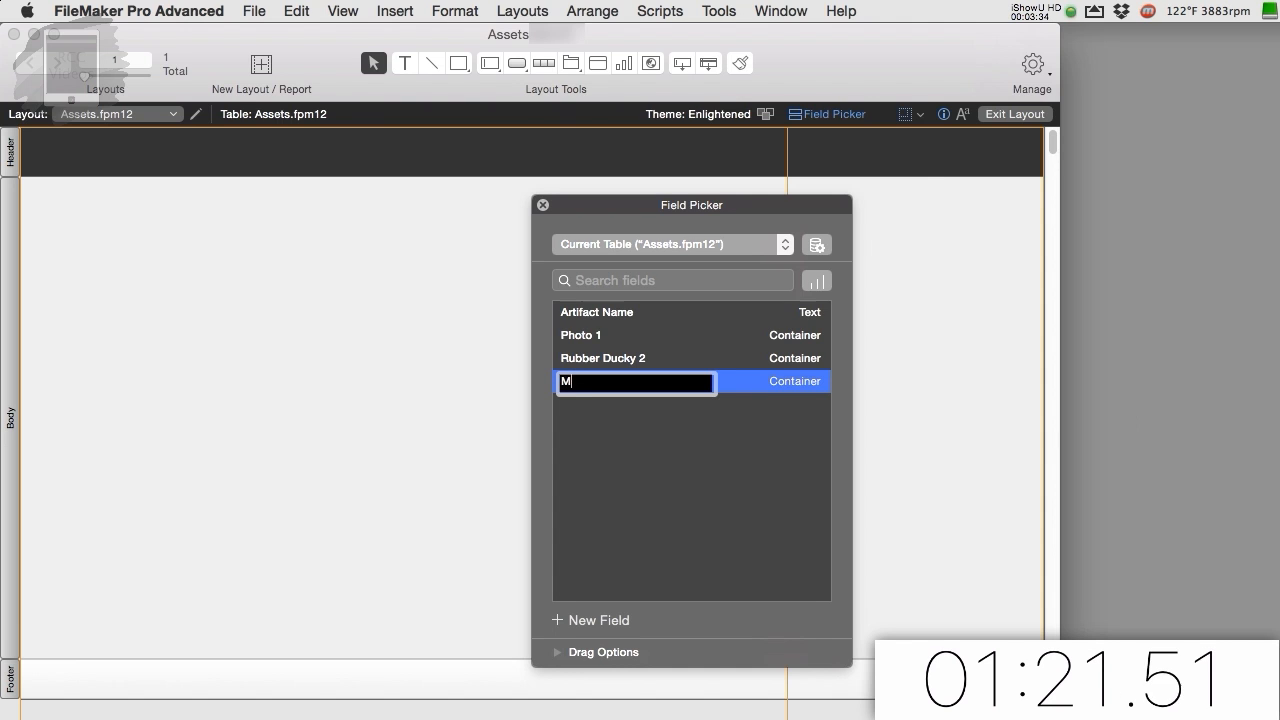
{"action": "type", "text": "useum"}
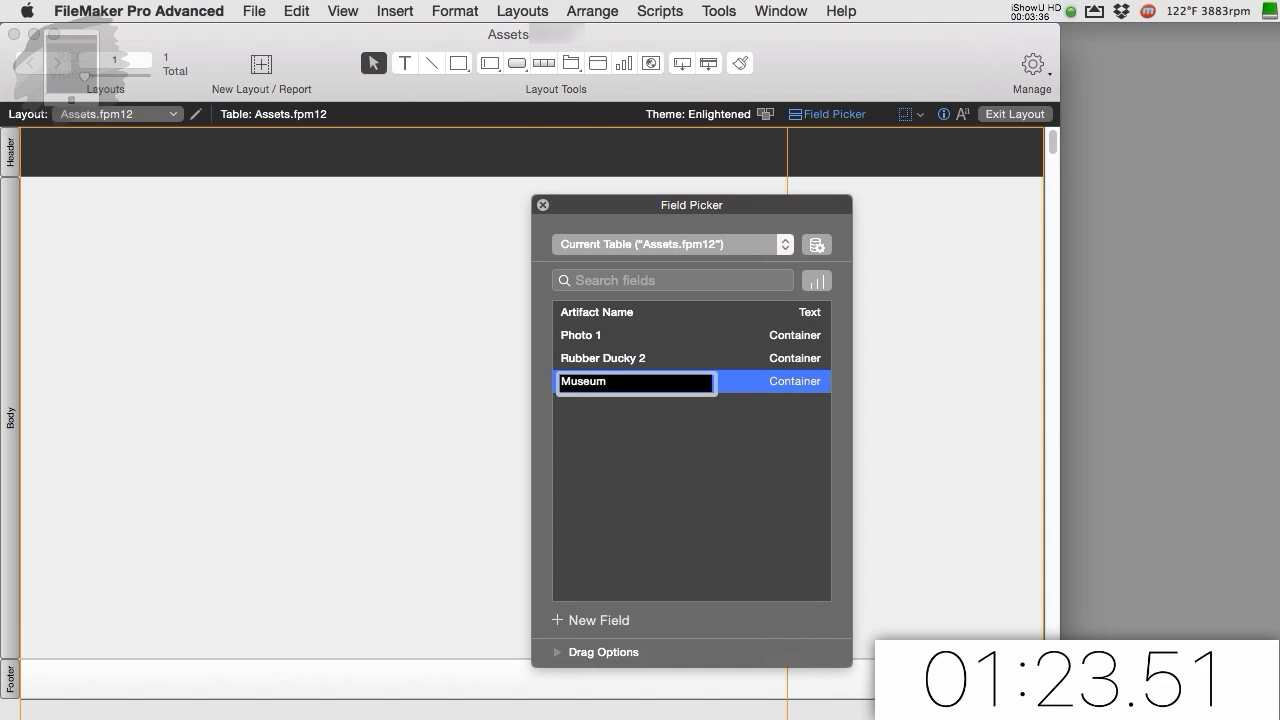
{"action": "left_click", "coordinate": [794, 381]}
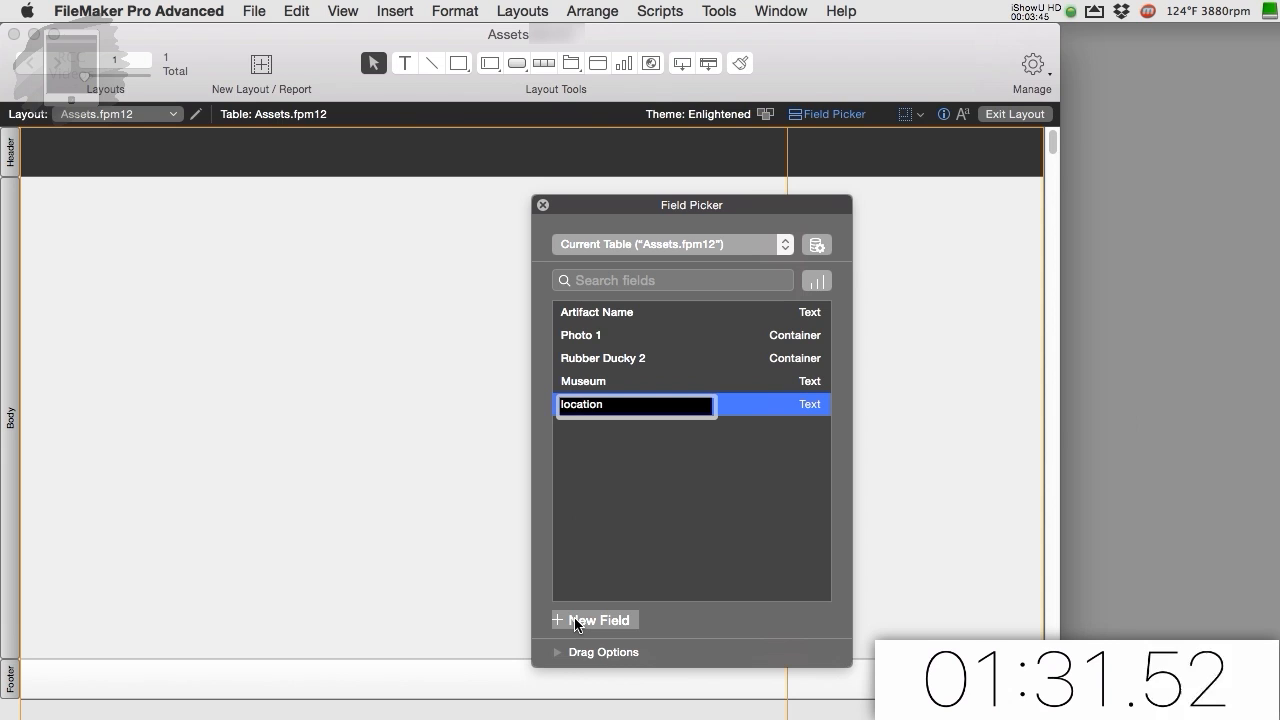
Step: Add a number field named Weight to the Assets table
{"action": "left_click", "coordinate": [597, 620]}
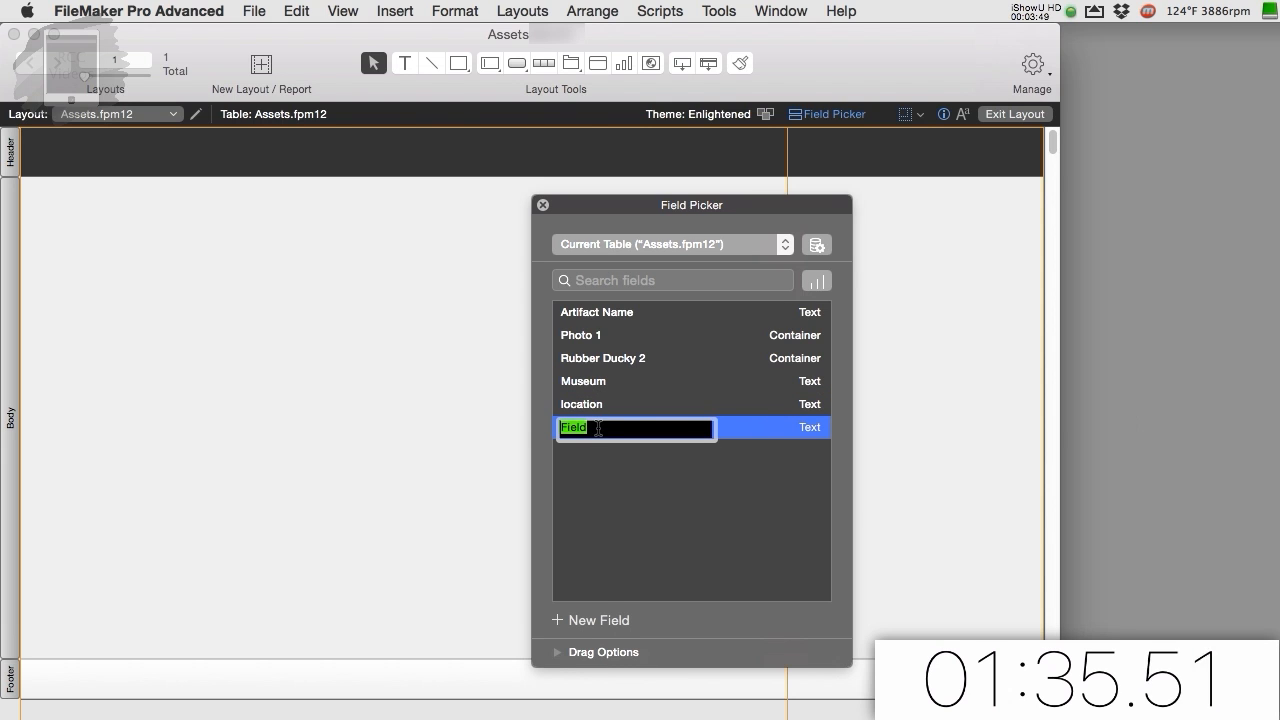
{"action": "type", "text": "Weight"}
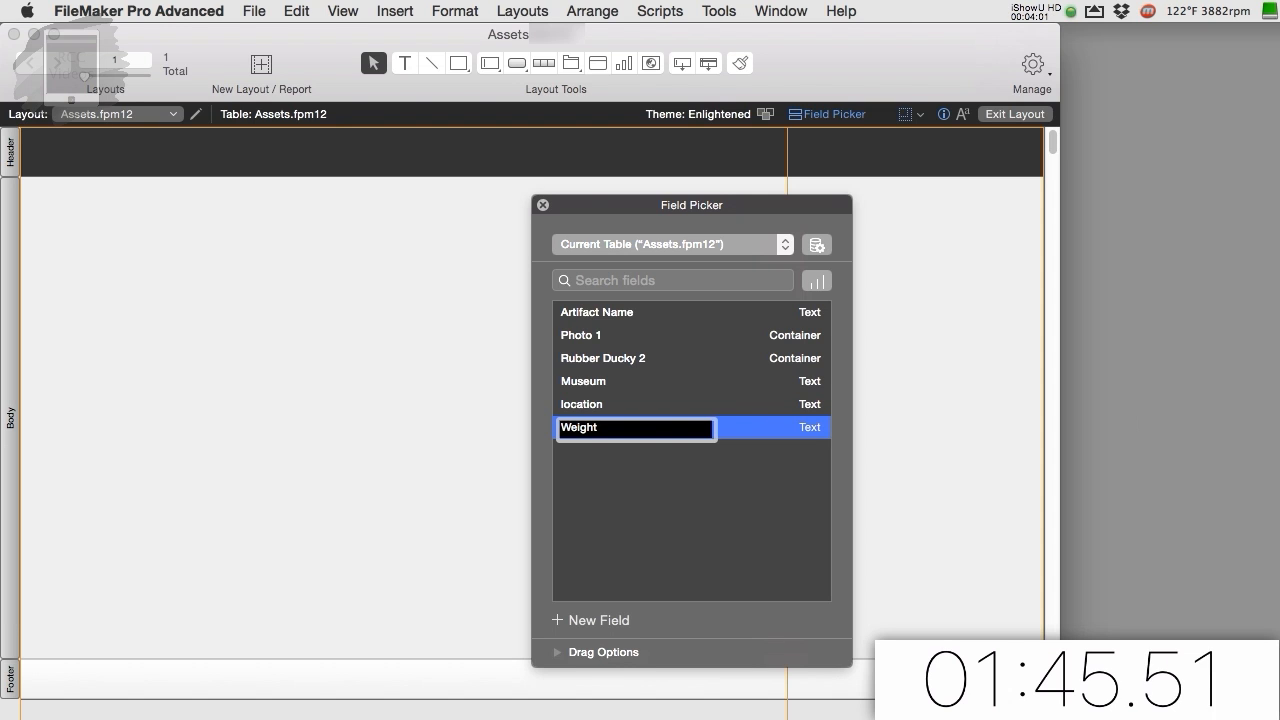
{"action": "left_click", "coordinate": [809, 427]}
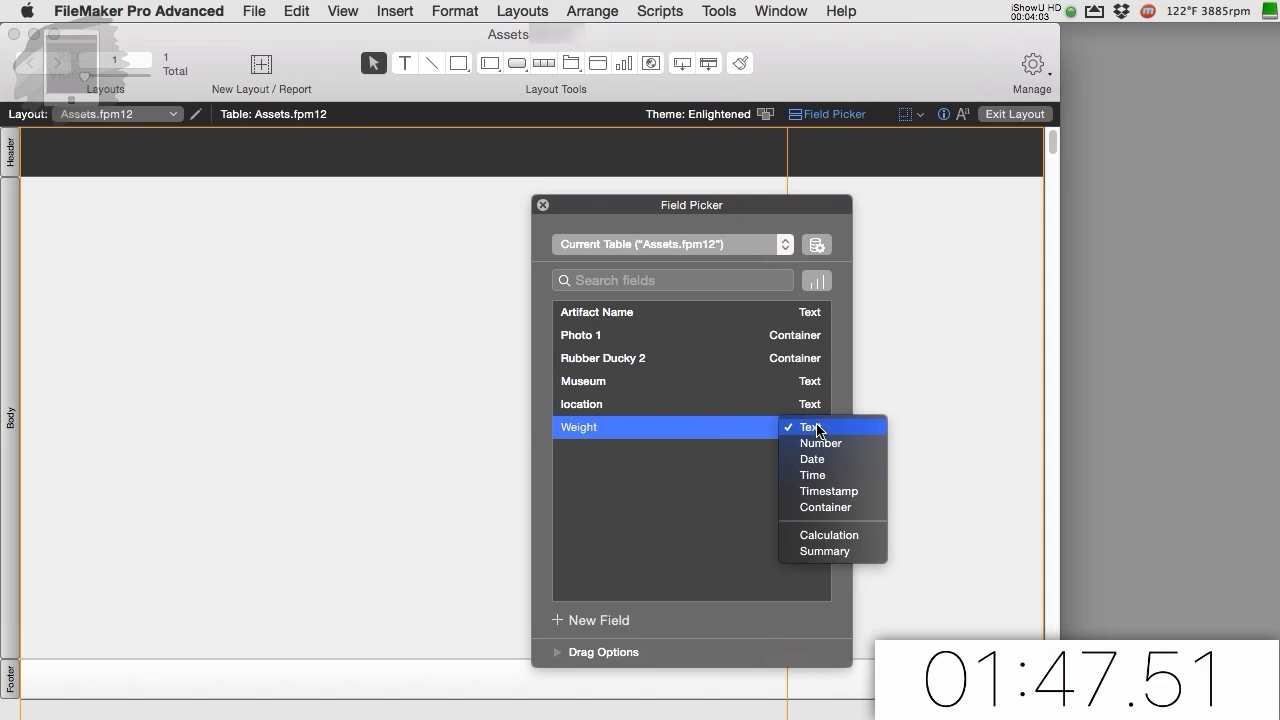
{"action": "mouse_move", "coordinate": [822, 443]}
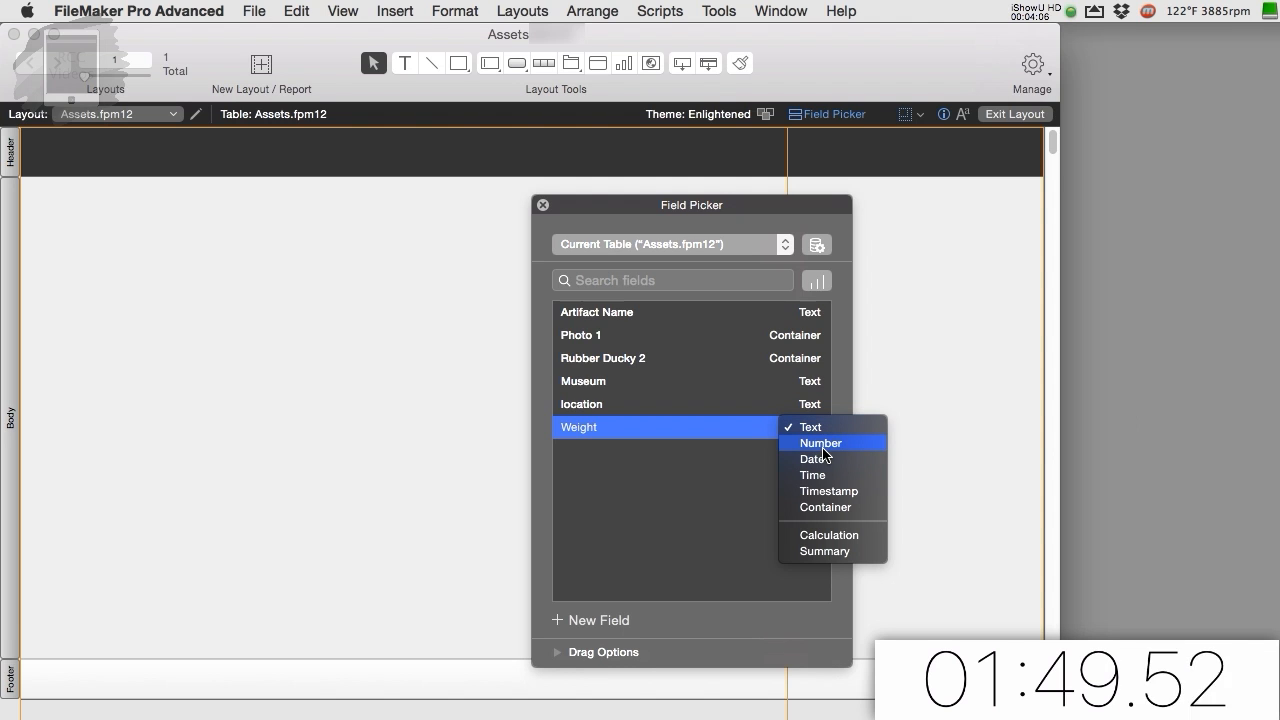
{"action": "left_click", "coordinate": [820, 443]}
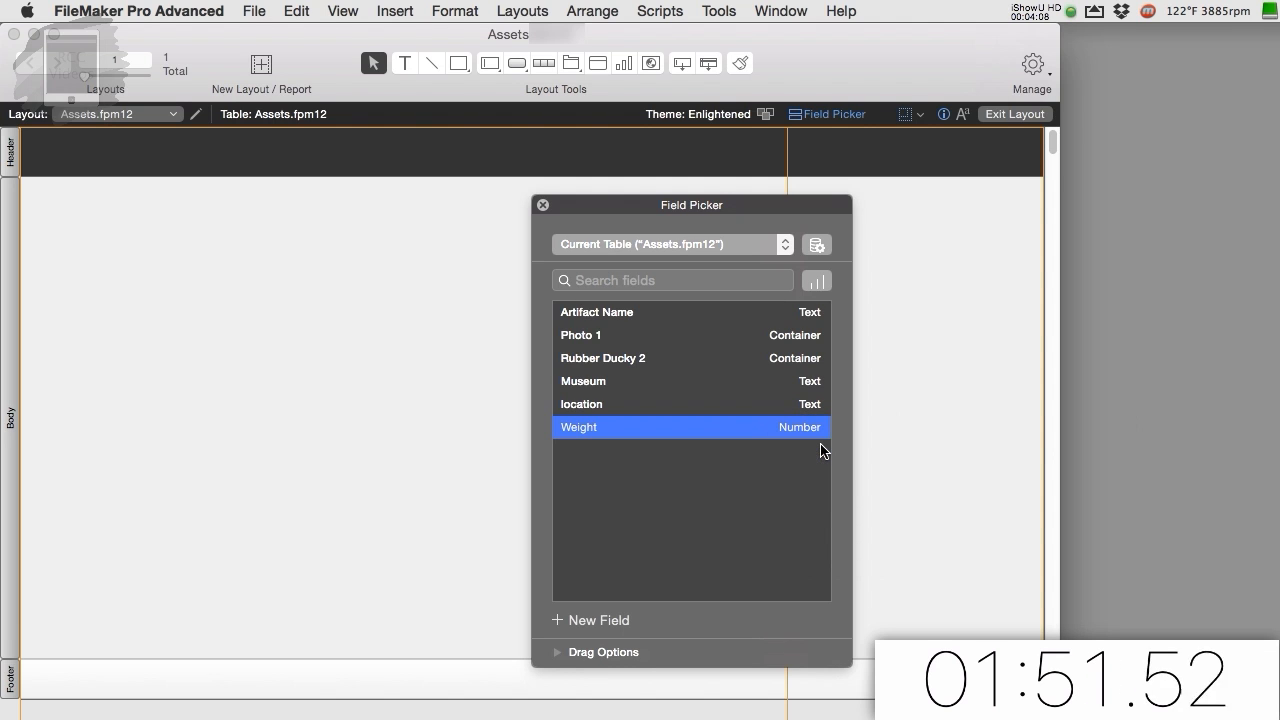
Step: Add fields Insured Value and Description to the Assets table
{"action": "left_click", "coordinate": [599, 620]}
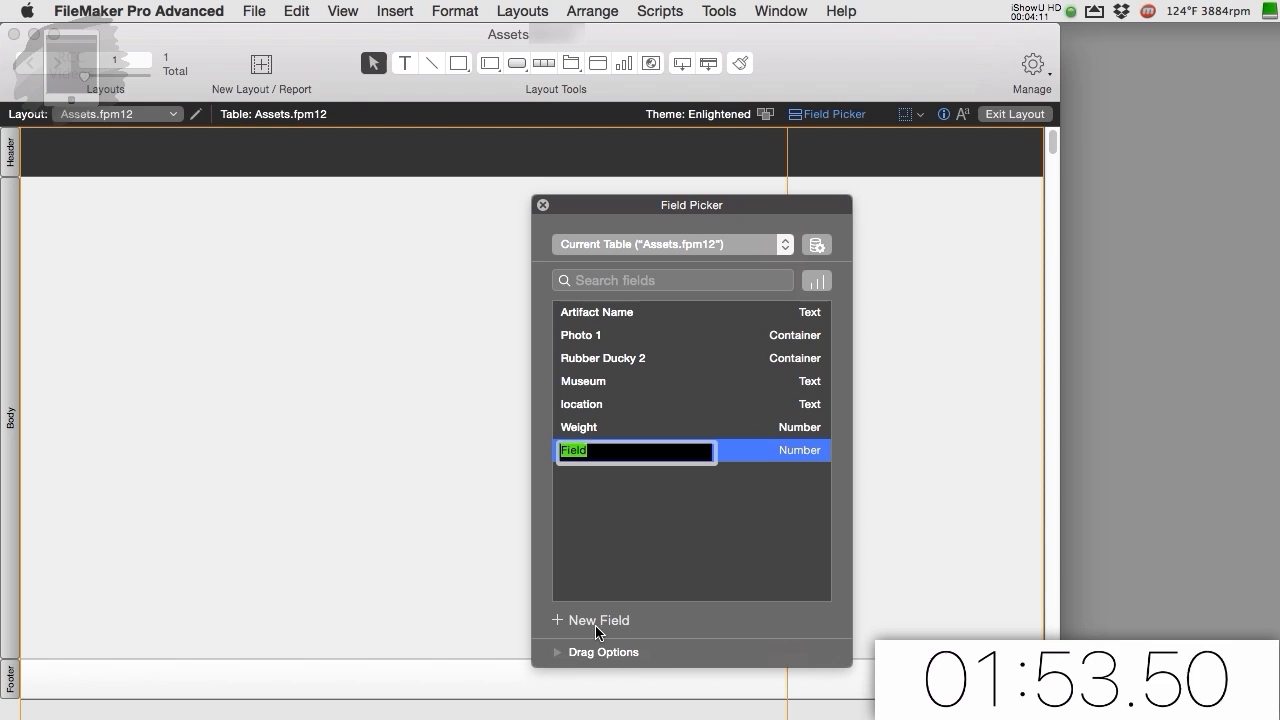
{"action": "type", "text": "Insured Val"}
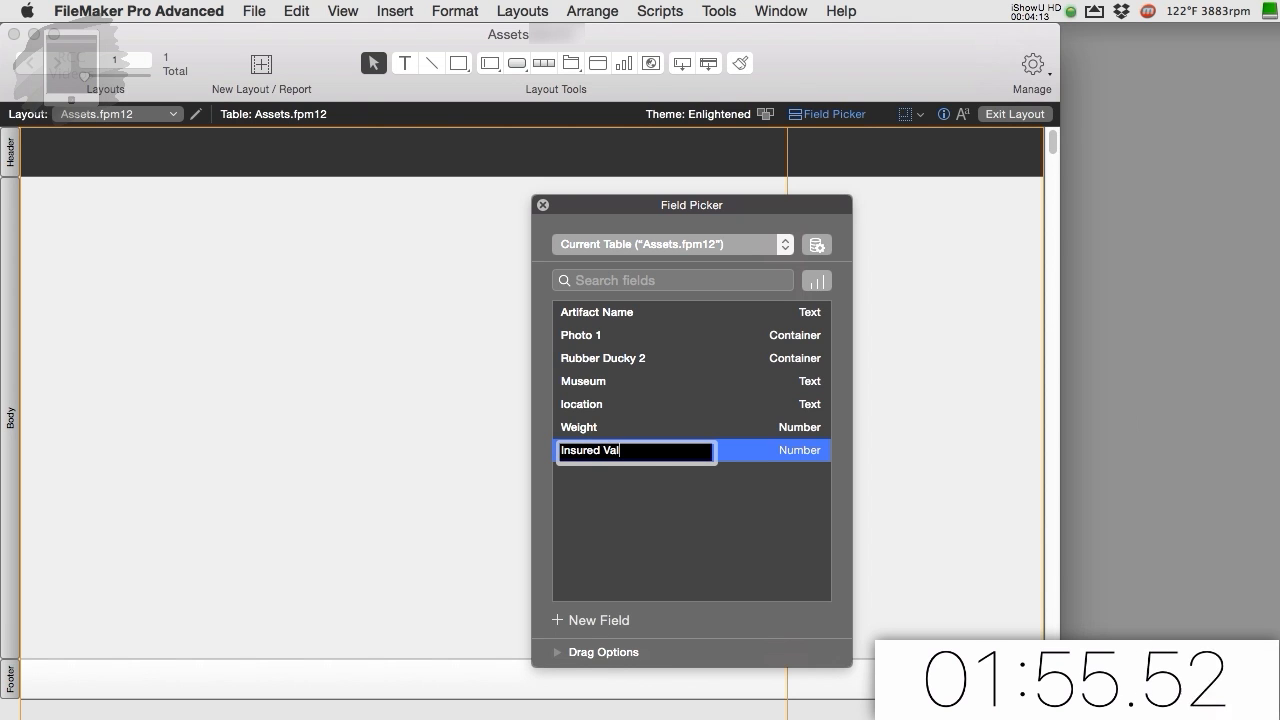
{"action": "left_click", "coordinate": [583, 620]}
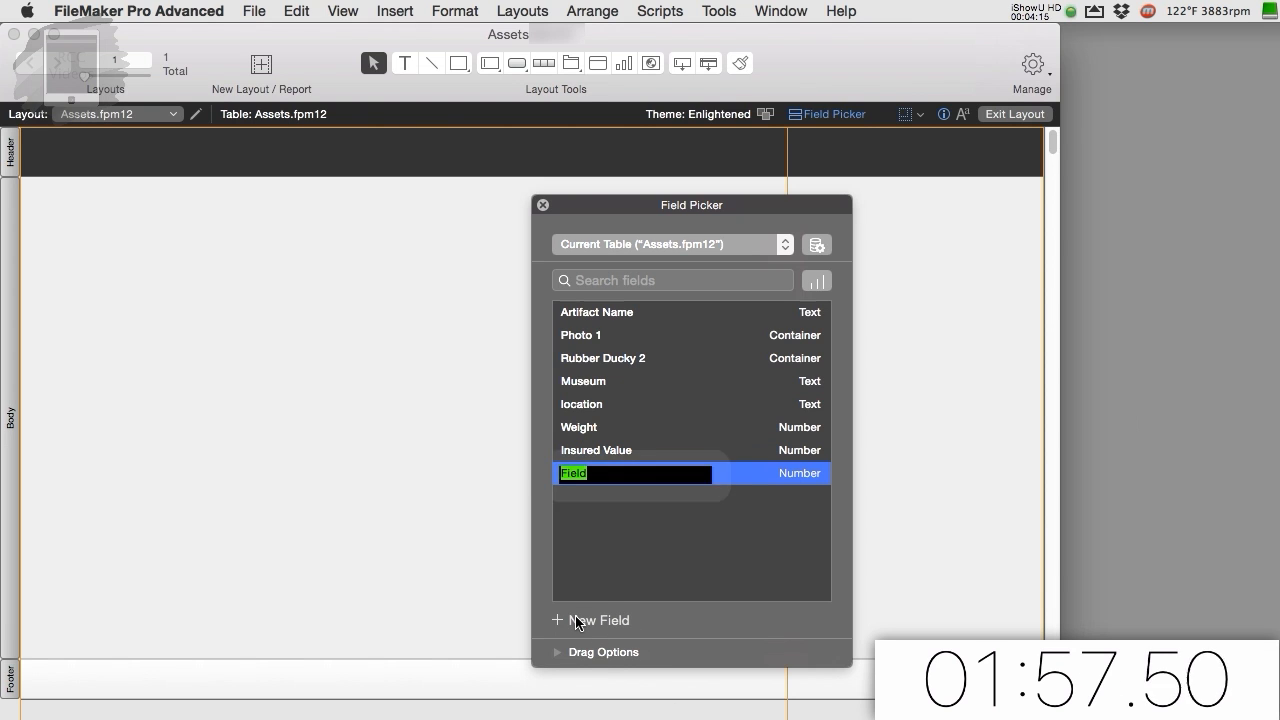
{"action": "type", "text": "Description"}
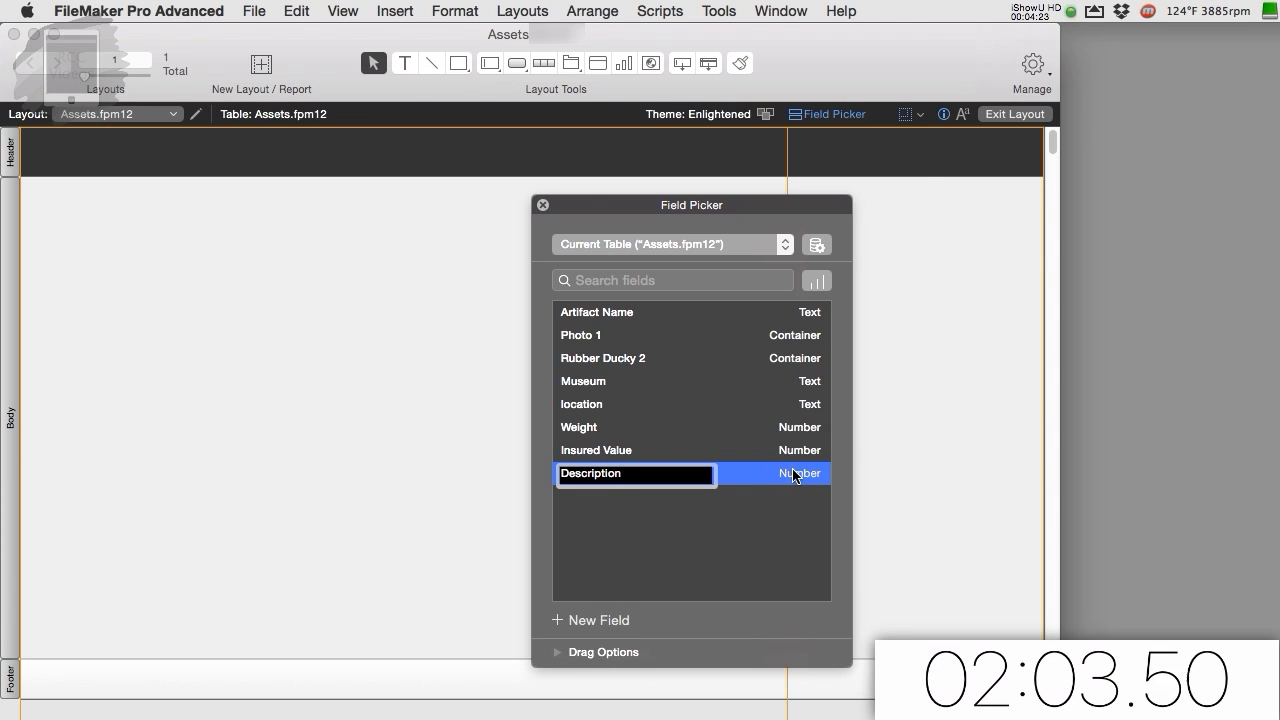
Step: Add a Date of Artifact date field and name a further field Date Discovered
{"action": "left_click", "coordinate": [599, 620]}
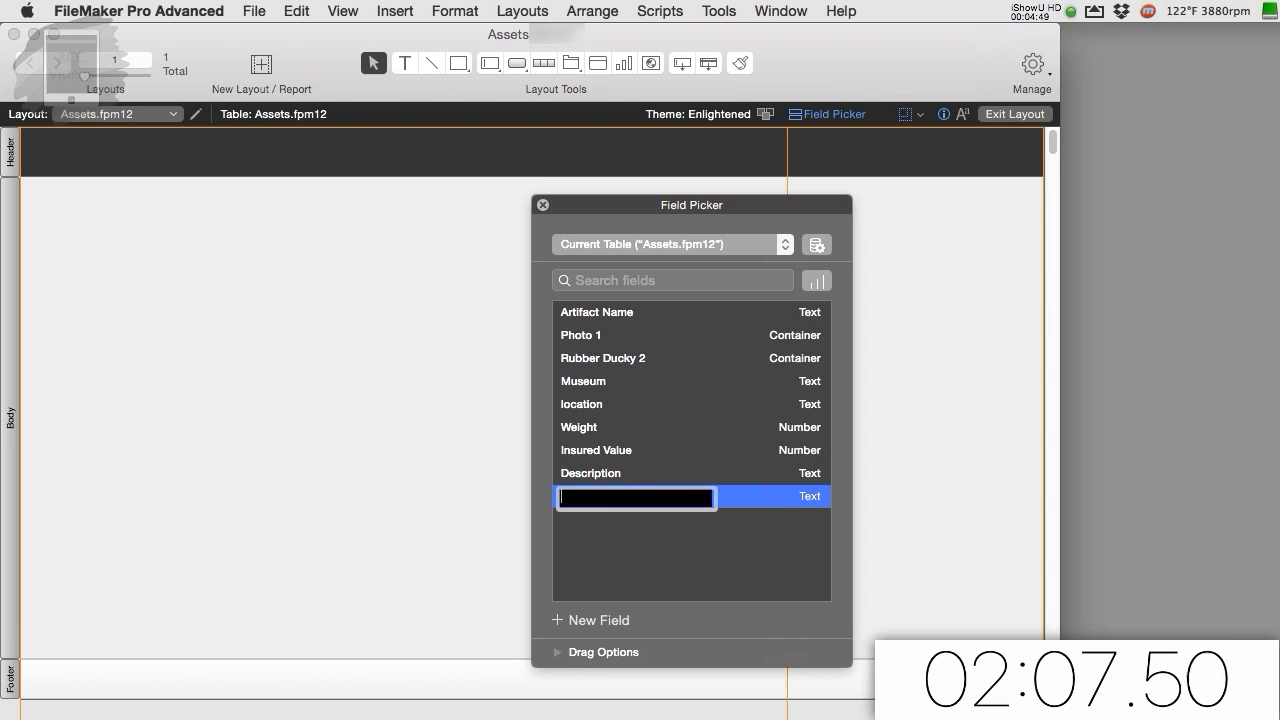
{"action": "type", "text": "Date 1"}
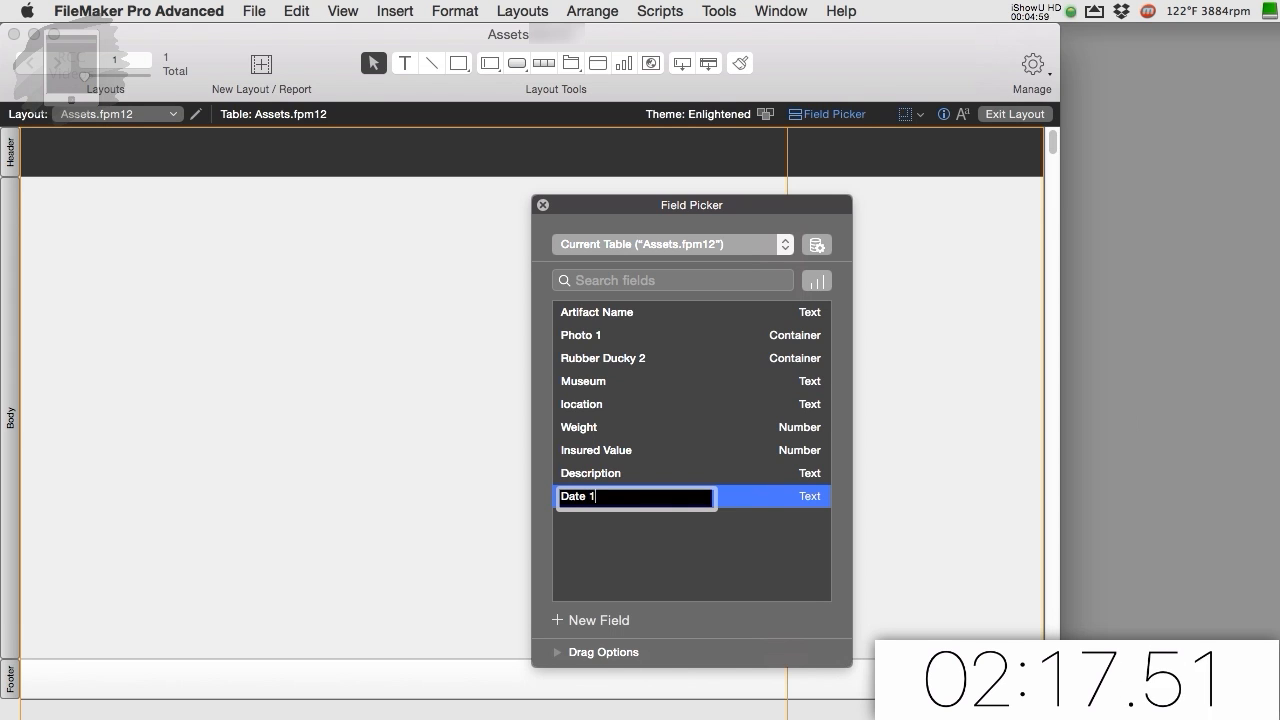
{"action": "type", "text": "400"}
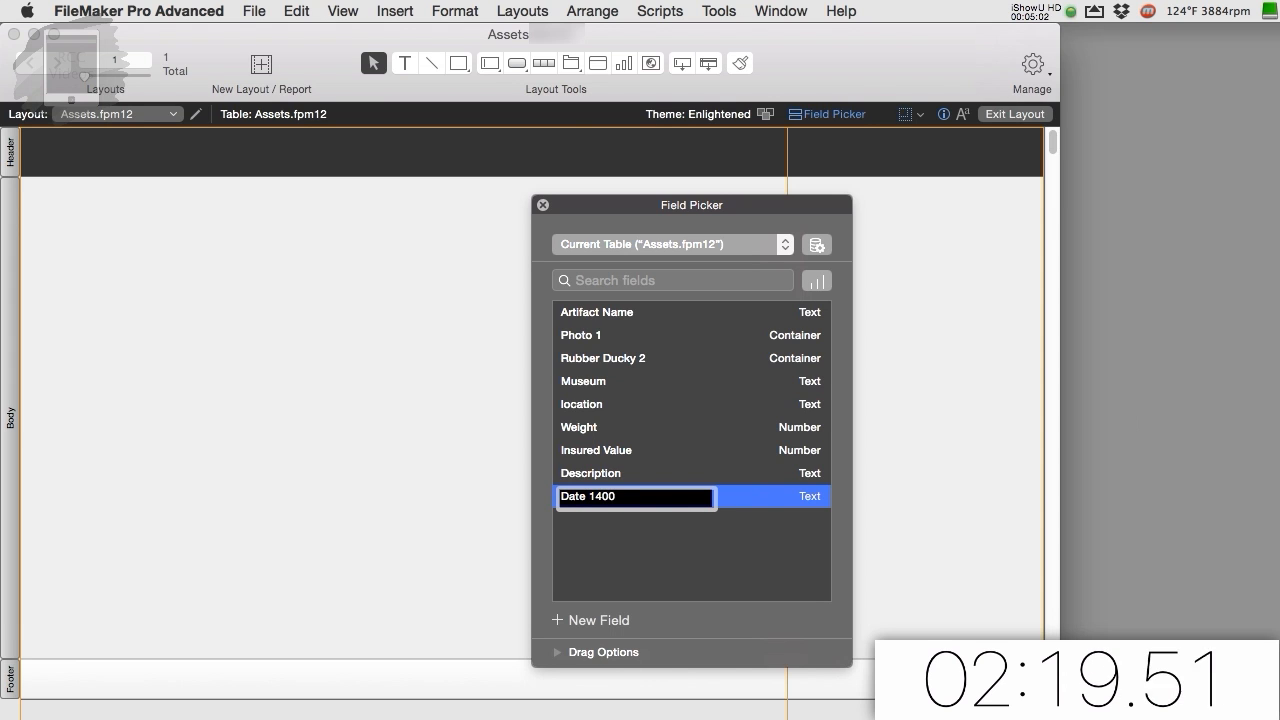
{"action": "type", "text": "Date of Artifac"}
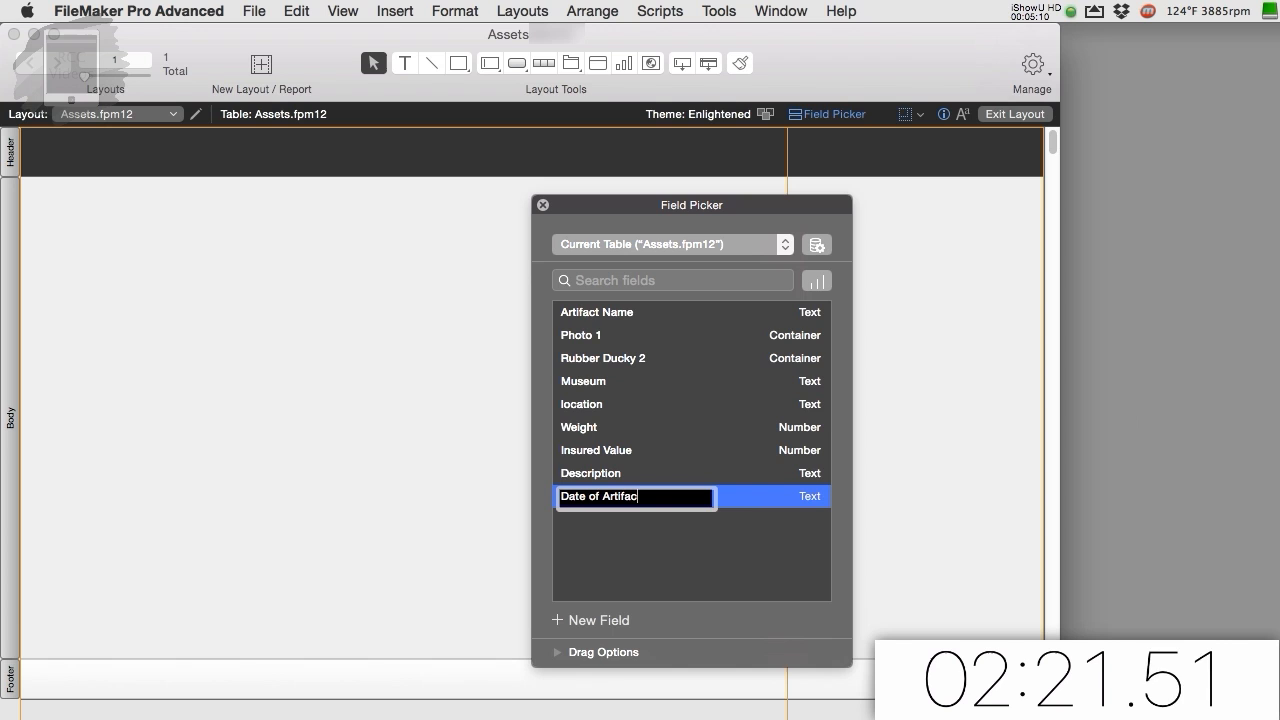
{"action": "left_click", "coordinate": [809, 496]}
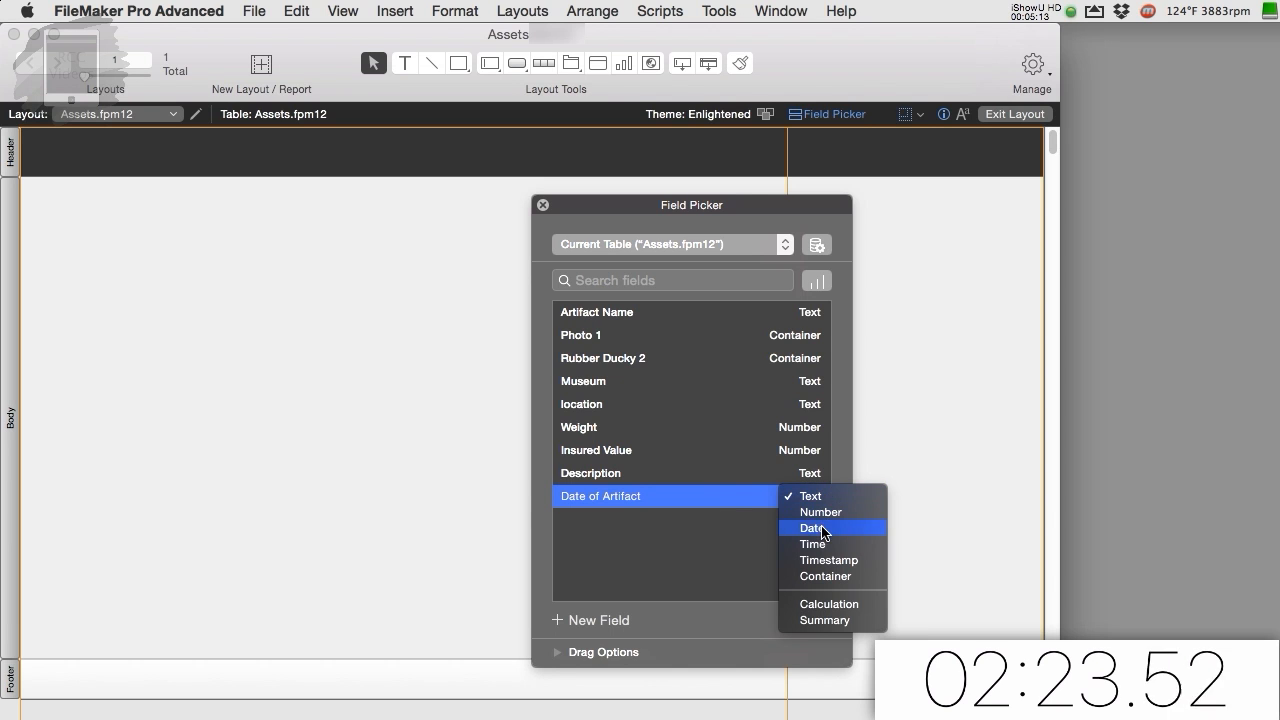
{"action": "left_click", "coordinate": [812, 528]}
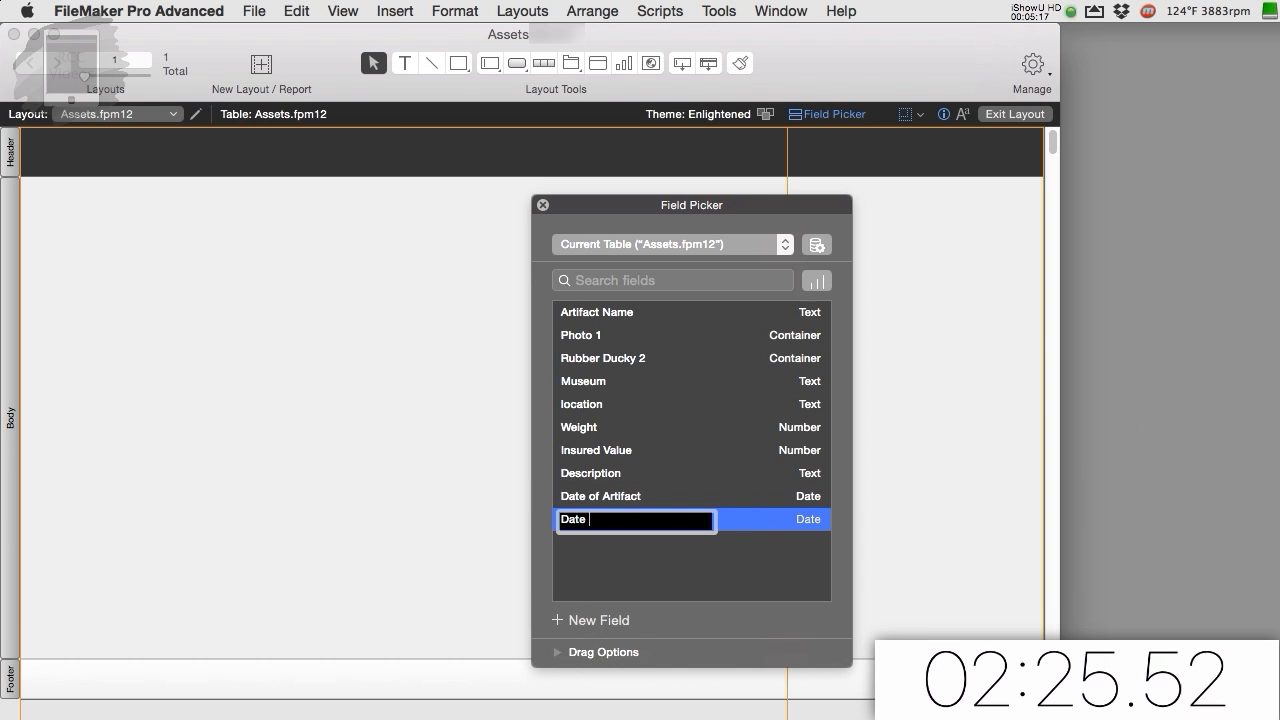
{"action": "type", "text": "Disco"}
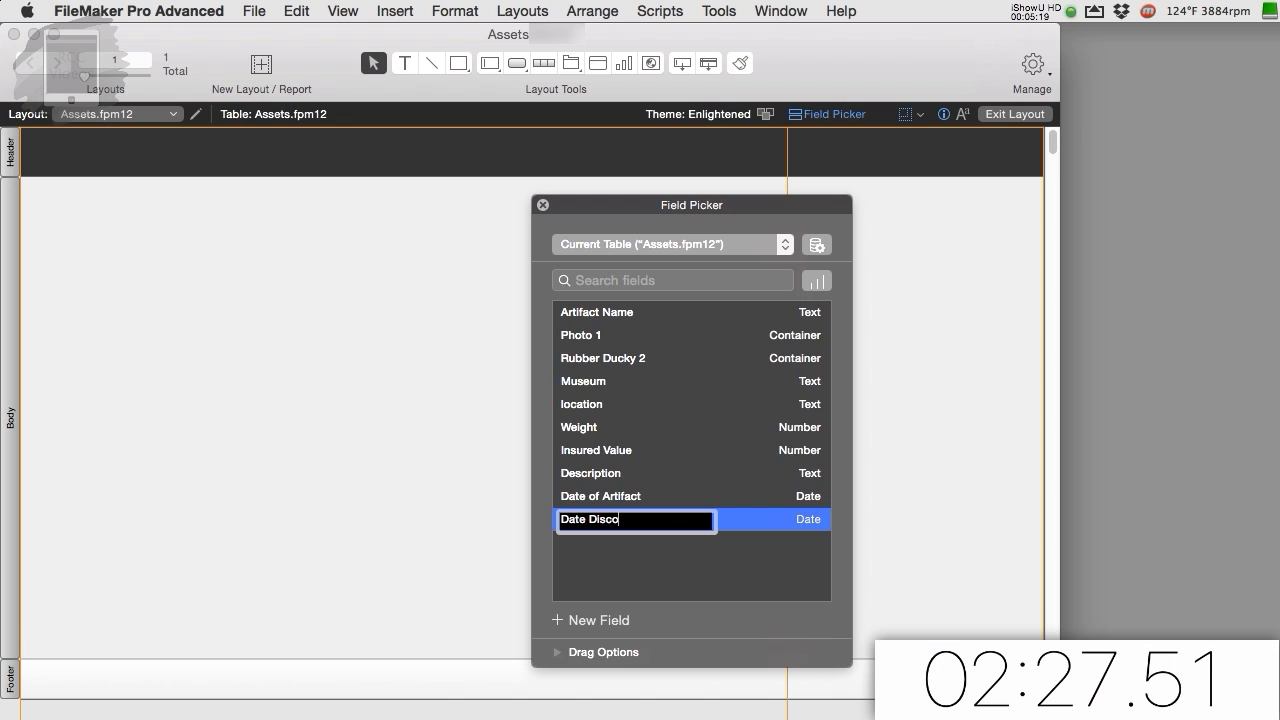
{"action": "type", "text": "vered"}
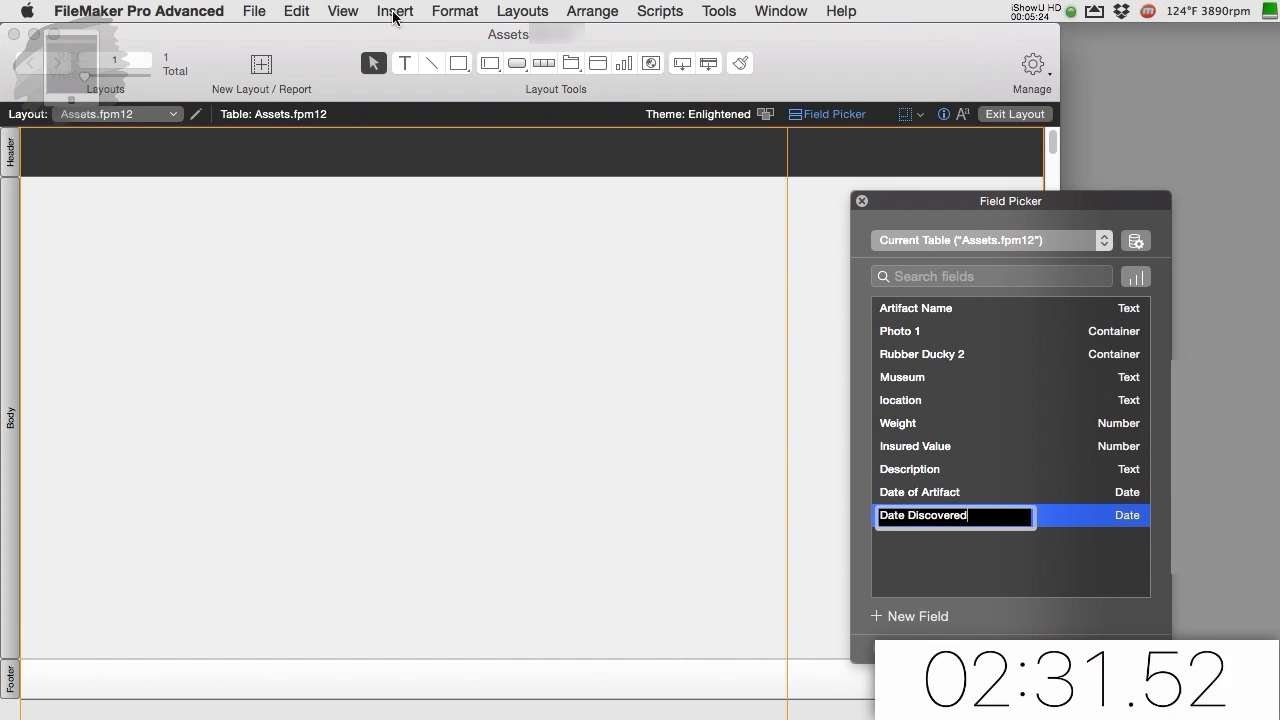
Step: Review the Assets table's nine fields in Manage Database, ending with Date of Artifact
{"action": "left_click", "coordinate": [269, 11]}
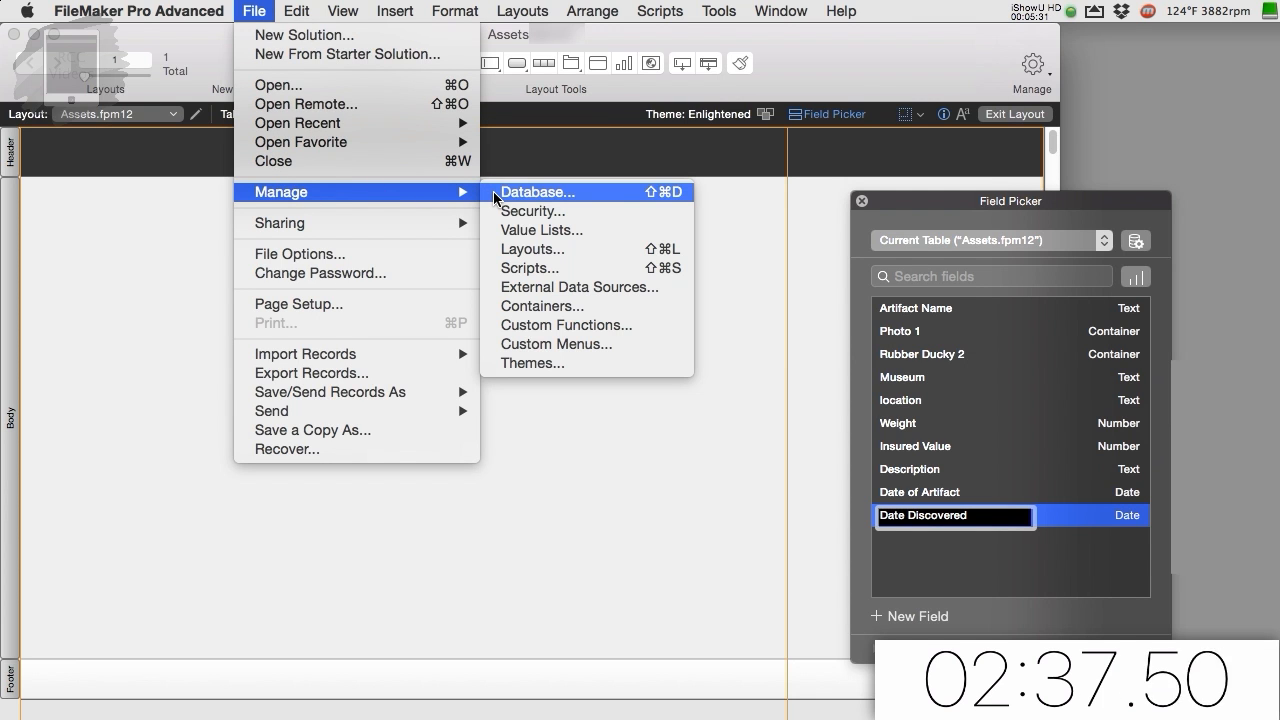
{"action": "left_click", "coordinate": [537, 191]}
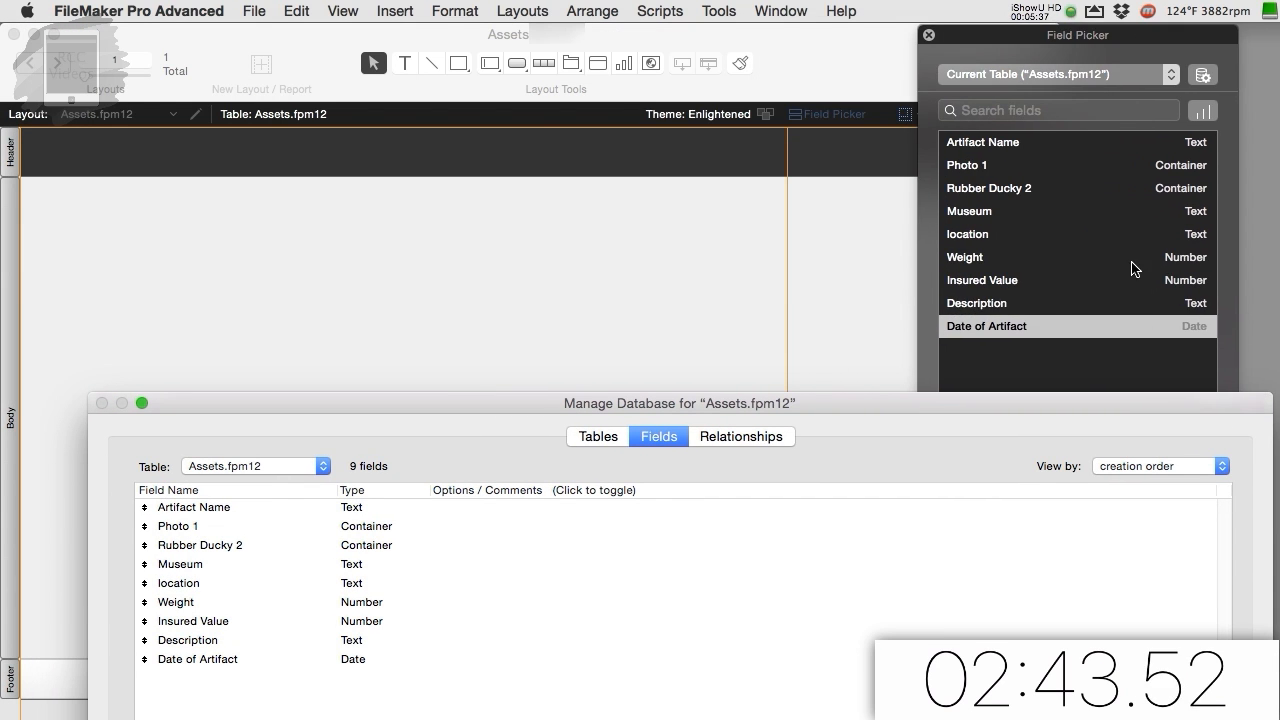
{"action": "mouse_move", "coordinate": [1126, 194]}
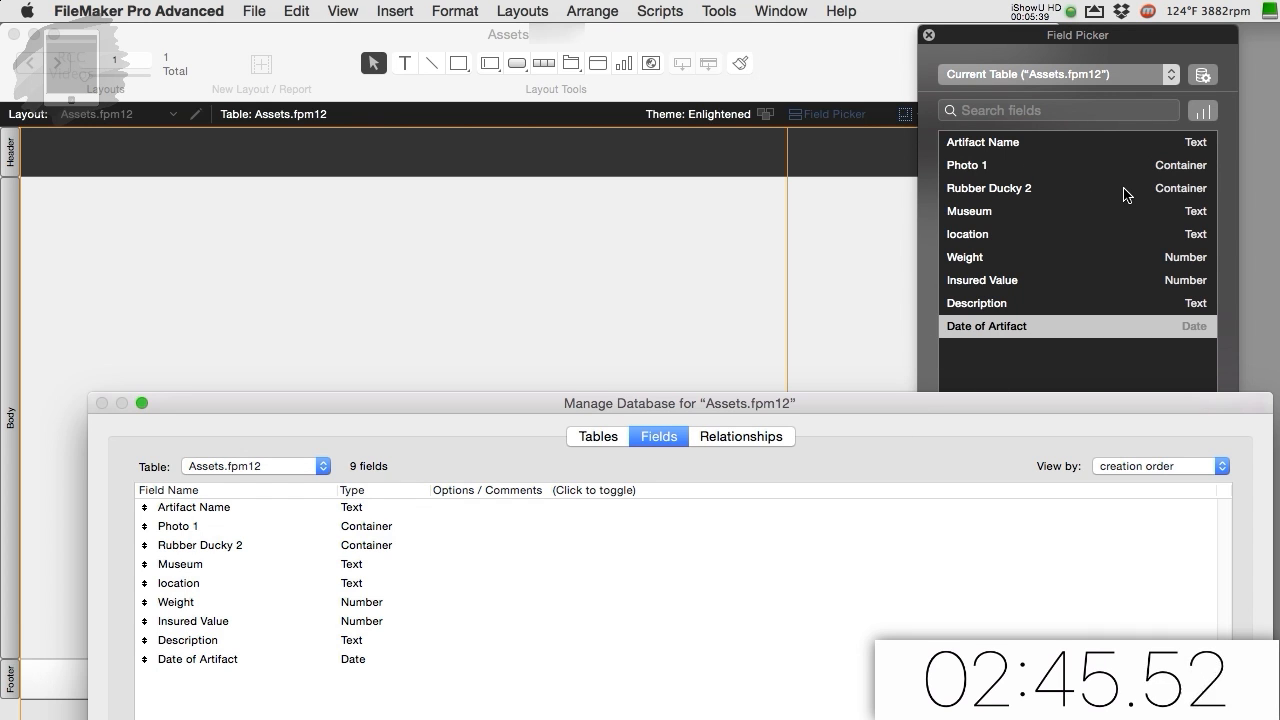
{"action": "left_click_drag", "start_coordinate": [679, 403], "coordinate": [675, 328]}
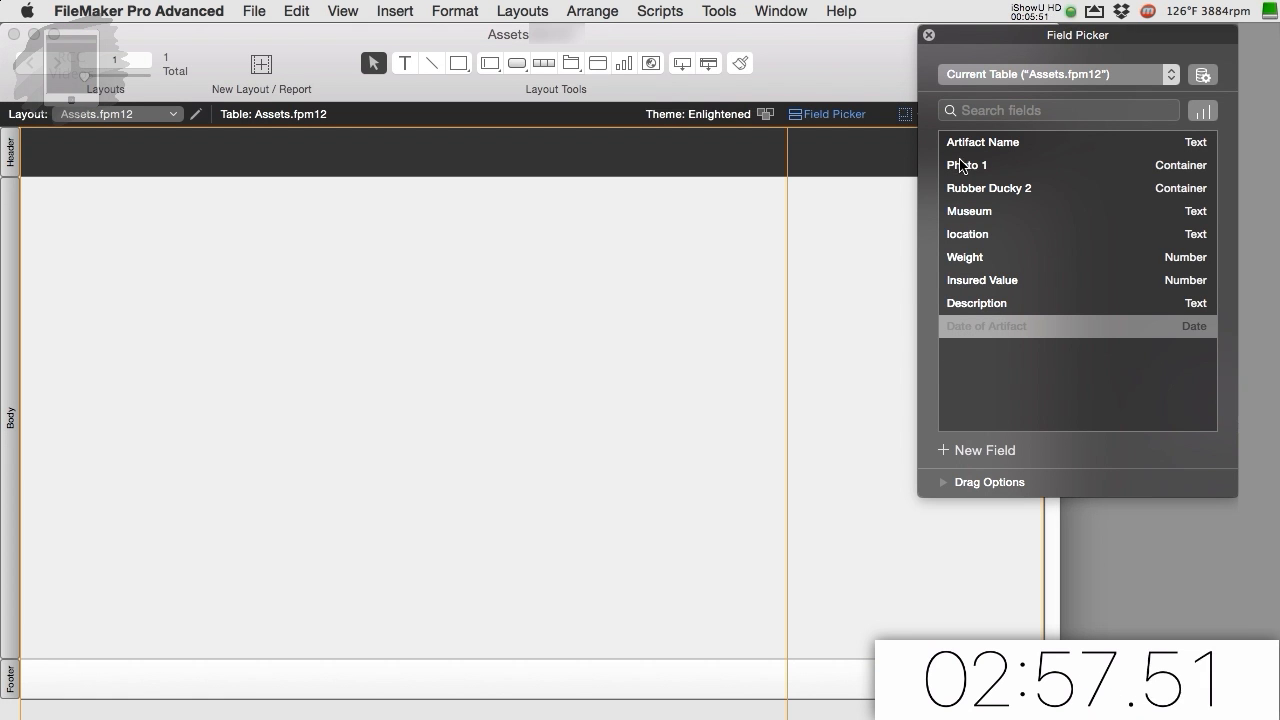
{"action": "mouse_move", "coordinate": [960, 174]}
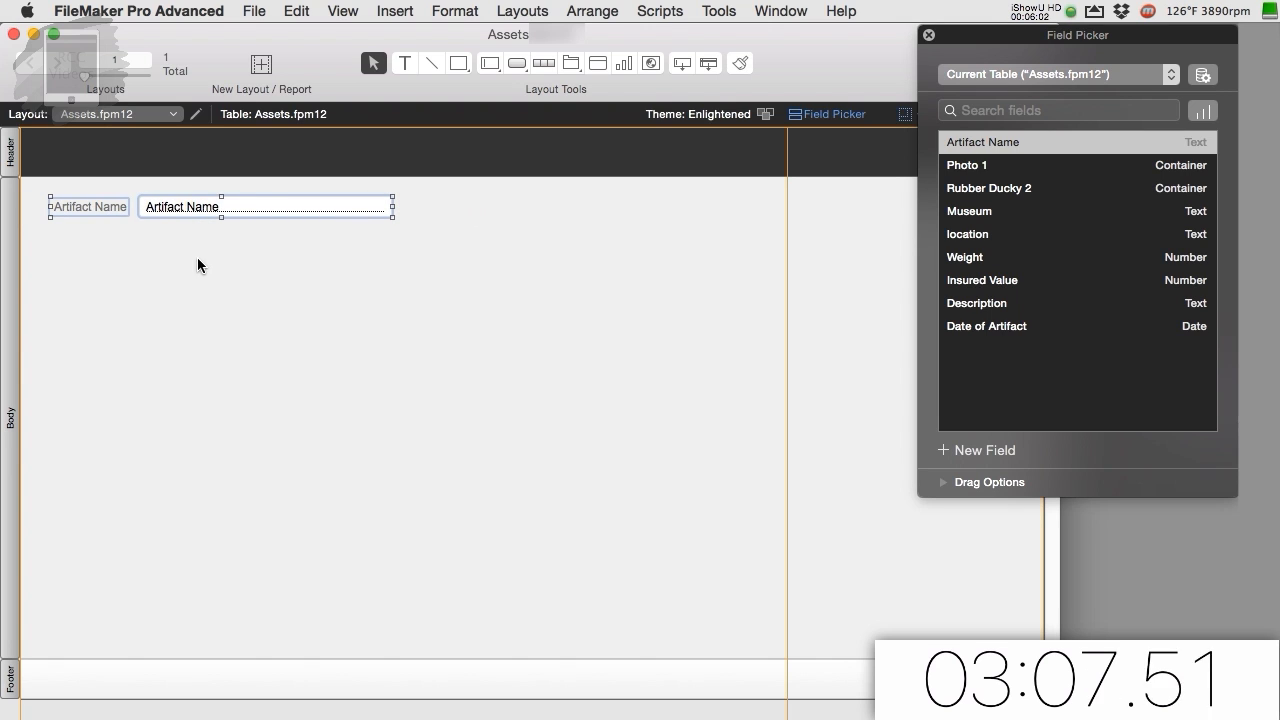
{"action": "mouse_move", "coordinate": [1055, 231]}
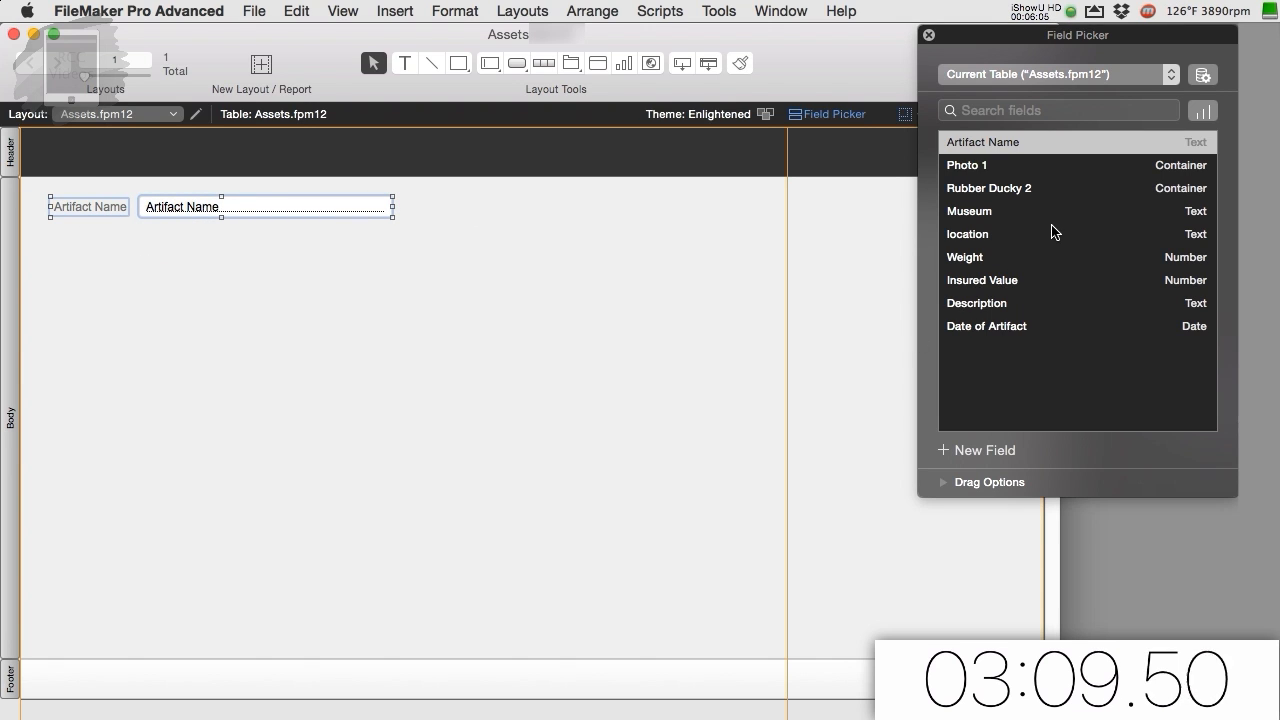
Step: Place Description below Artifact Name on the layout and make it taller
{"action": "left_click", "coordinate": [967, 234]}
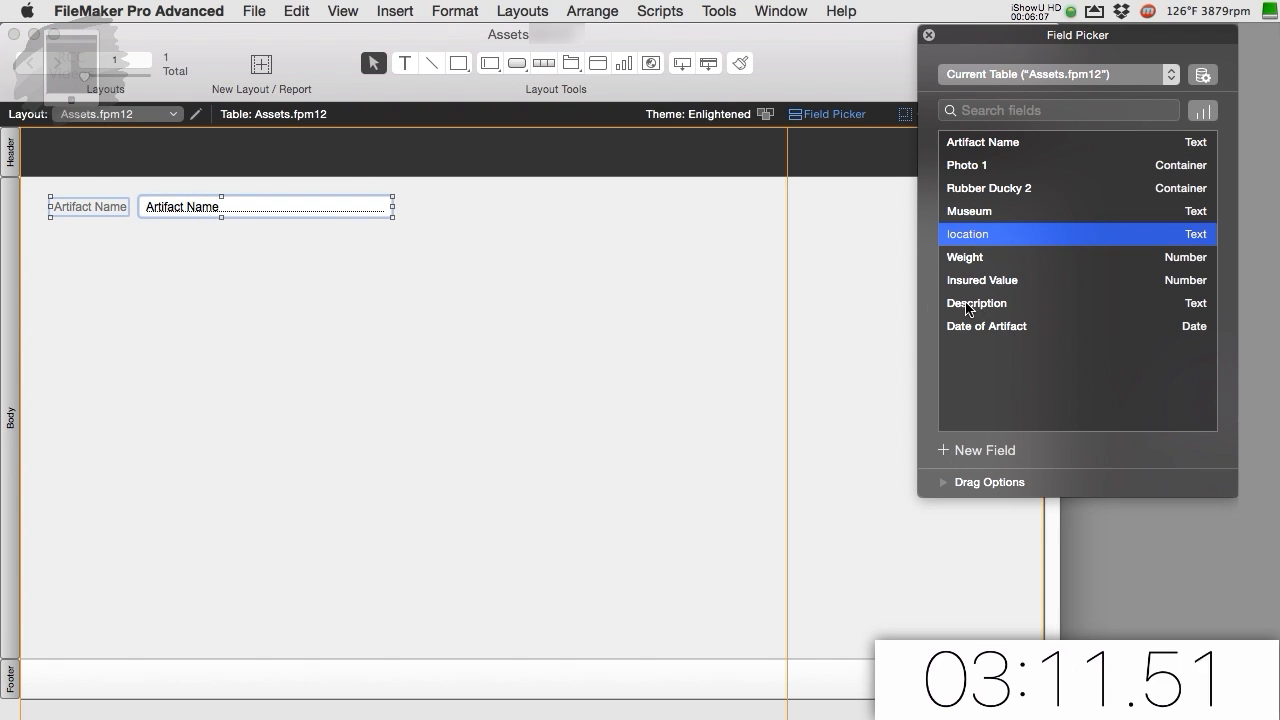
{"action": "left_click_drag", "start_coordinate": [967, 233], "coordinate": [200, 232]}
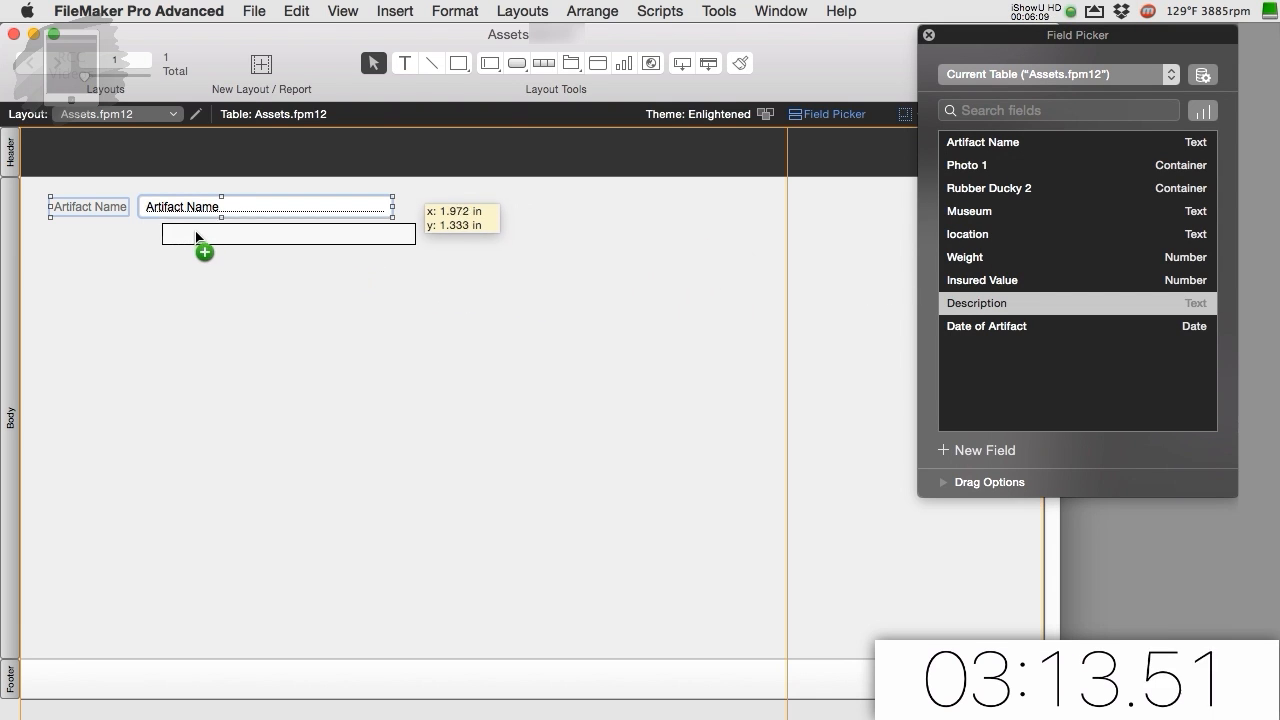
{"action": "left_click_drag", "start_coordinate": [197, 237], "coordinate": [175, 234]}
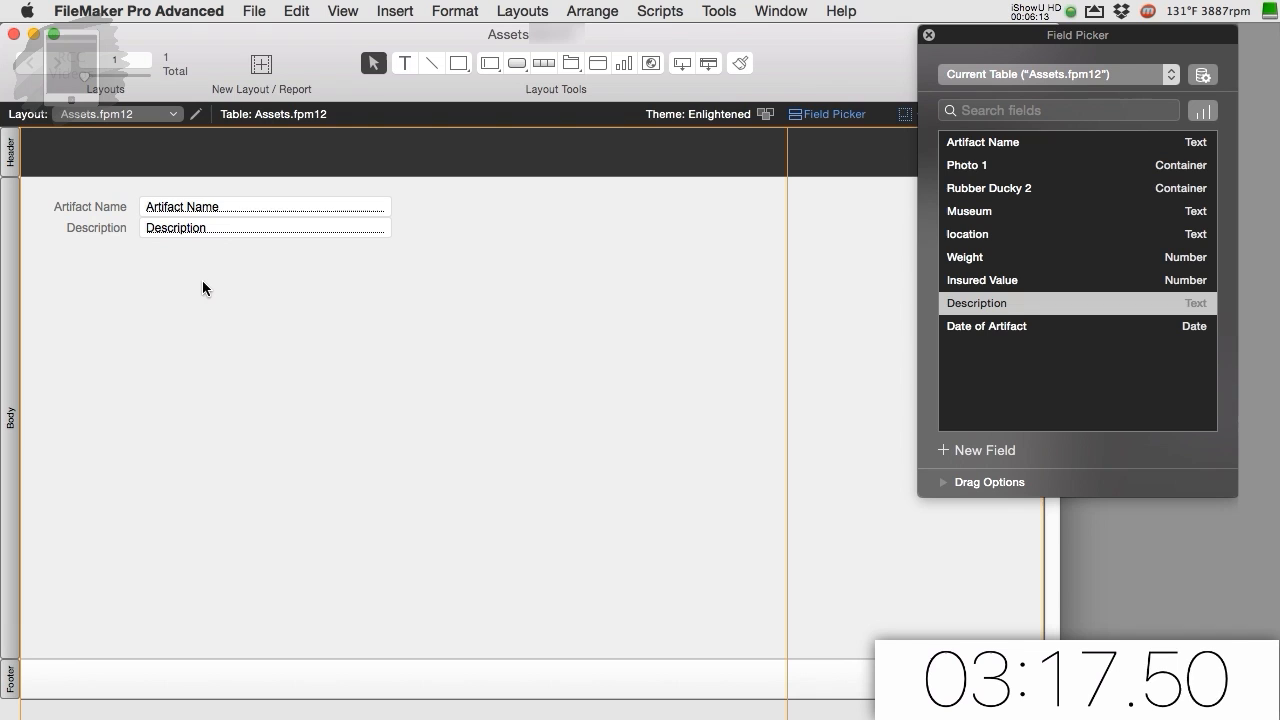
{"action": "left_click", "coordinate": [265, 227]}
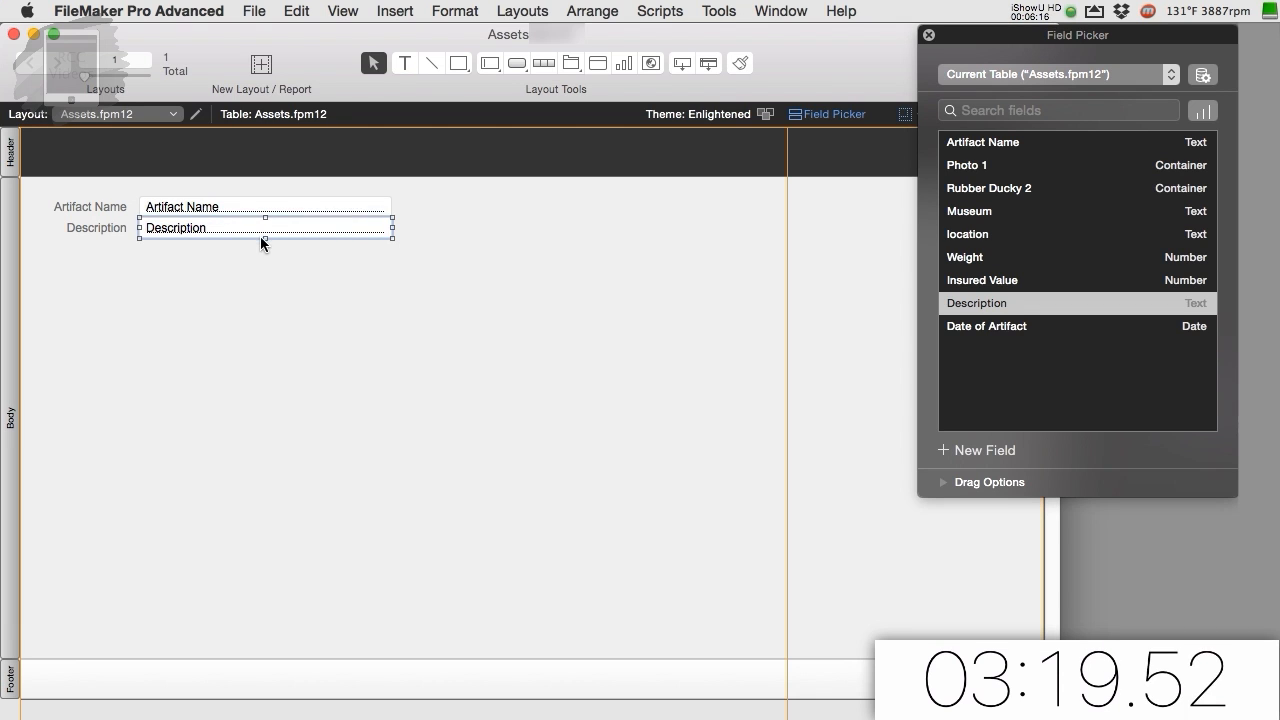
{"action": "left_click_drag", "start_coordinate": [265, 239], "coordinate": [265, 360]}
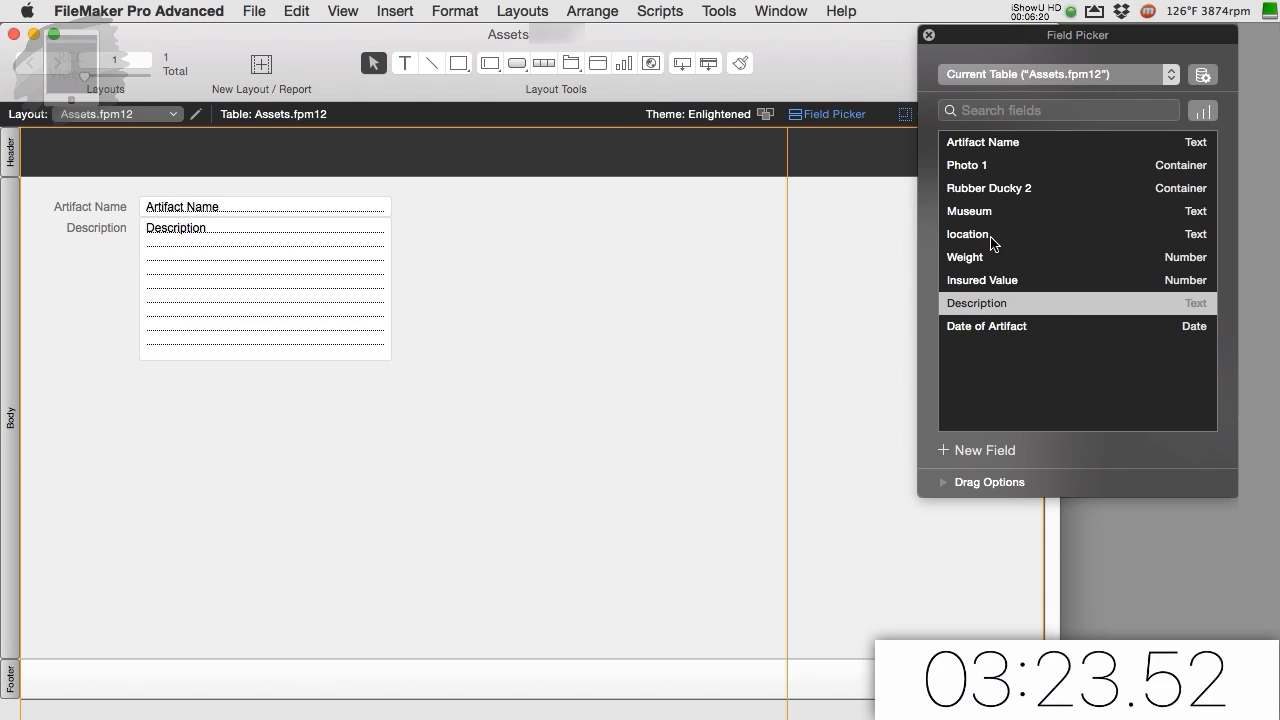
Step: Place Museum, location, Weight, Insured Value and Date of Artifact below Description
{"action": "left_click", "coordinate": [968, 234]}
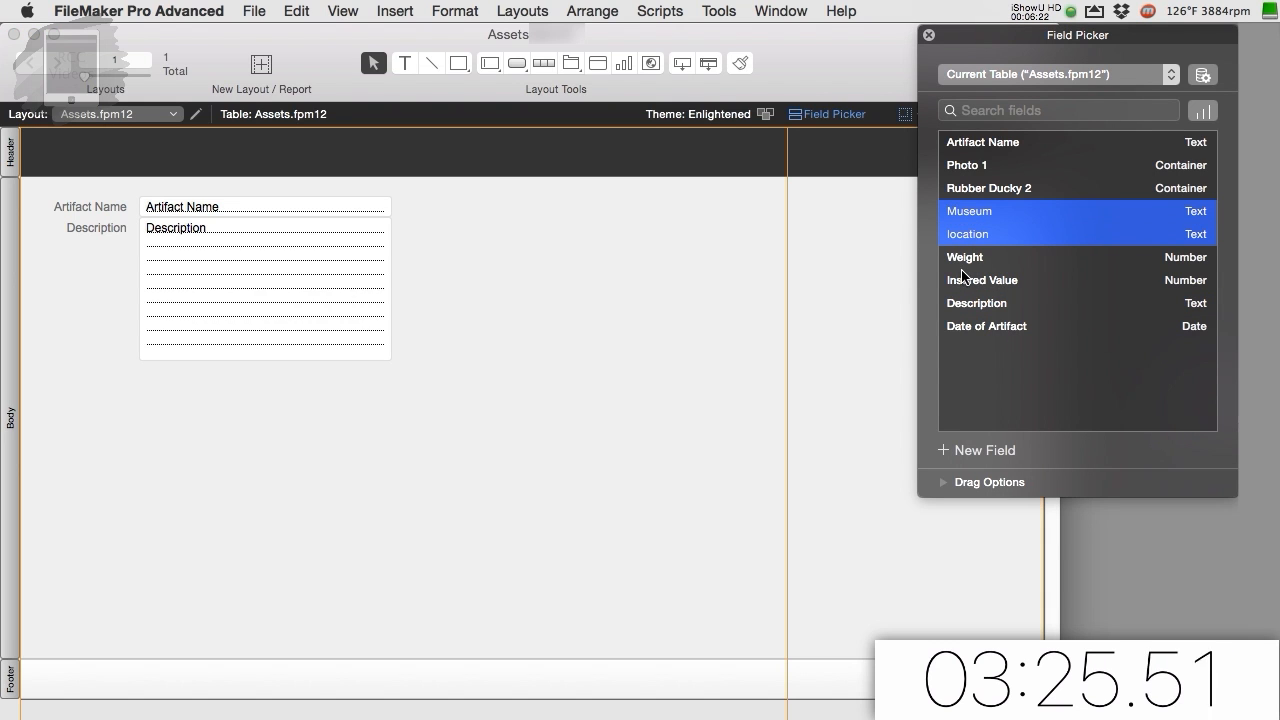
{"action": "left_click", "coordinate": [981, 280]}
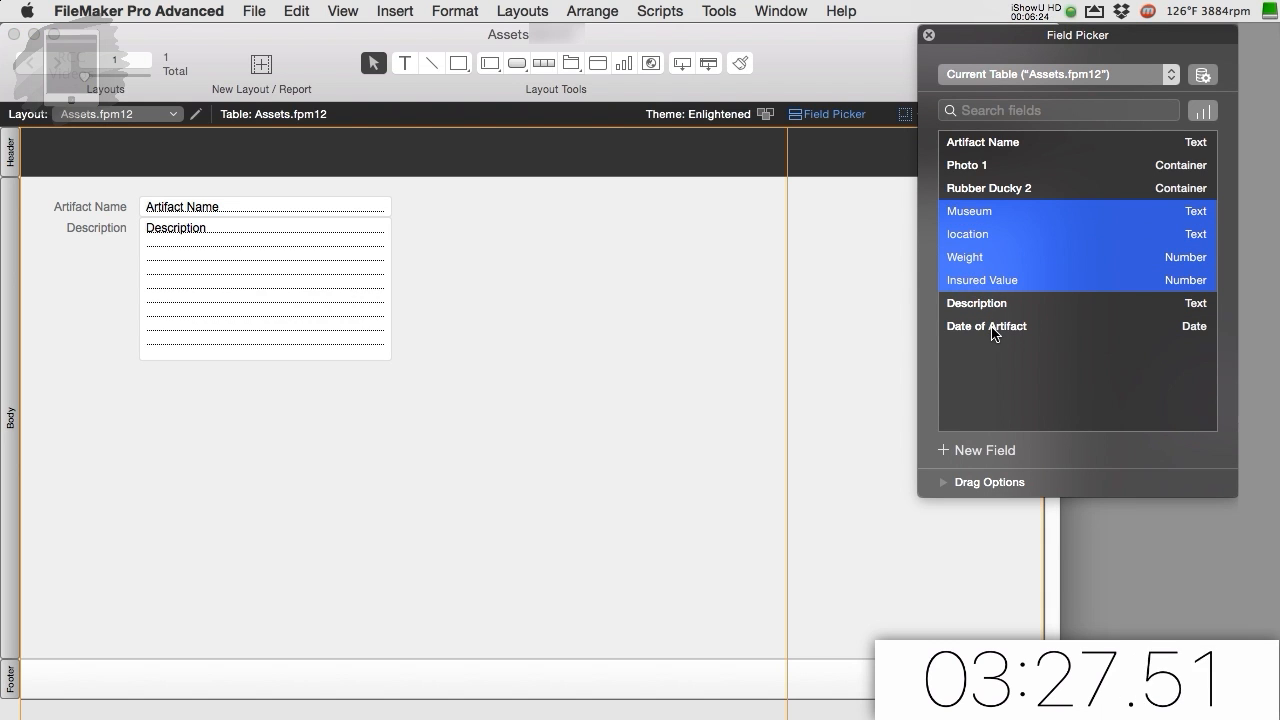
{"action": "left_click", "coordinate": [987, 326]}
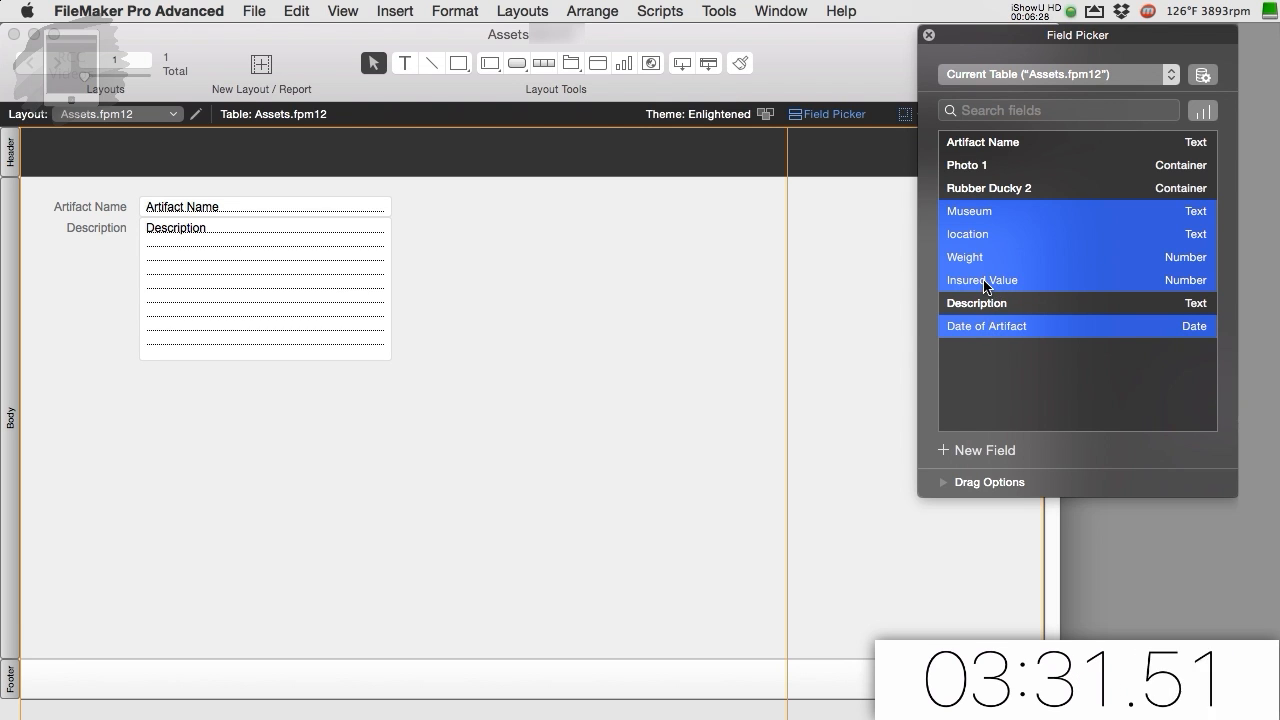
{"action": "left_click_drag", "start_coordinate": [1000, 245], "coordinate": [175, 450]}
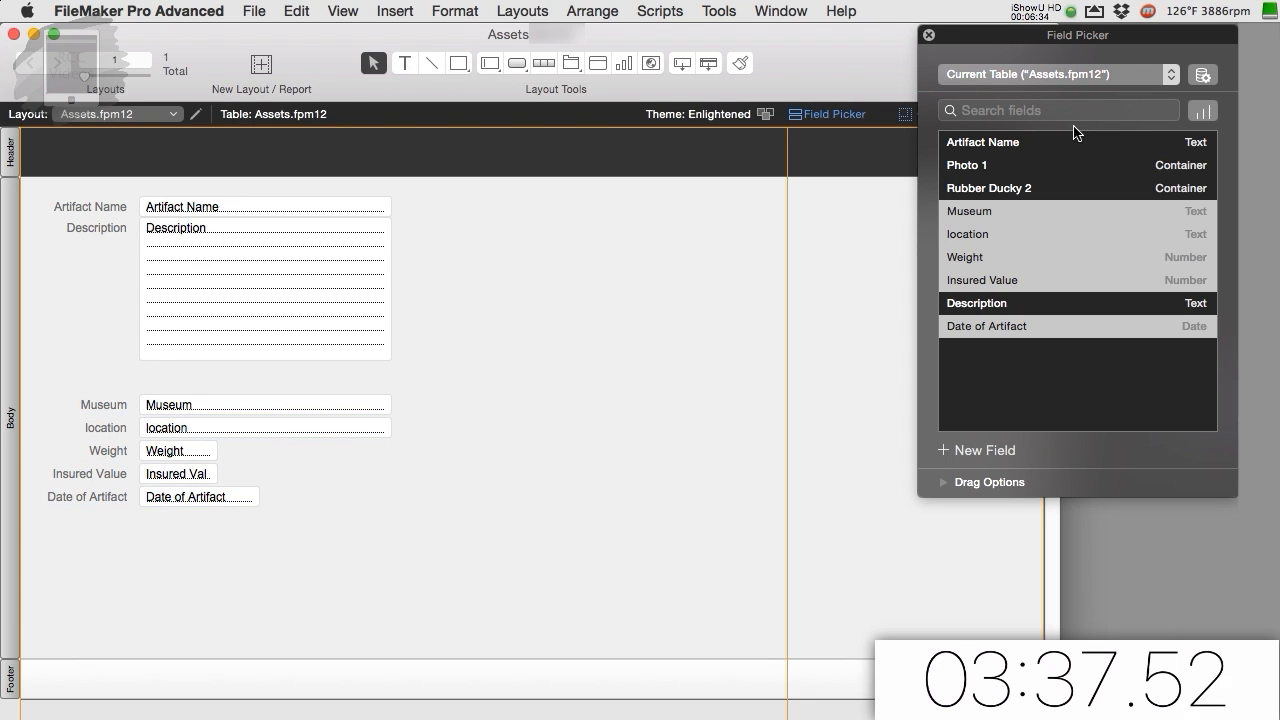
Step: Place Photo 1 beside Artifact Name, rename Rubber Ducky 2 to Photo 2 and place it below Photo 1
{"action": "left_click_drag", "start_coordinate": [966, 165], "coordinate": [615, 267]}
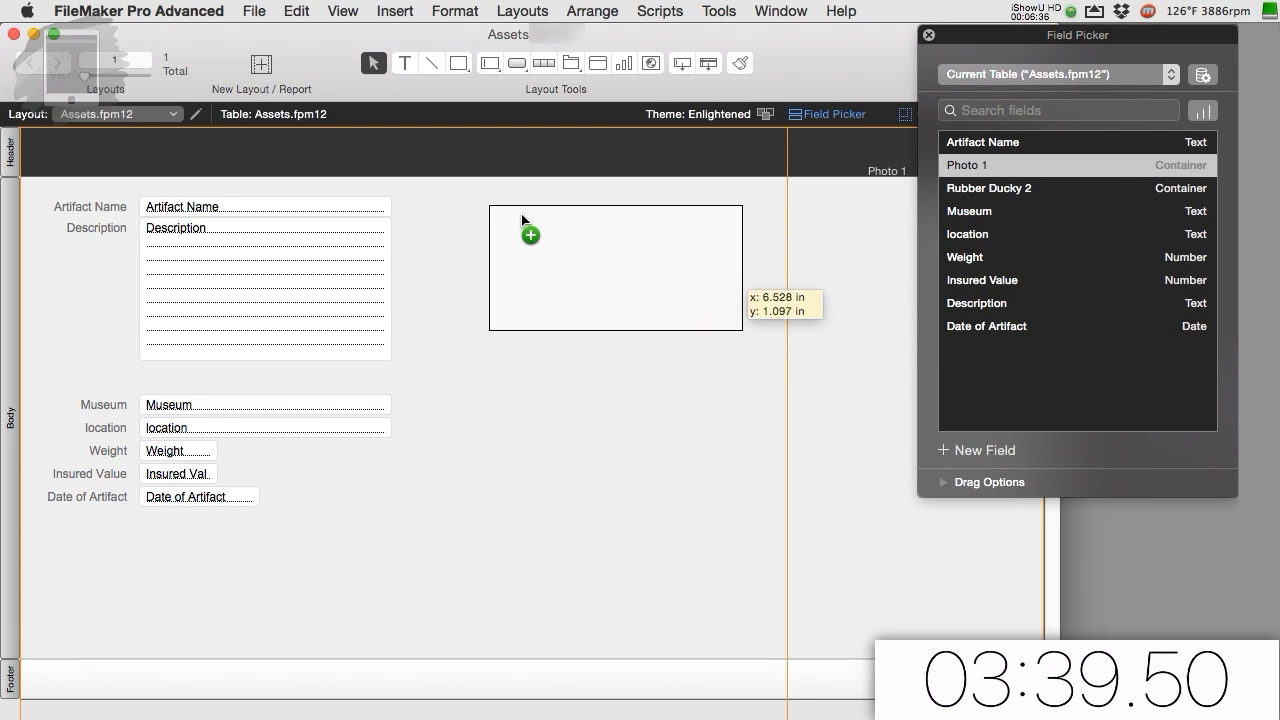
{"action": "left_click_drag", "start_coordinate": [966, 165], "coordinate": [600, 258]}
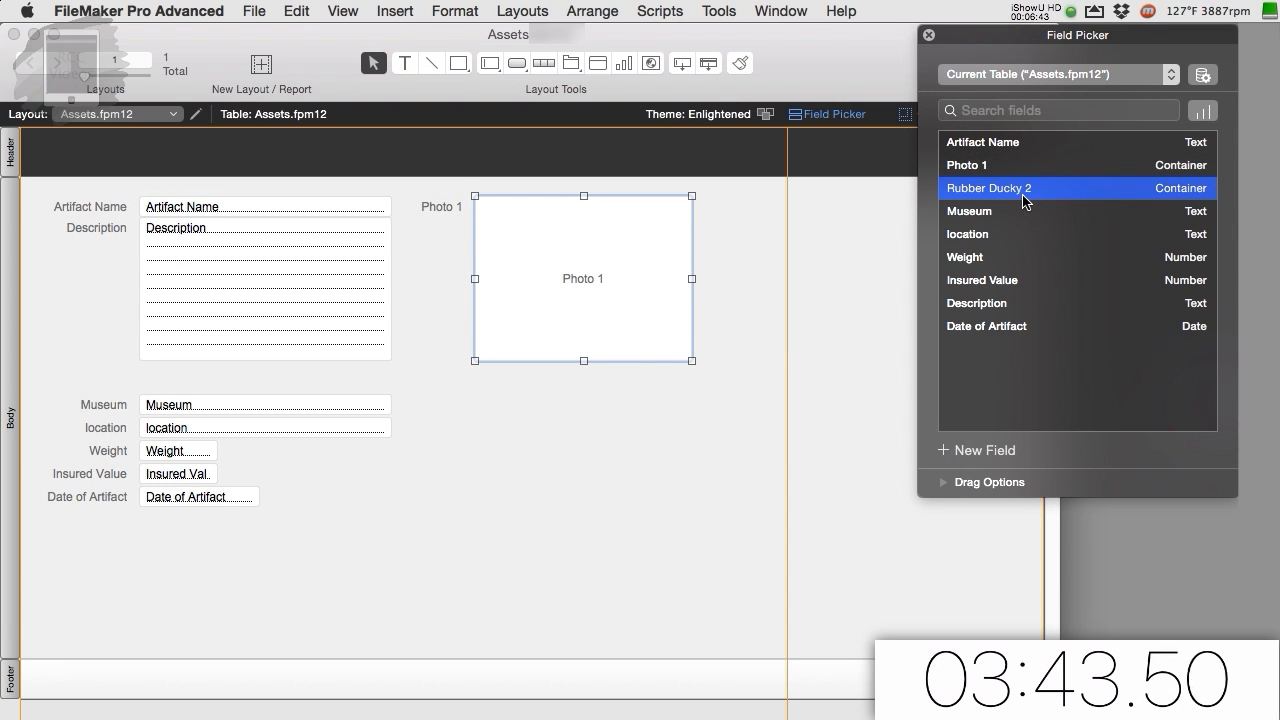
{"action": "double_click", "coordinate": [990, 188]}
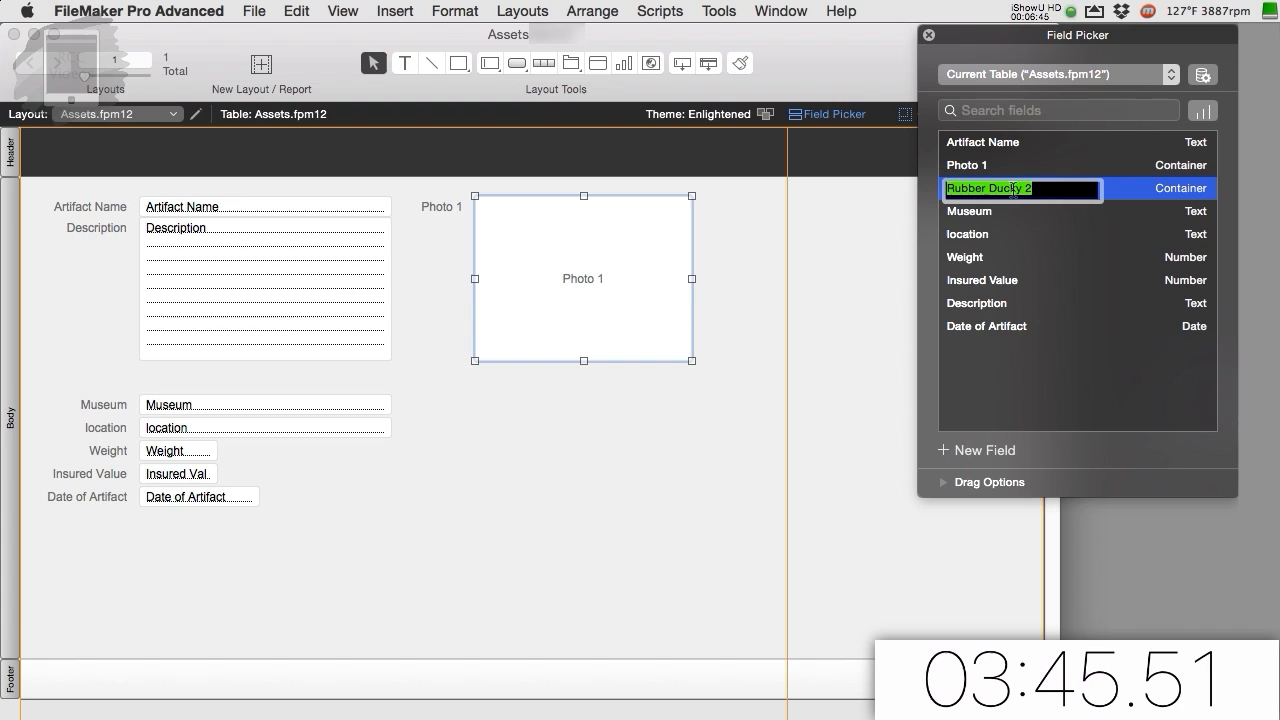
{"action": "type", "text": "P"}
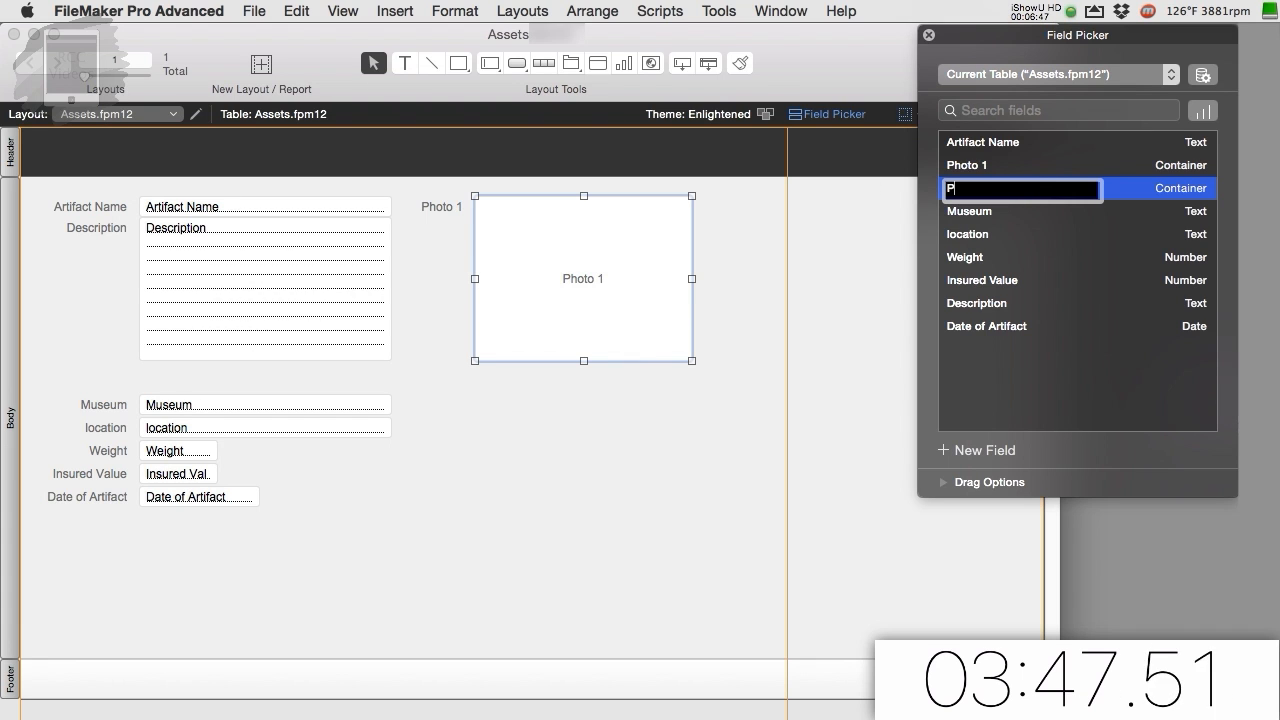
{"action": "type", "text": "hoto 2"}
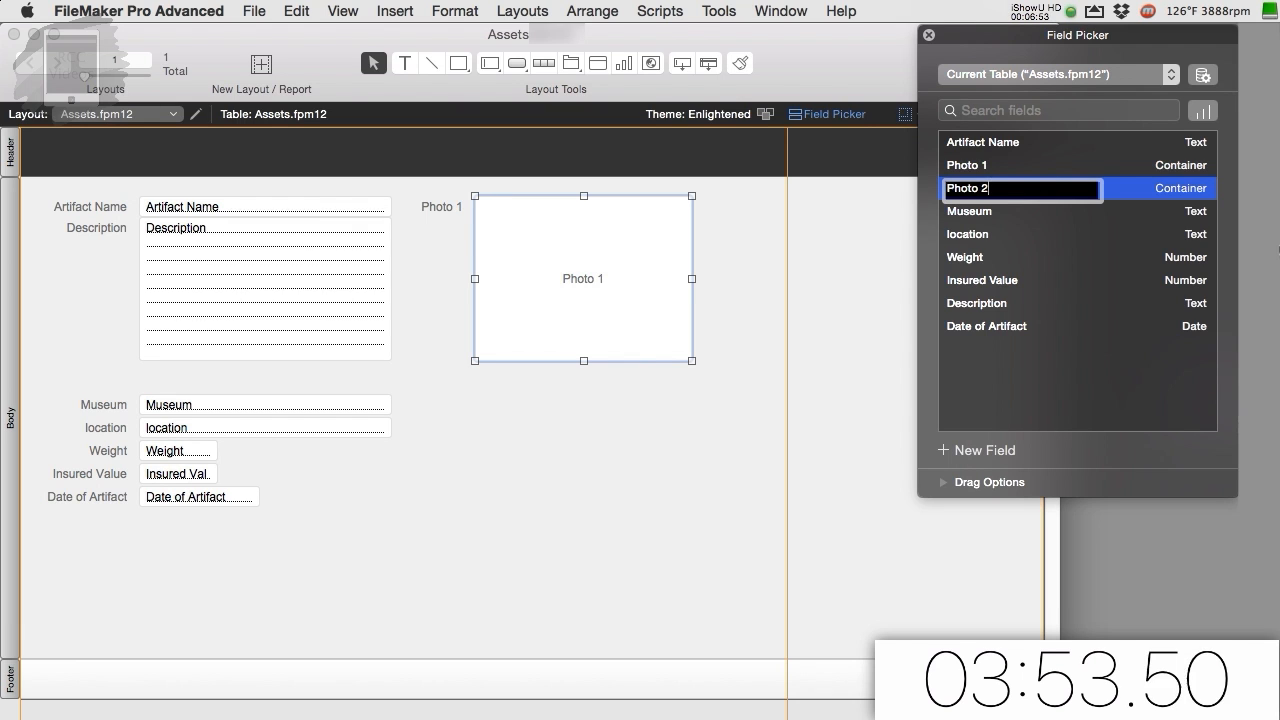
{"action": "mouse_move", "coordinate": [1131, 380]}
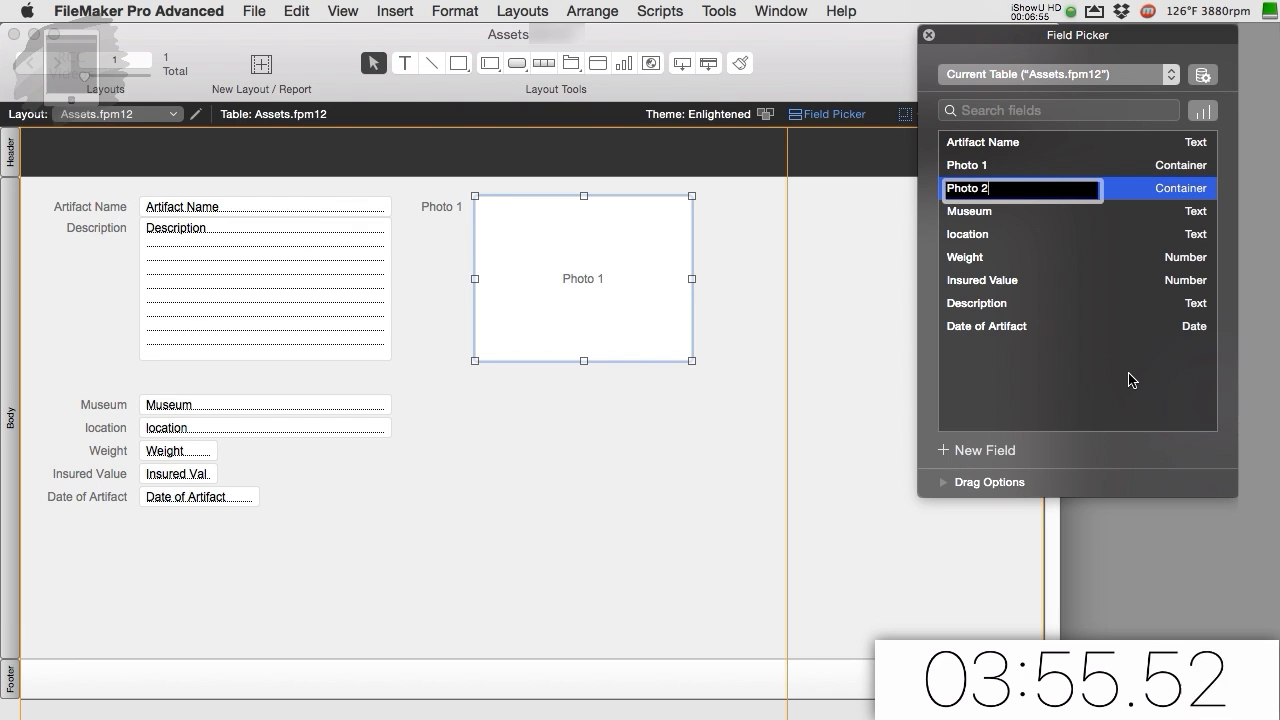
{"action": "left_click_drag", "start_coordinate": [1020, 188], "coordinate": [660, 405]}
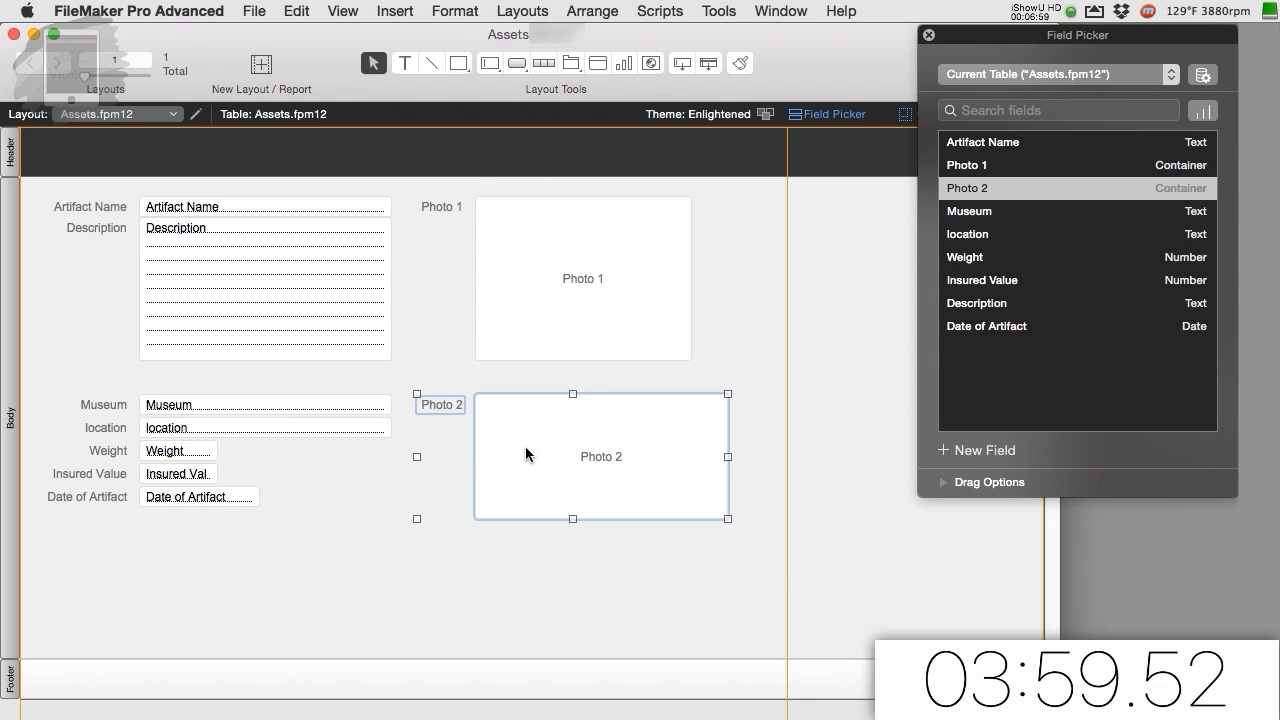
{"action": "mouse_move", "coordinate": [492, 420]}
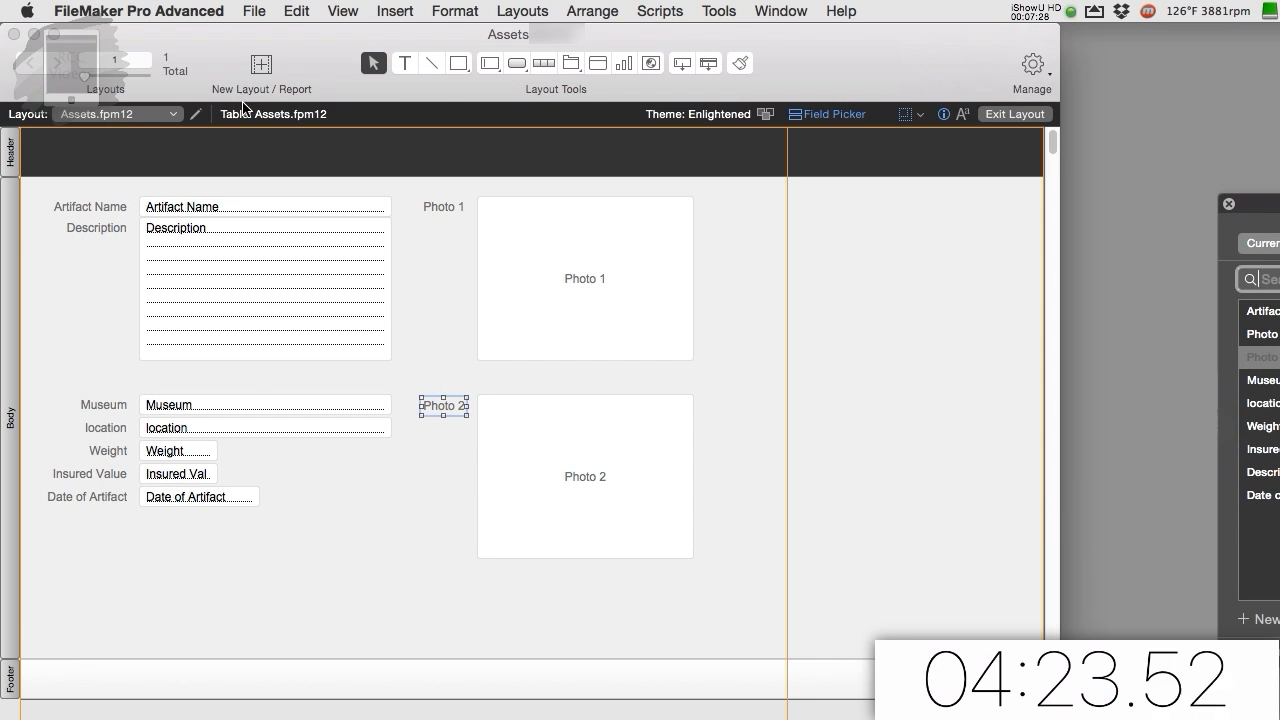
Step: In Browse mode, start a record named Sculpture of King Leonidas and drop its photo into Photo 1
{"action": "left_click", "coordinate": [1015, 113]}
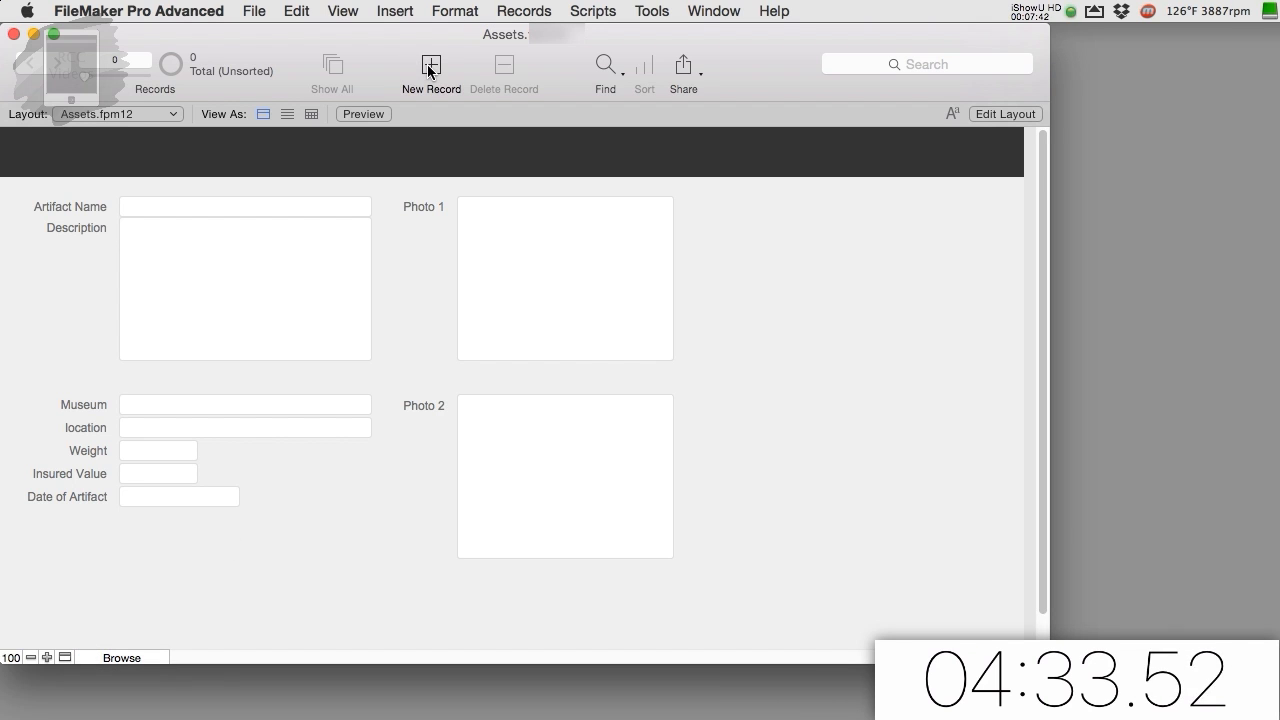
{"action": "type", "text": "Sculpture  of King Leonidas"}
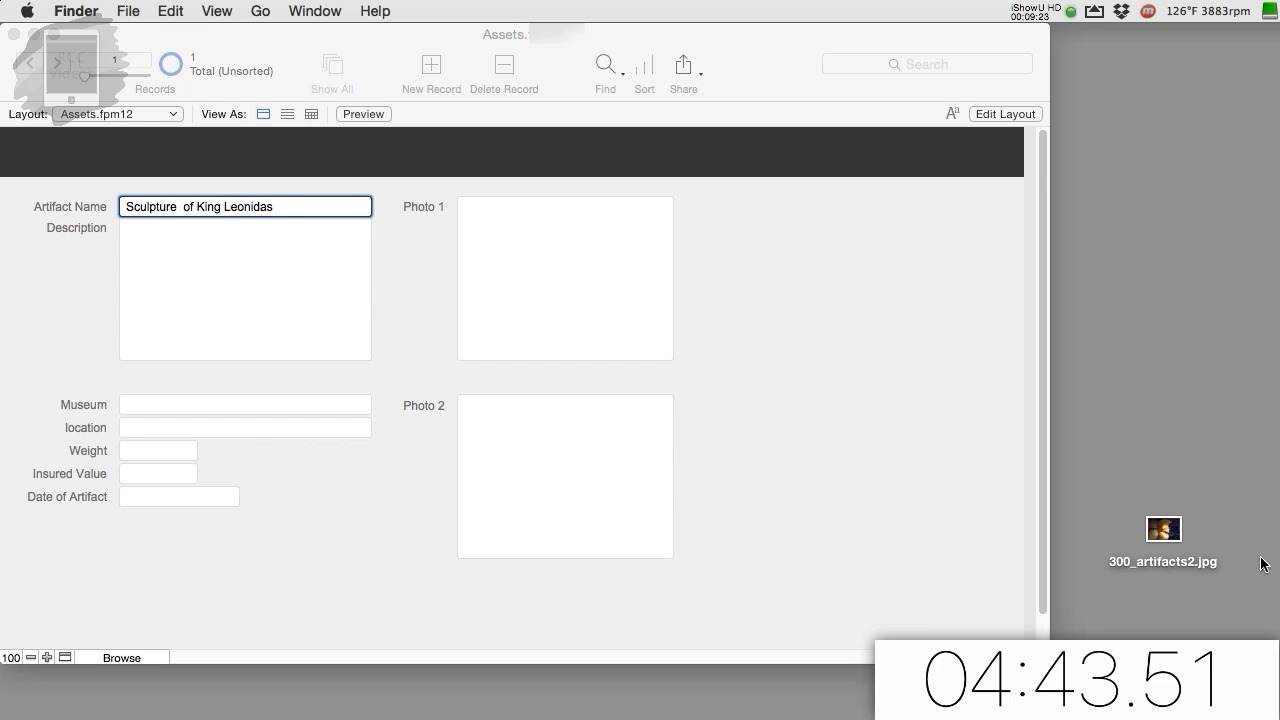
{"action": "mouse_move", "coordinate": [1173, 545]}
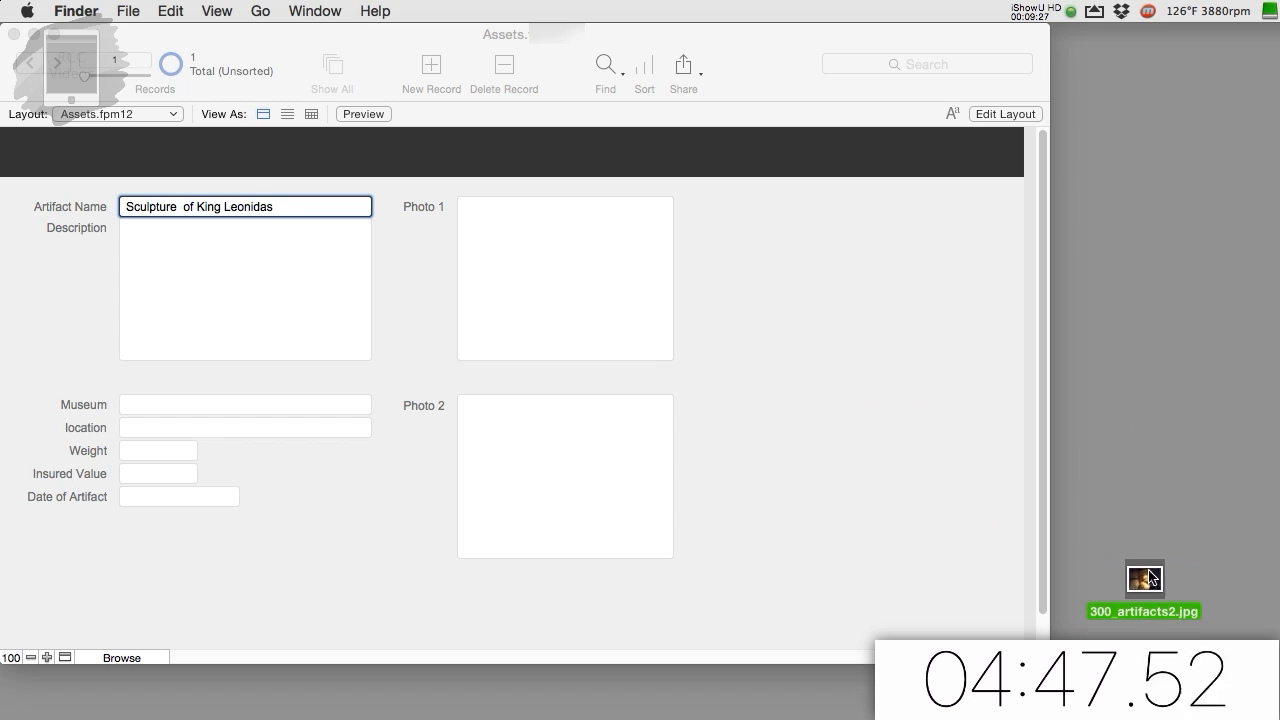
{"action": "left_click_drag", "start_coordinate": [1143, 580], "coordinate": [565, 278]}
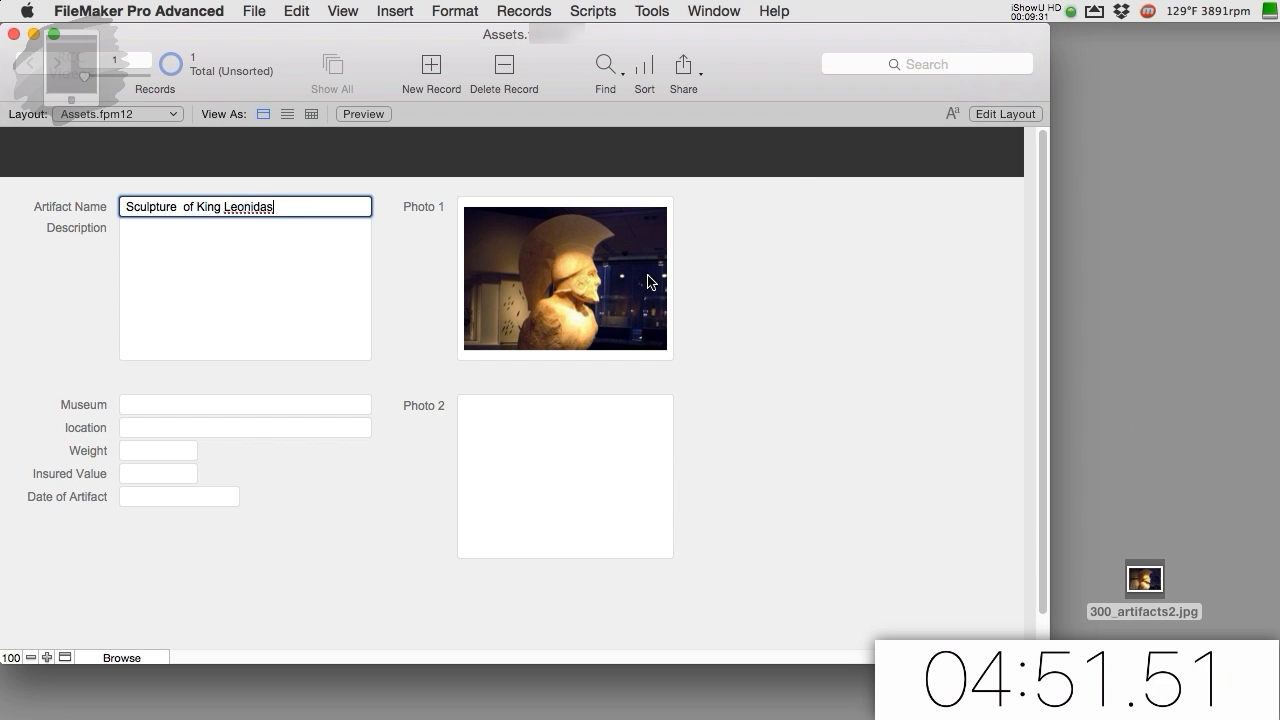
{"action": "mouse_move", "coordinate": [566, 388]}
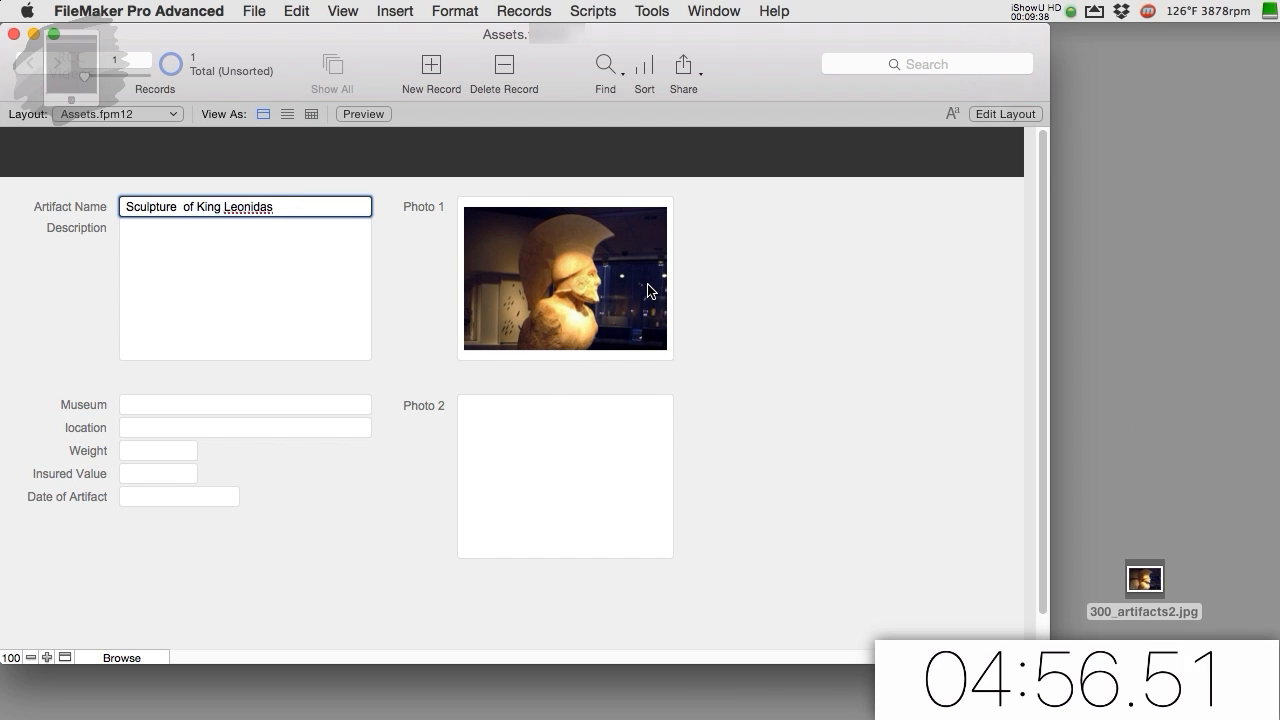
{"action": "mouse_move", "coordinate": [345, 288]}
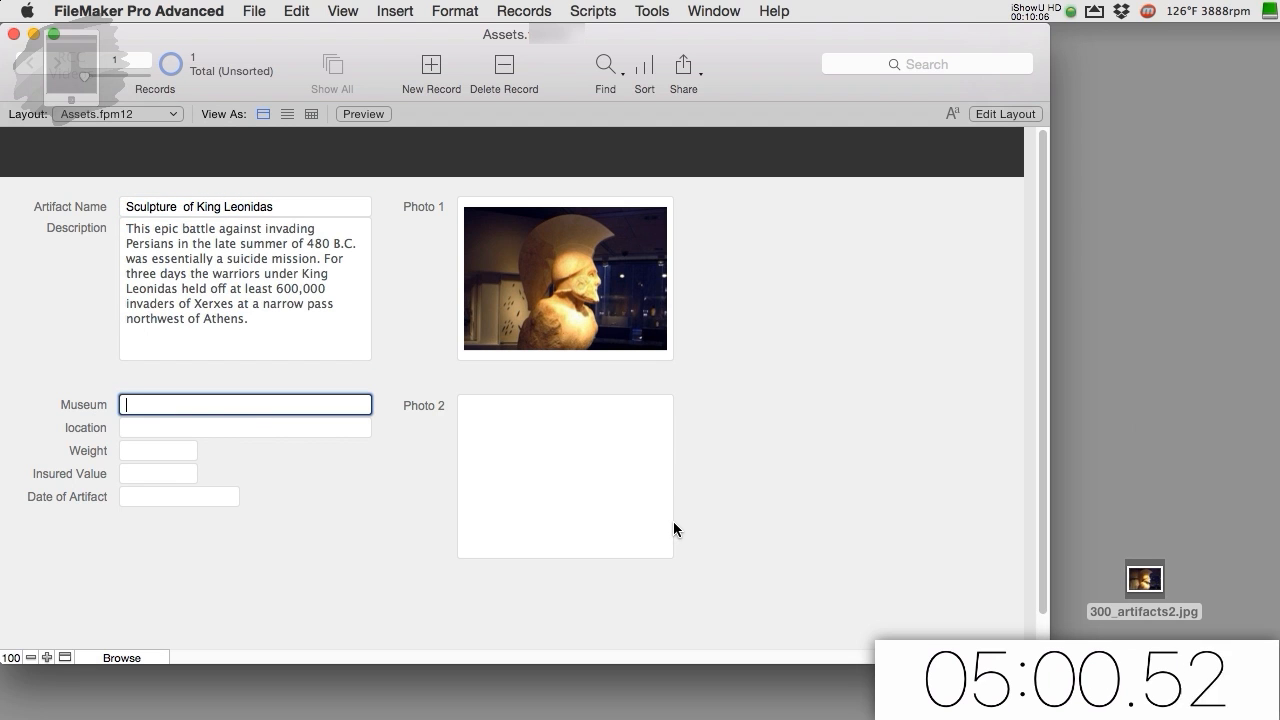
Step: Set the sculpture record's Museum to Washington DC and skip past the empty location field
{"action": "type", "text": "Washington DC"}
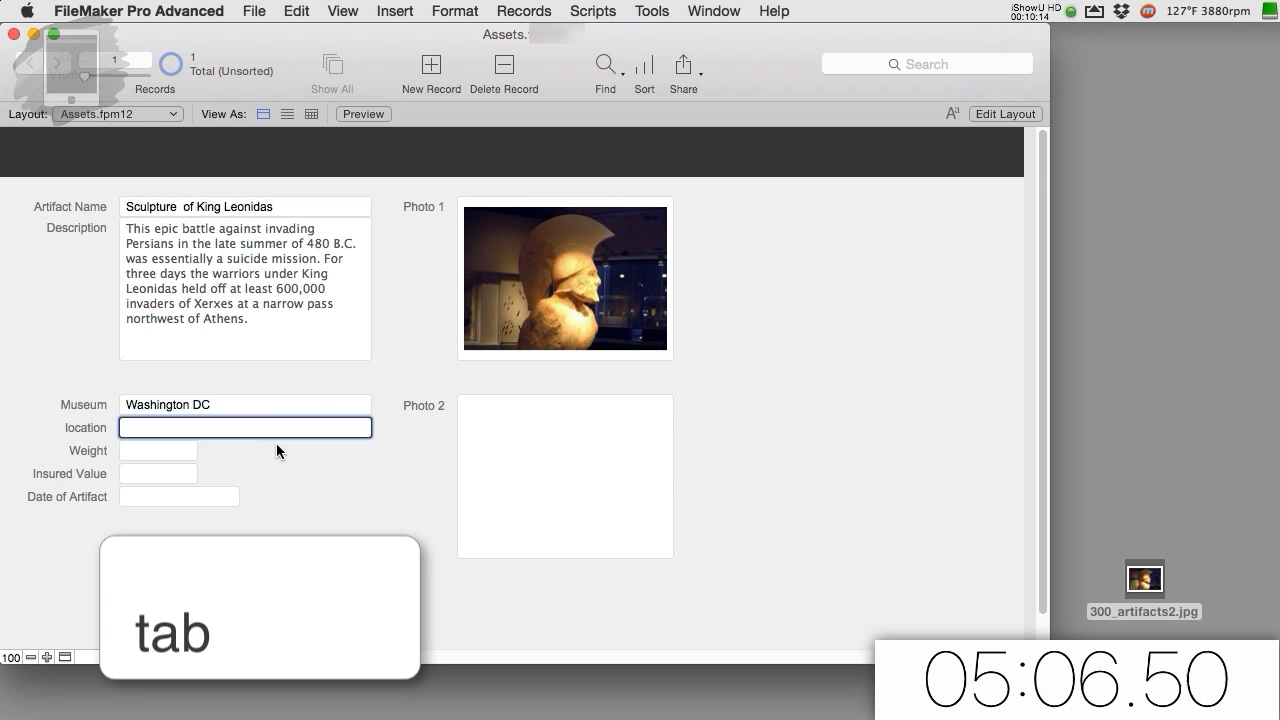
{"action": "key", "text": "tab"}
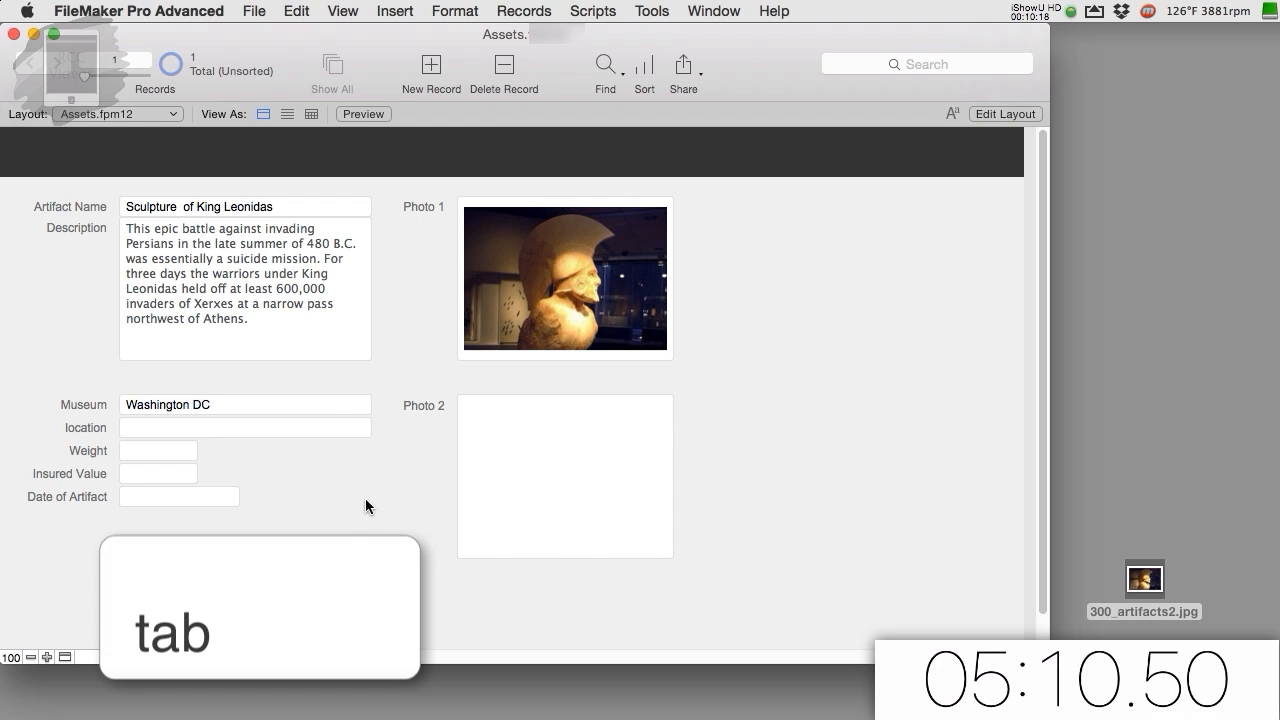
{"action": "key", "text": "tab"}
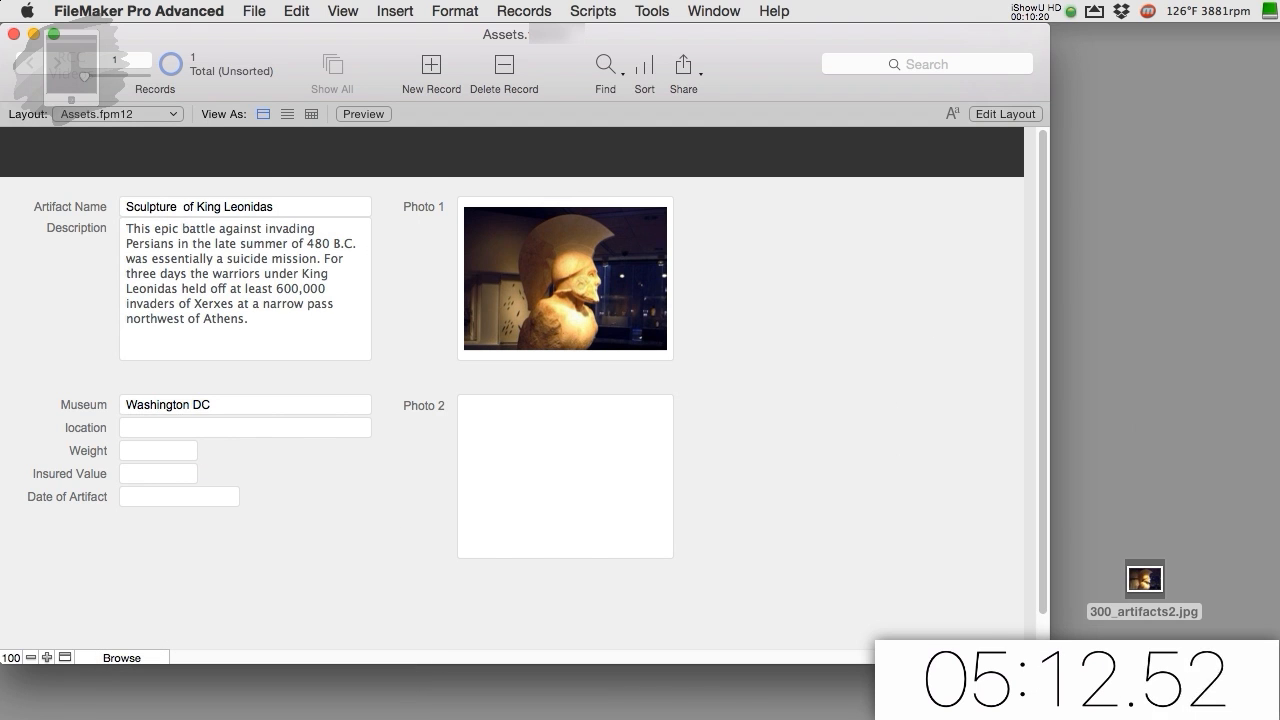
{"action": "mouse_move", "coordinate": [446, 105]}
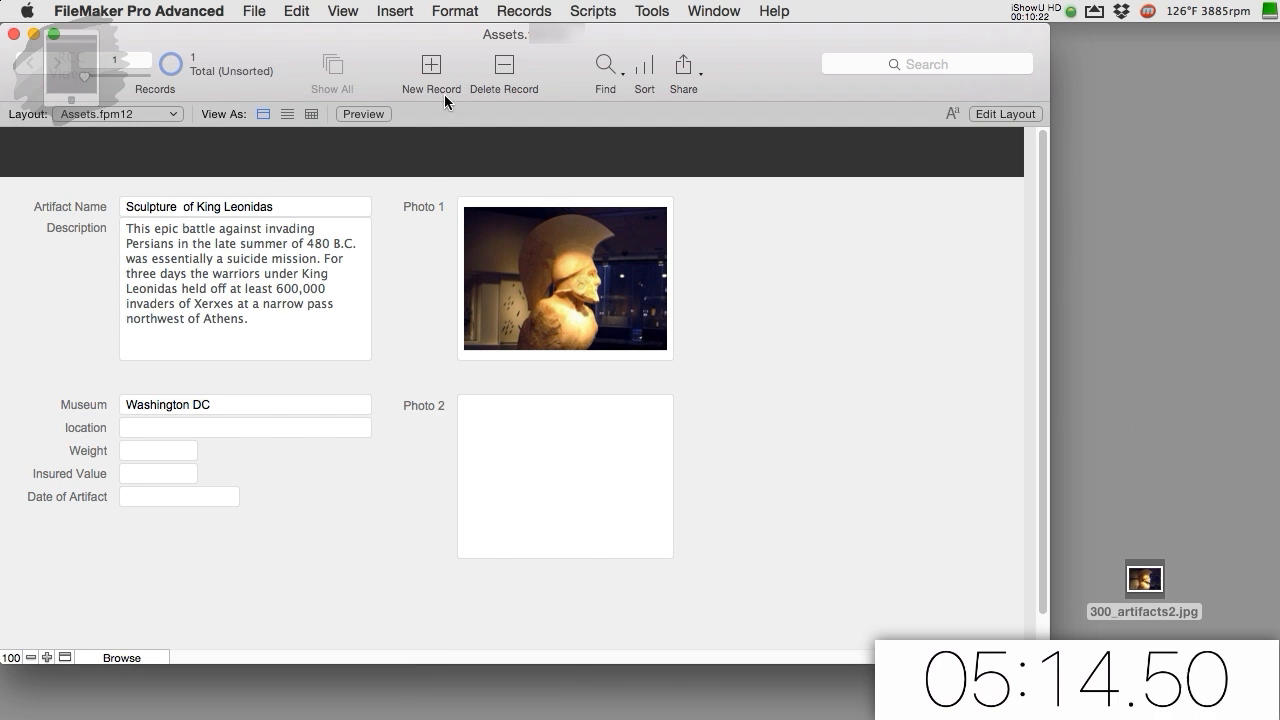
Step: Add a second record named Helmet with the helmet photo in Photo 1 and review both records
{"action": "left_click", "coordinate": [428, 66]}
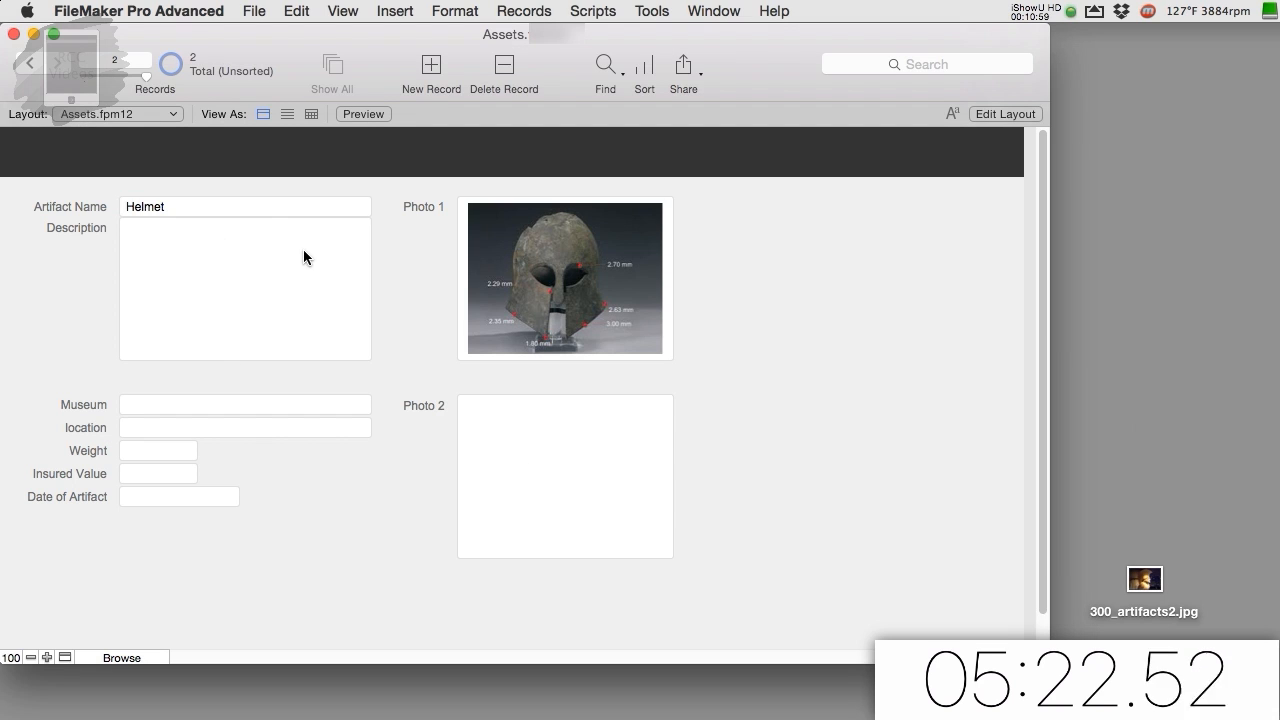
{"action": "left_click", "coordinate": [56, 70]}
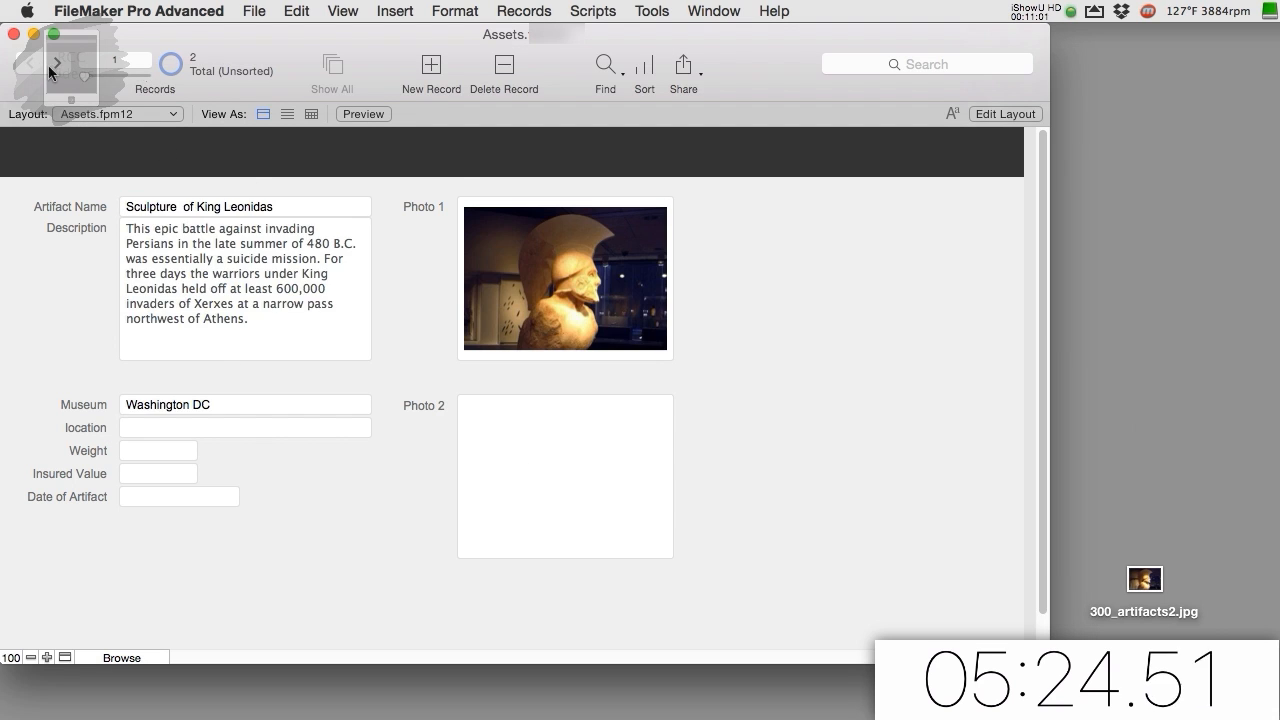
{"action": "left_click", "coordinate": [57, 73]}
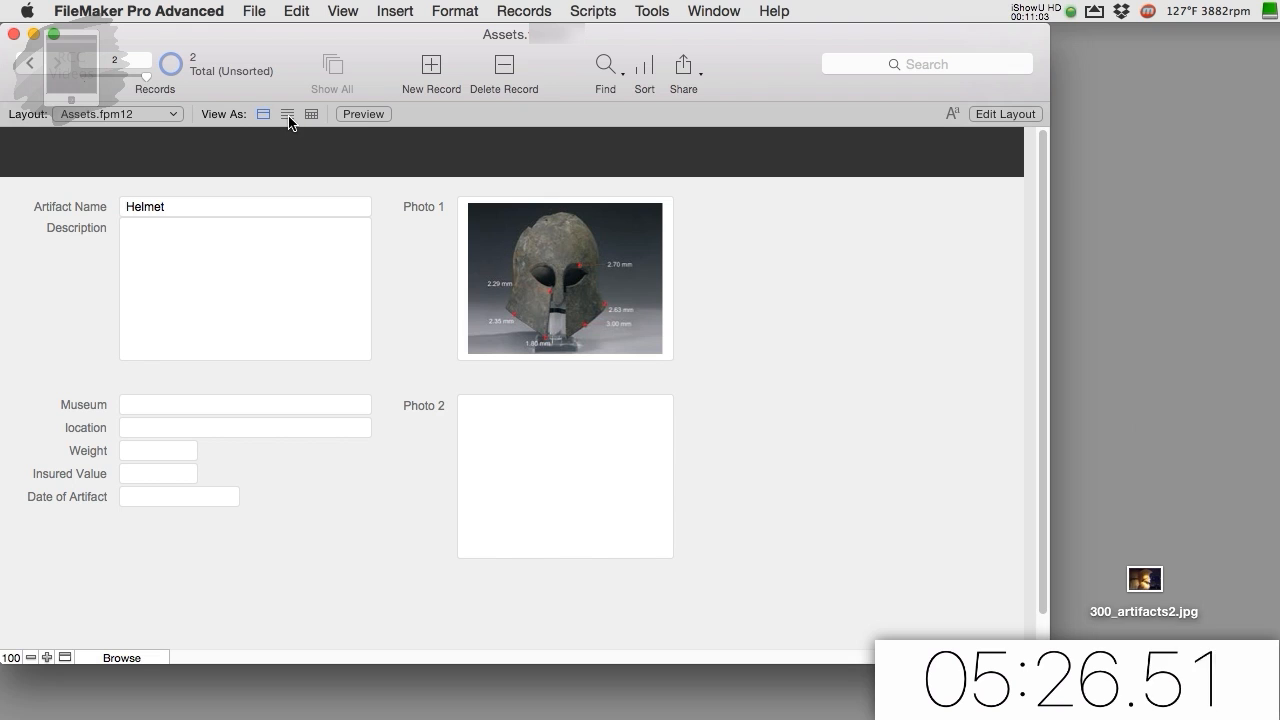
{"action": "left_click", "coordinate": [1143, 579]}
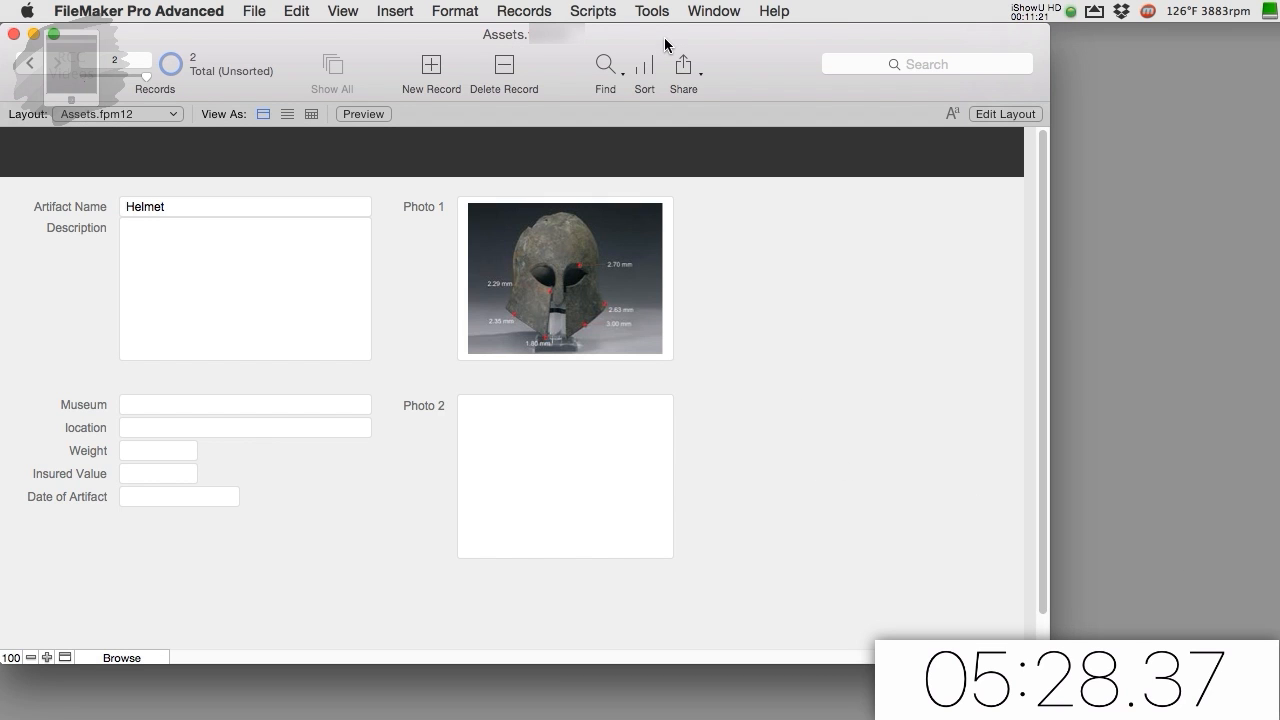
Step: Start Upload to FileMaker Server from the Share menu, setting and confirming a new Admin password
{"action": "left_click", "coordinate": [683, 66]}
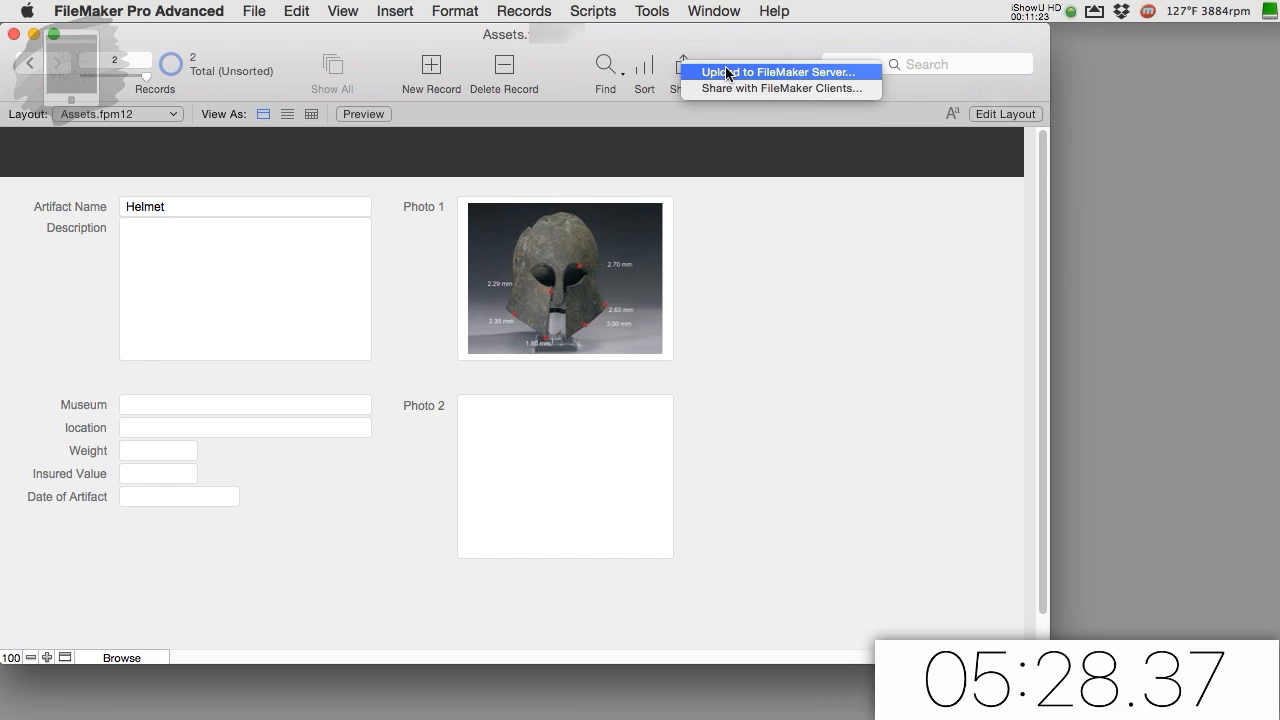
{"action": "mouse_move", "coordinate": [747, 76]}
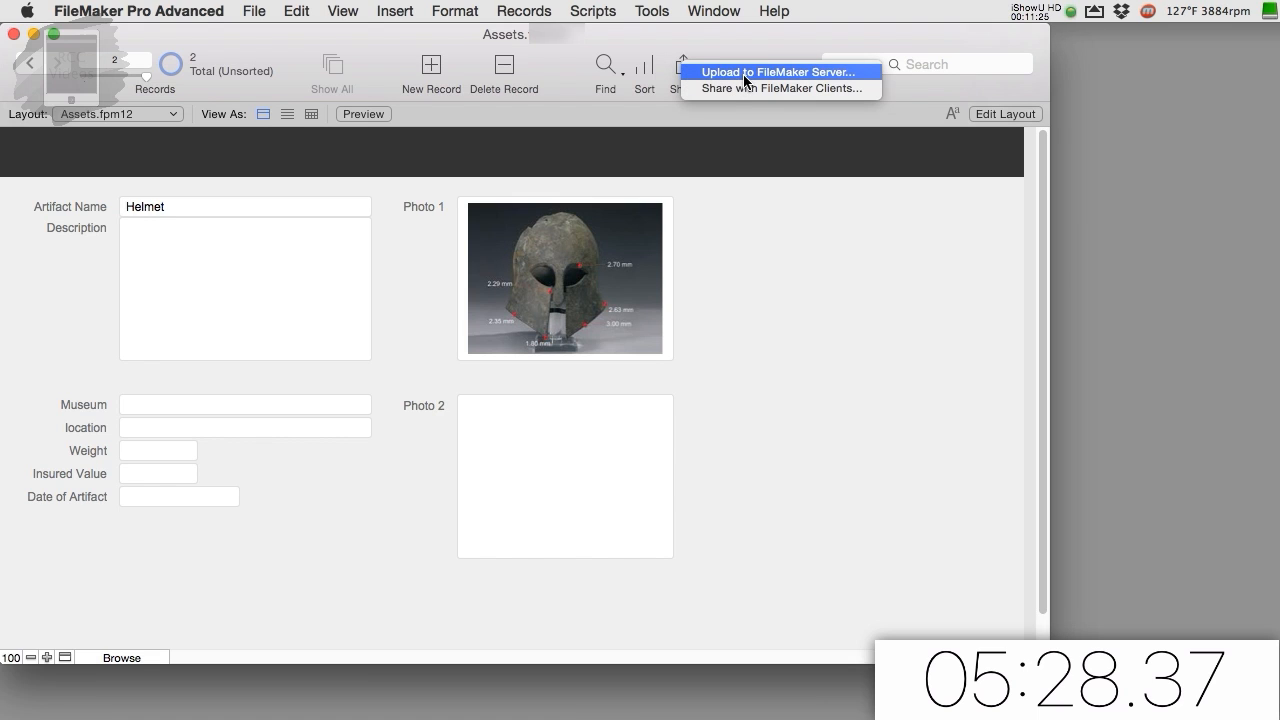
{"action": "mouse_move", "coordinate": [747, 80]}
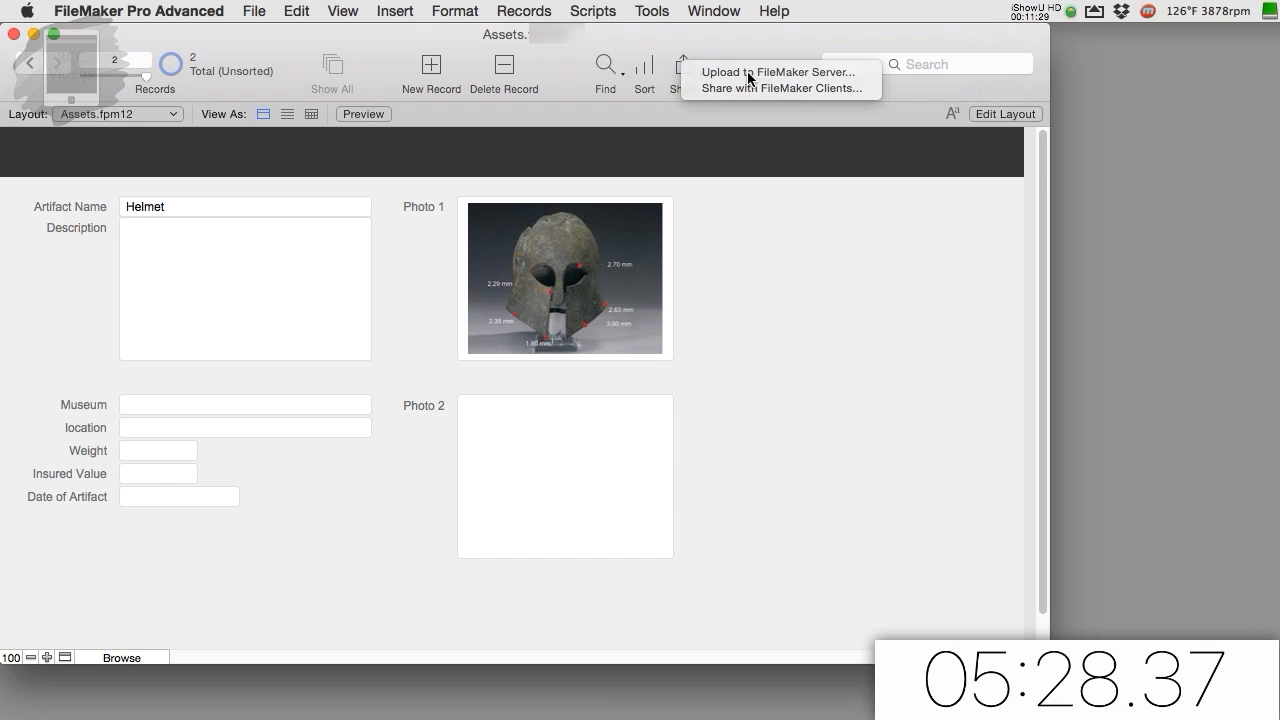
{"action": "left_click", "coordinate": [943, 384]}
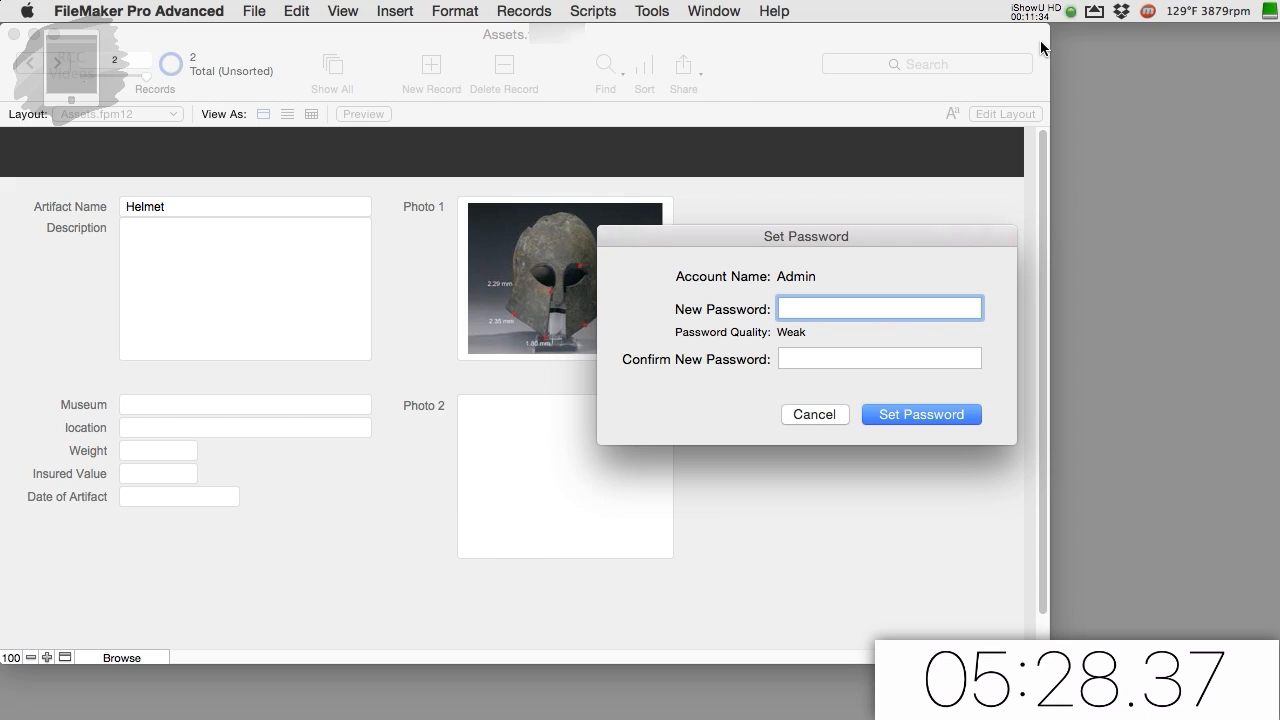
{"action": "type", "text": "••"}
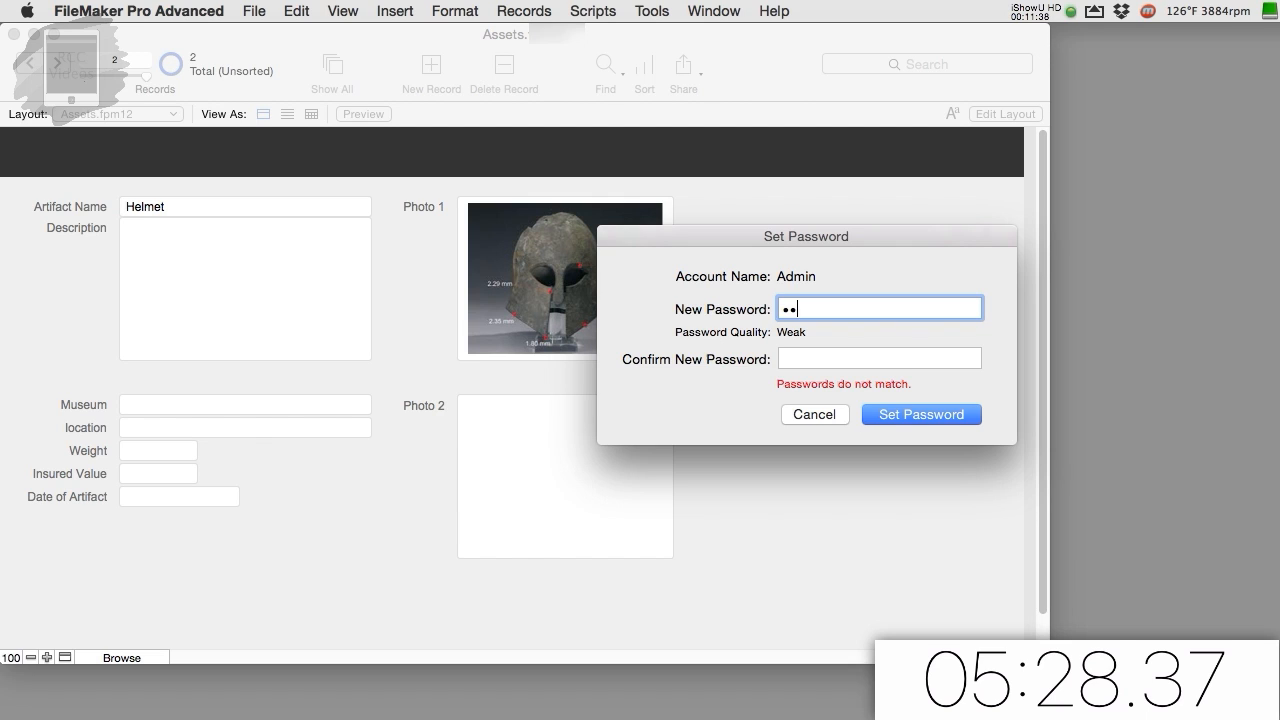
{"action": "left_click", "coordinate": [880, 358]}
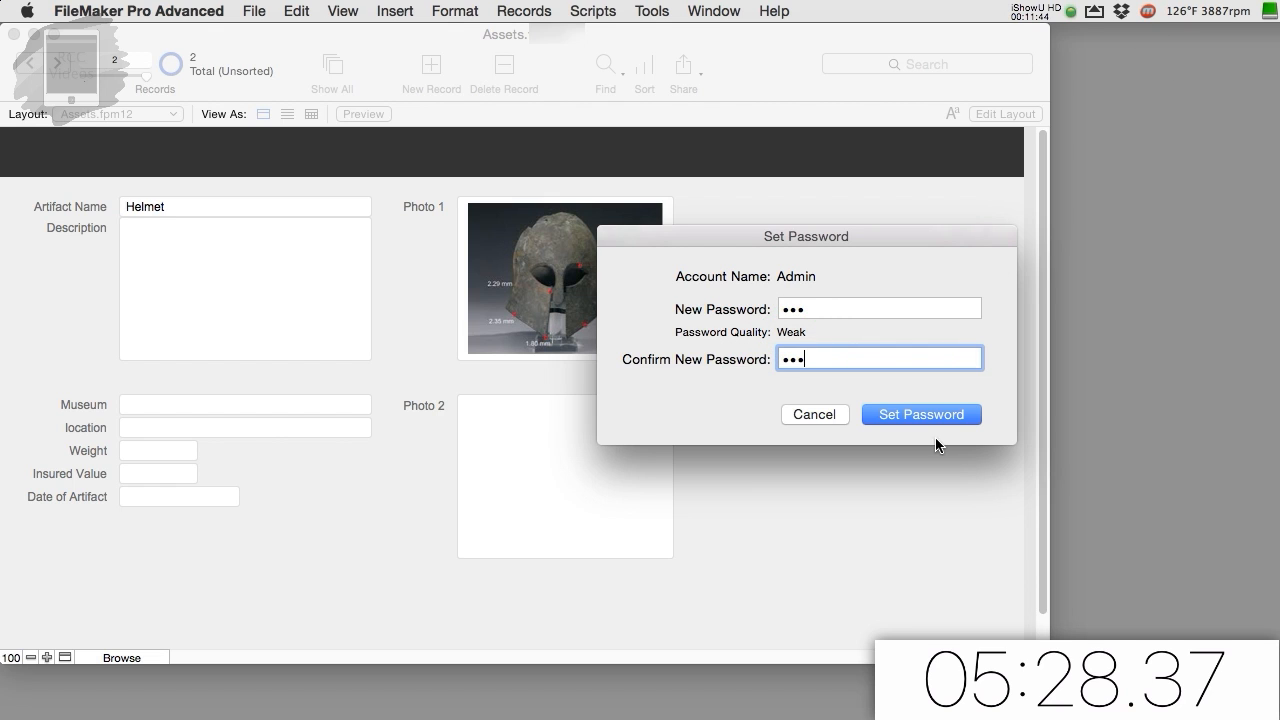
{"action": "left_click", "coordinate": [921, 414]}
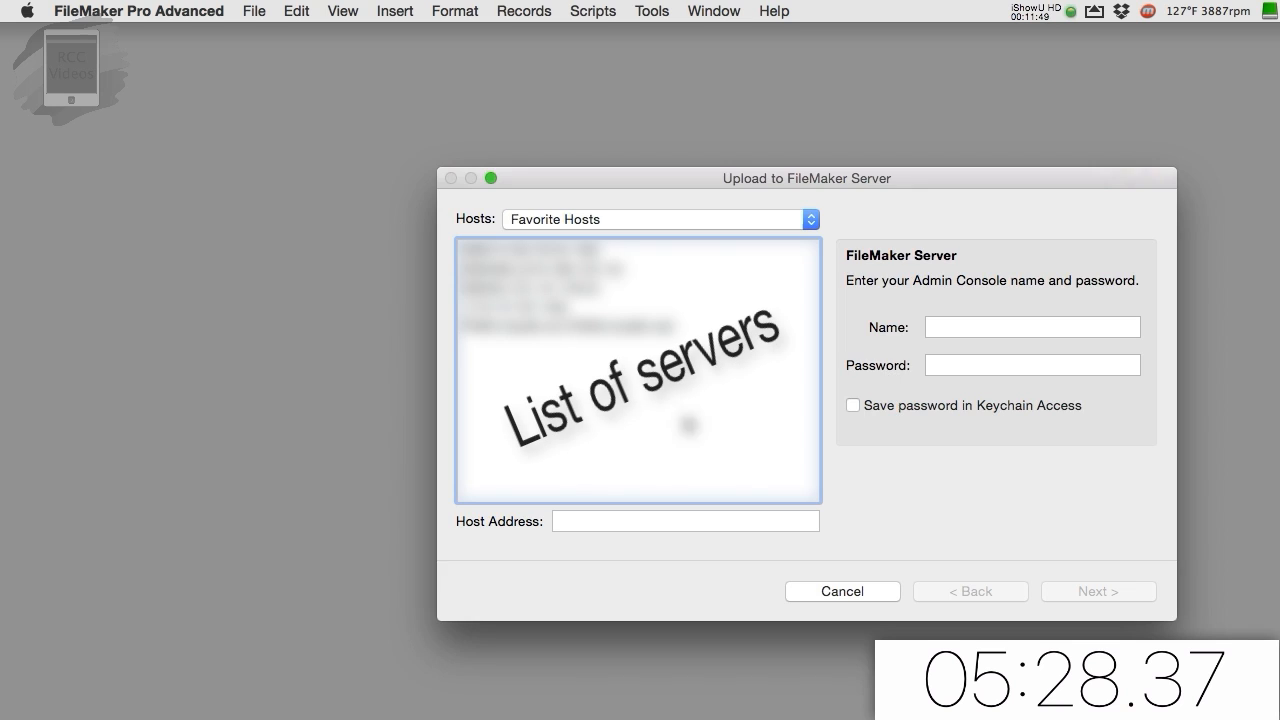
Step: Choose the host destination and upload the checked Assets file with auto-open enabled
{"action": "left_click_drag", "start_coordinate": [805, 178], "coordinate": [582, 88]}
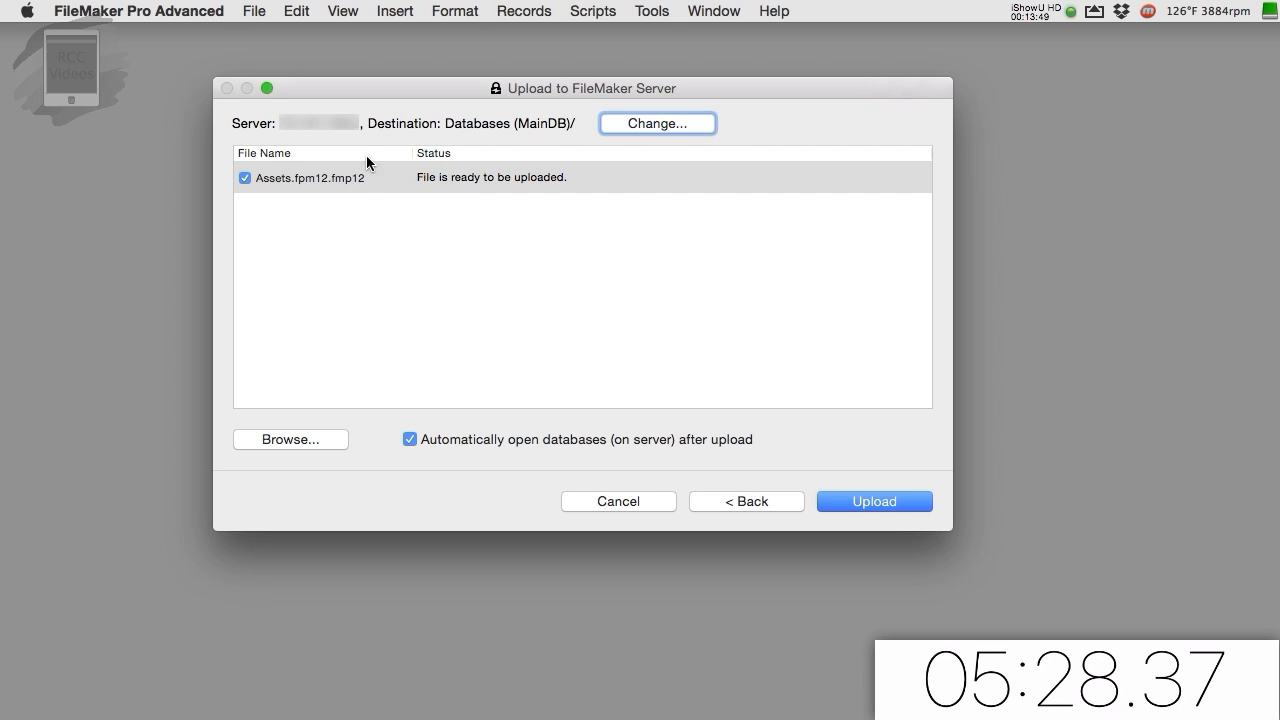
{"action": "mouse_move", "coordinate": [1060, 560]}
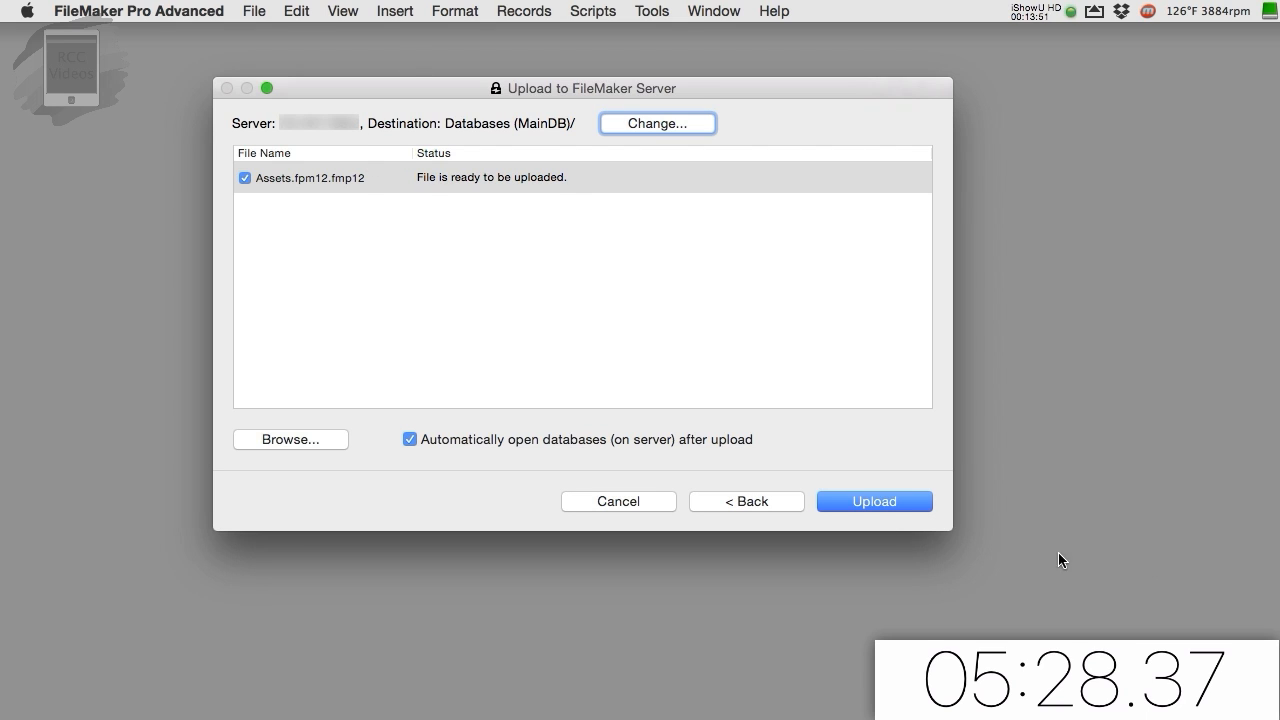
{"action": "left_click", "coordinate": [874, 501]}
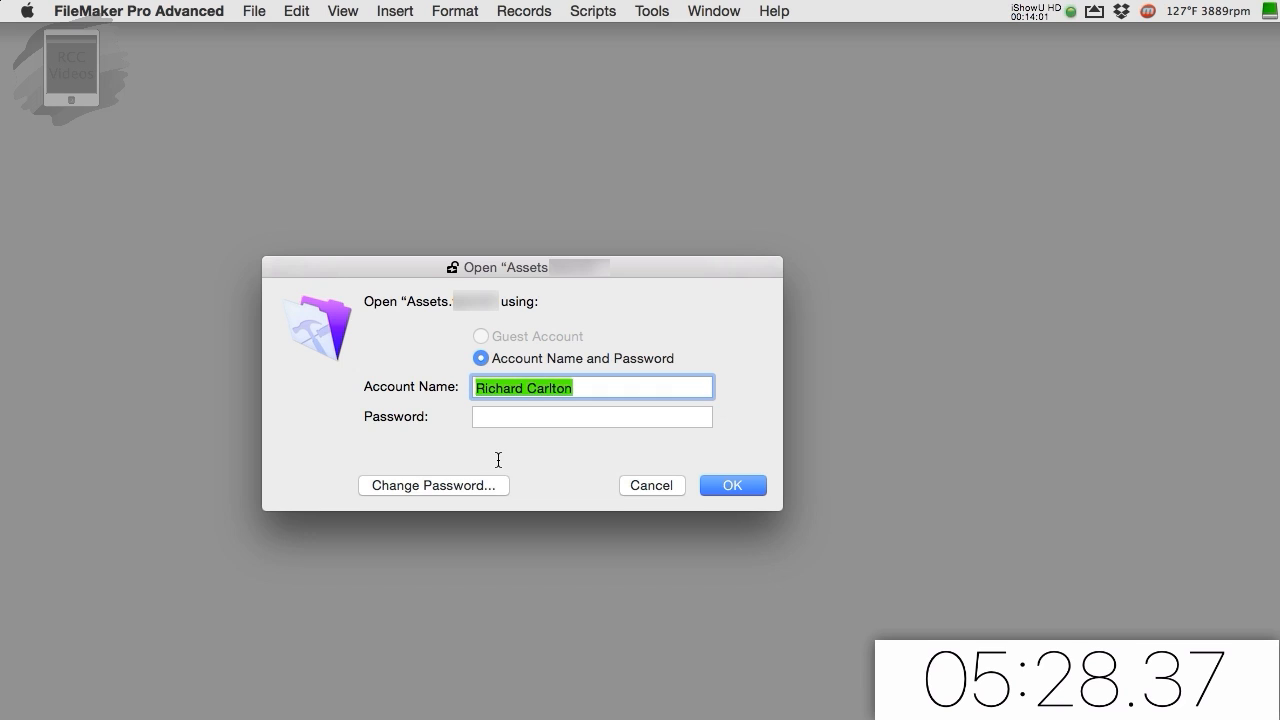
Step: Sign in as admin with the password to open the hosted Assets database
{"action": "type", "text": "admin"}
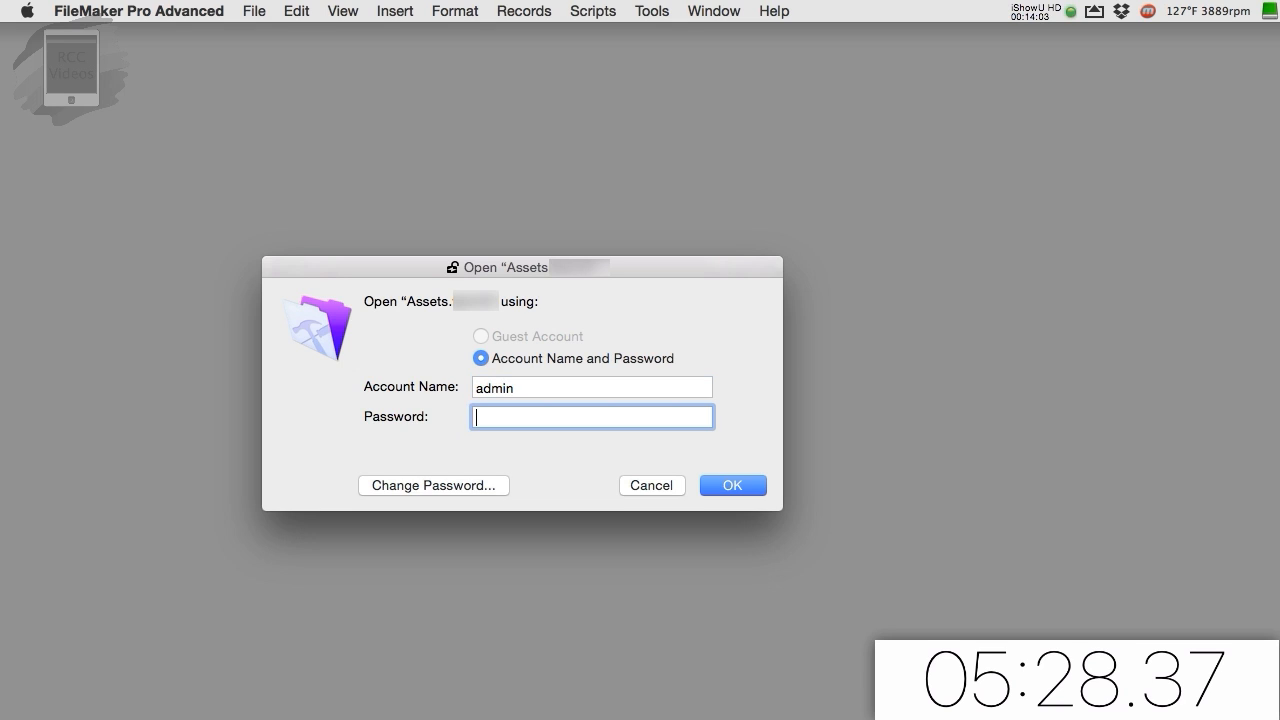
{"action": "type", "text": "•••"}
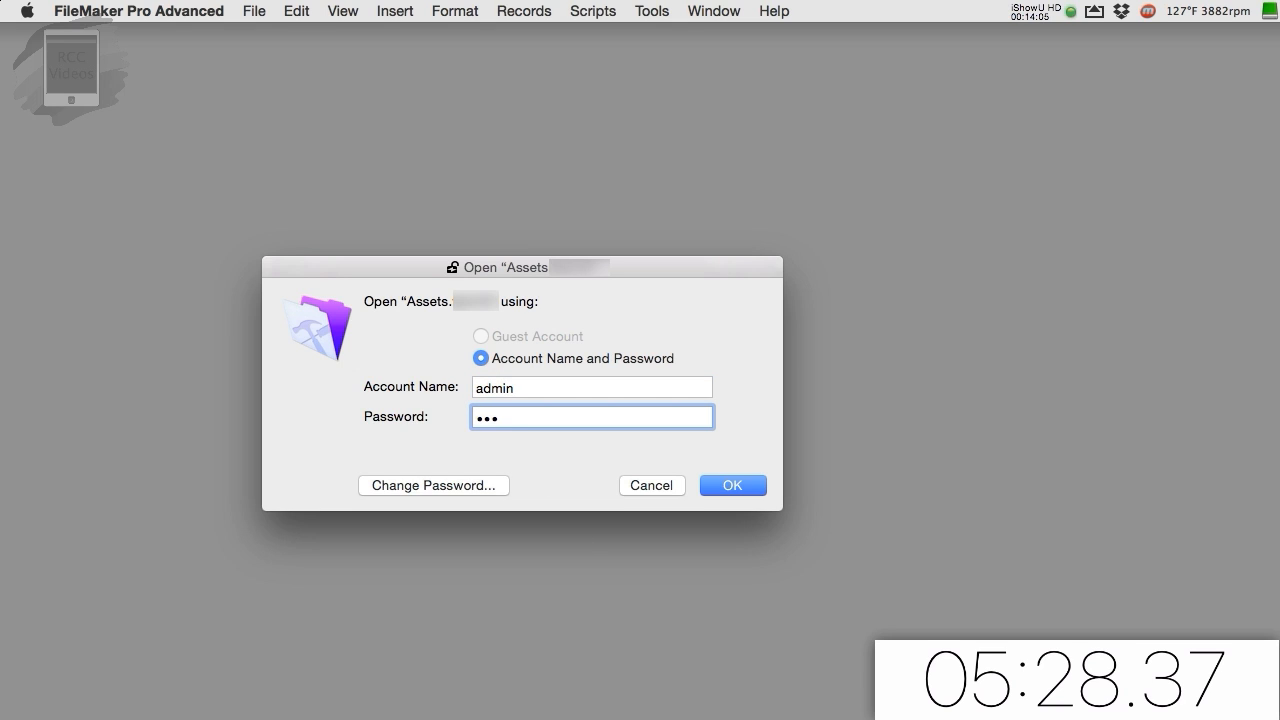
{"action": "left_click", "coordinate": [733, 485]}
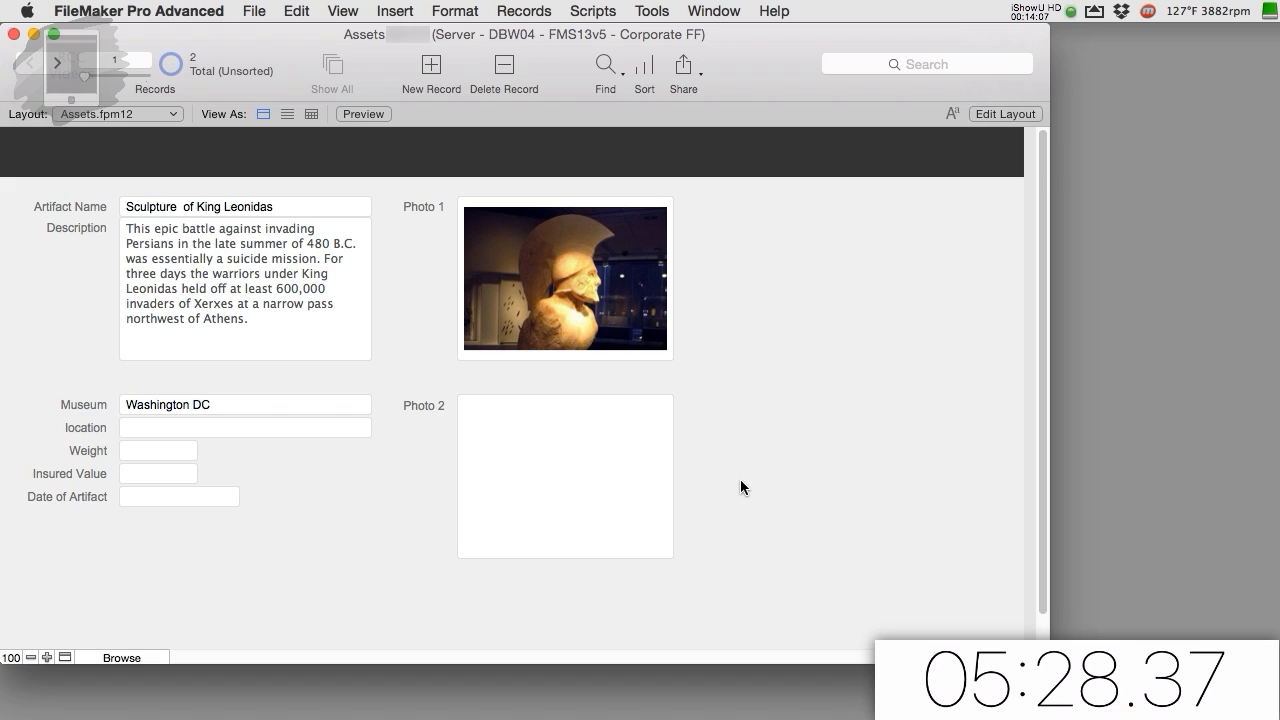